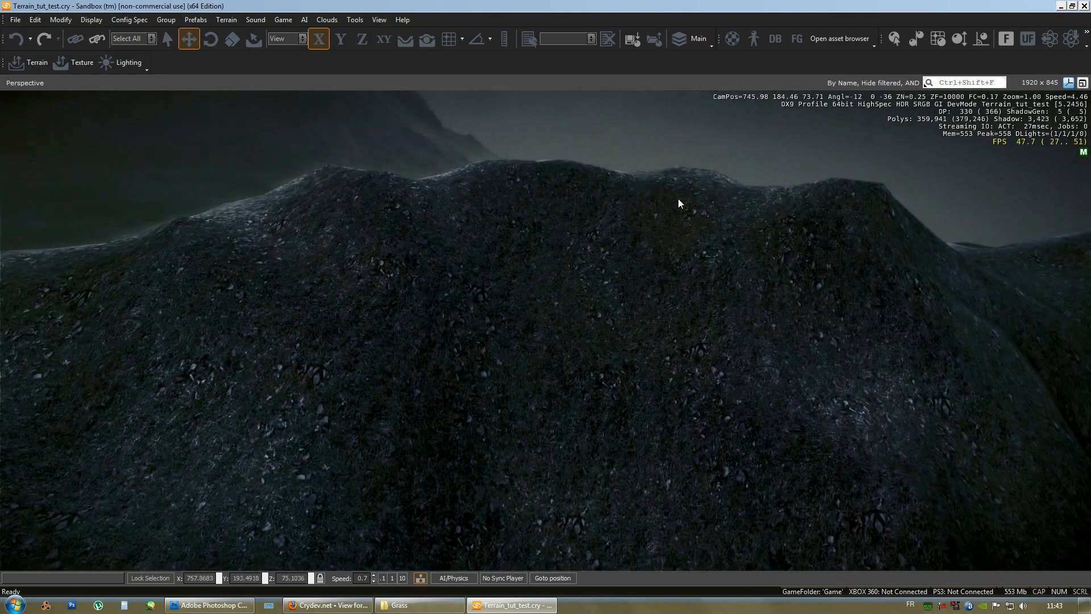
Look around the rocky terrain slopes and hill ridge from several angles in the viewport
drag(680, 203, 694, 320)
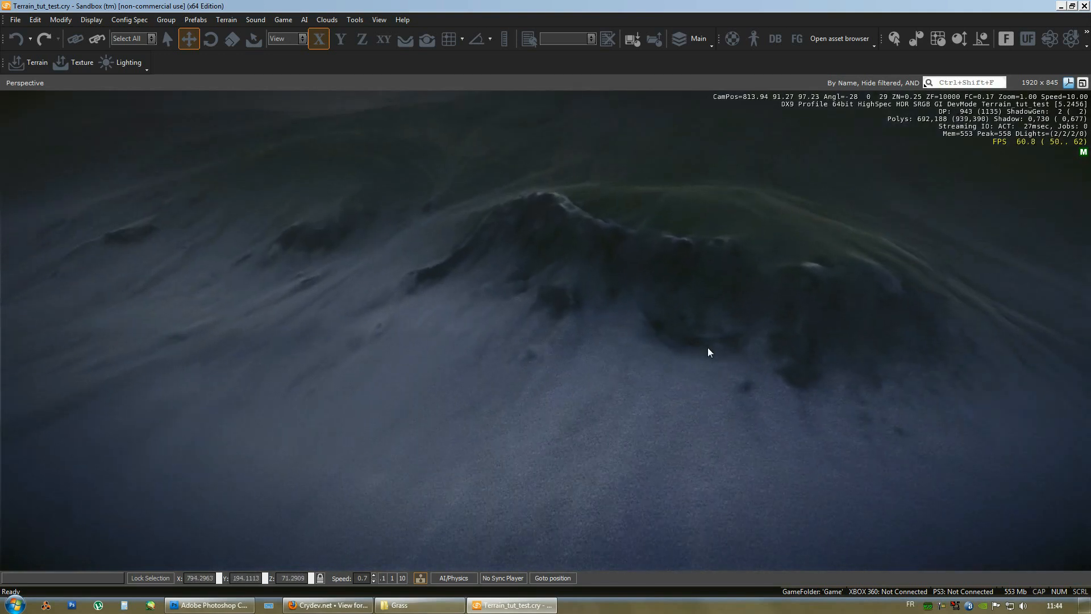
drag(708, 353, 711, 318)
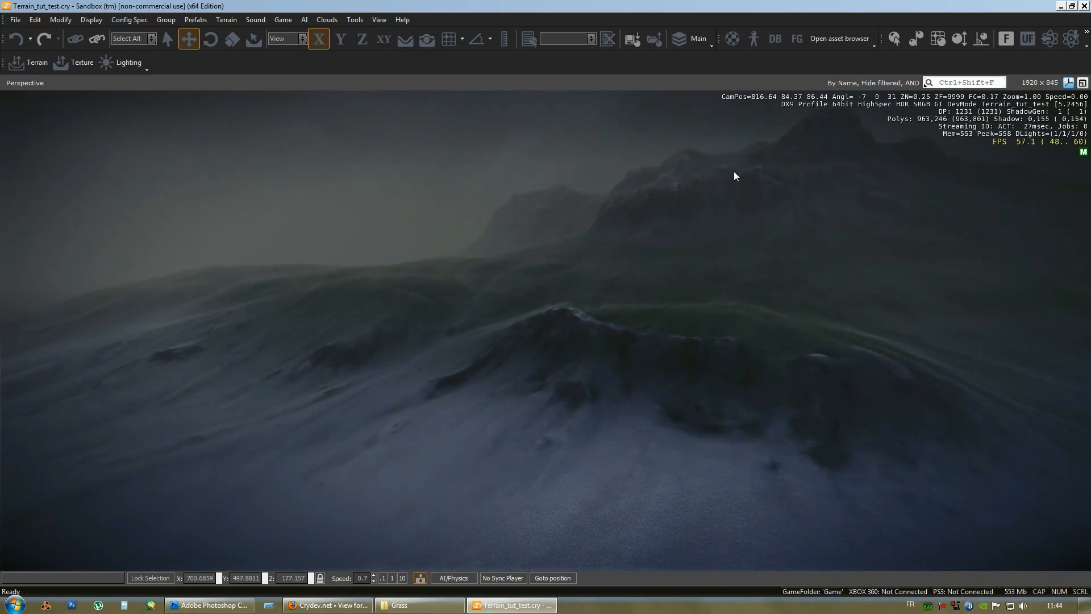
click(475, 201)
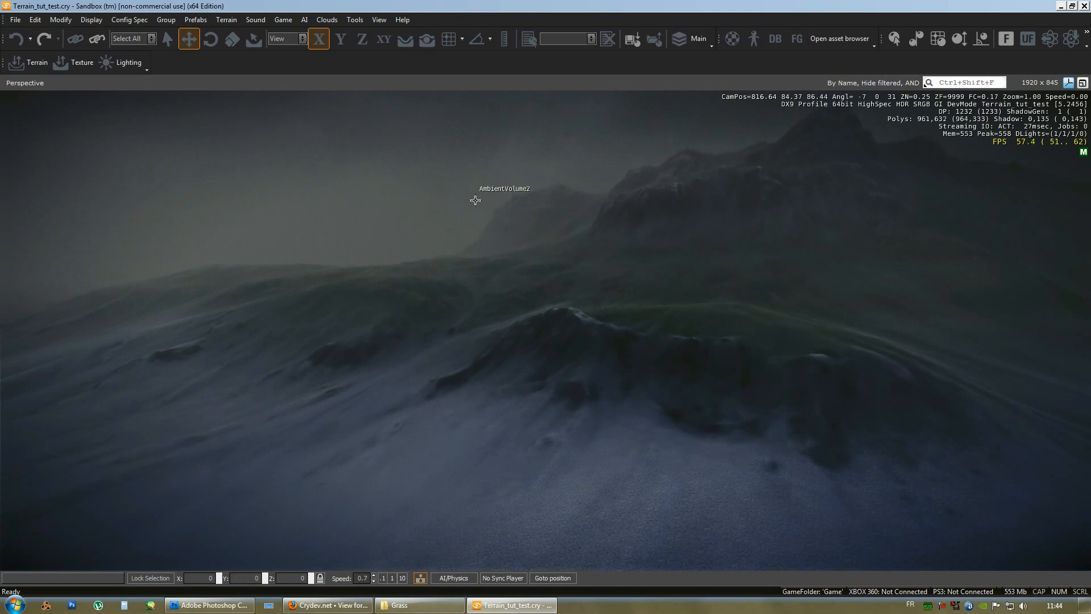
drag(475, 201, 712, 350)
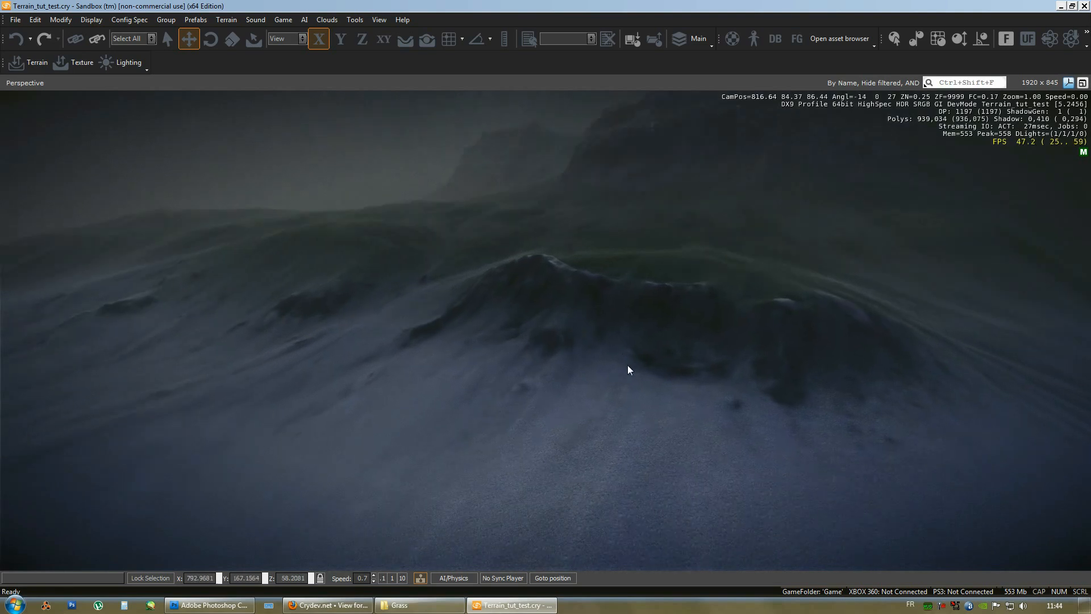
mouse_move(666, 444)
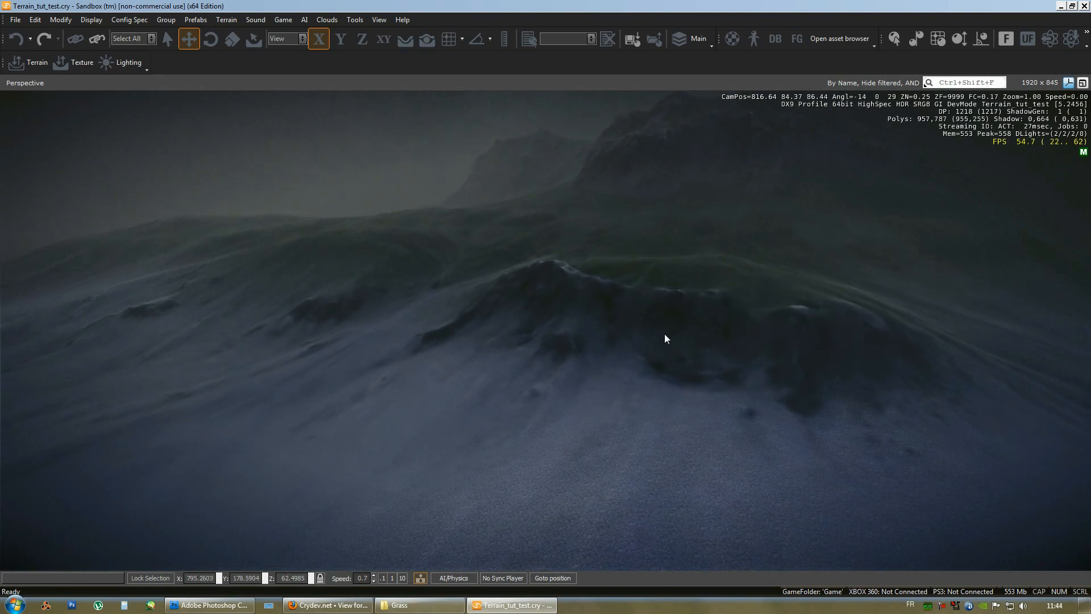
mouse_move(612, 353)
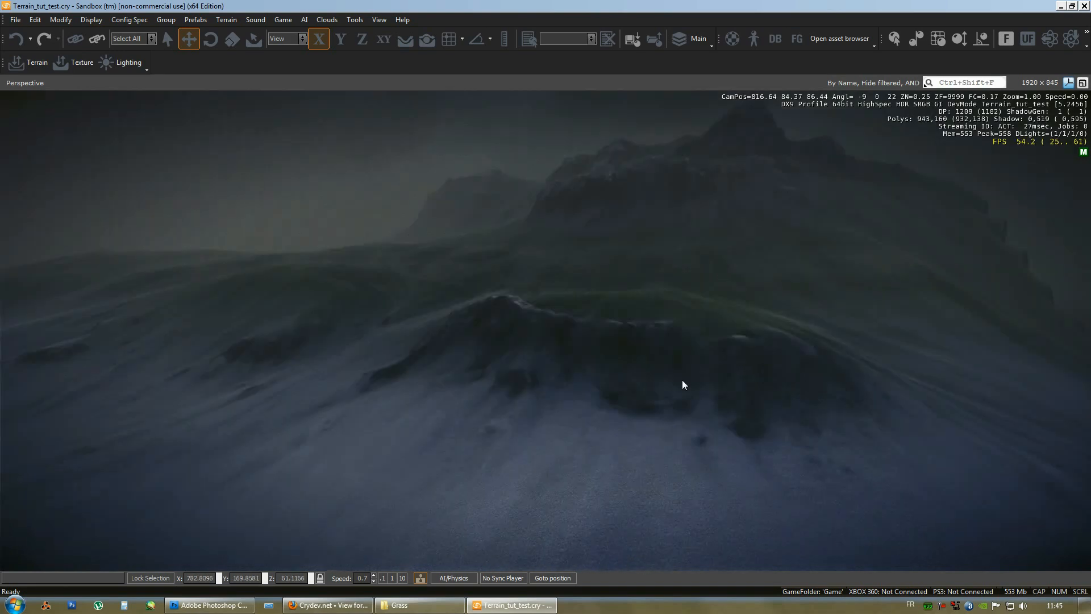
mouse_move(576, 384)
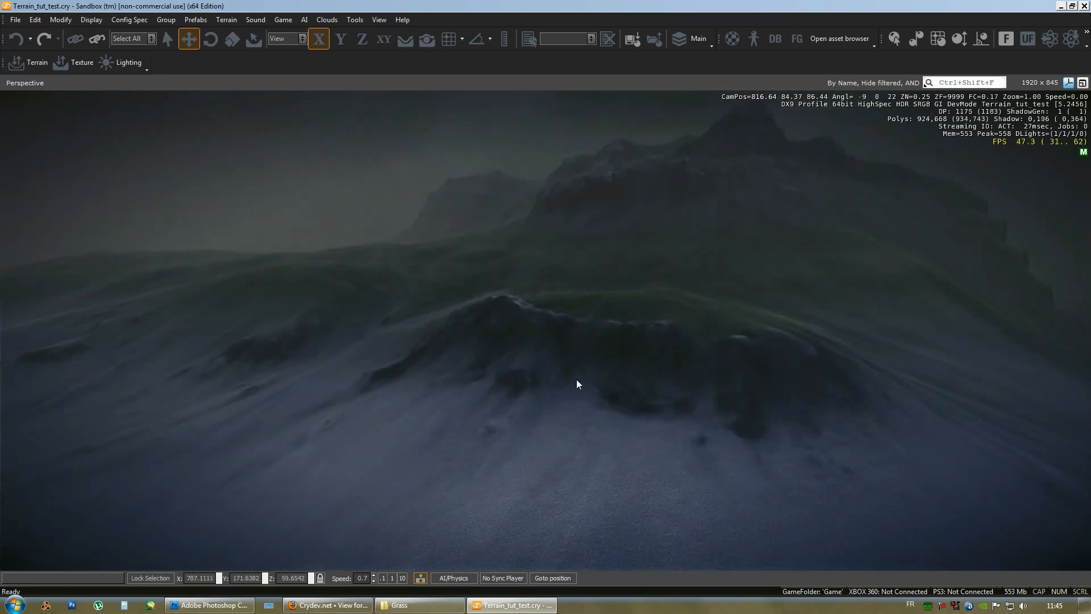
drag(577, 384, 468, 347)
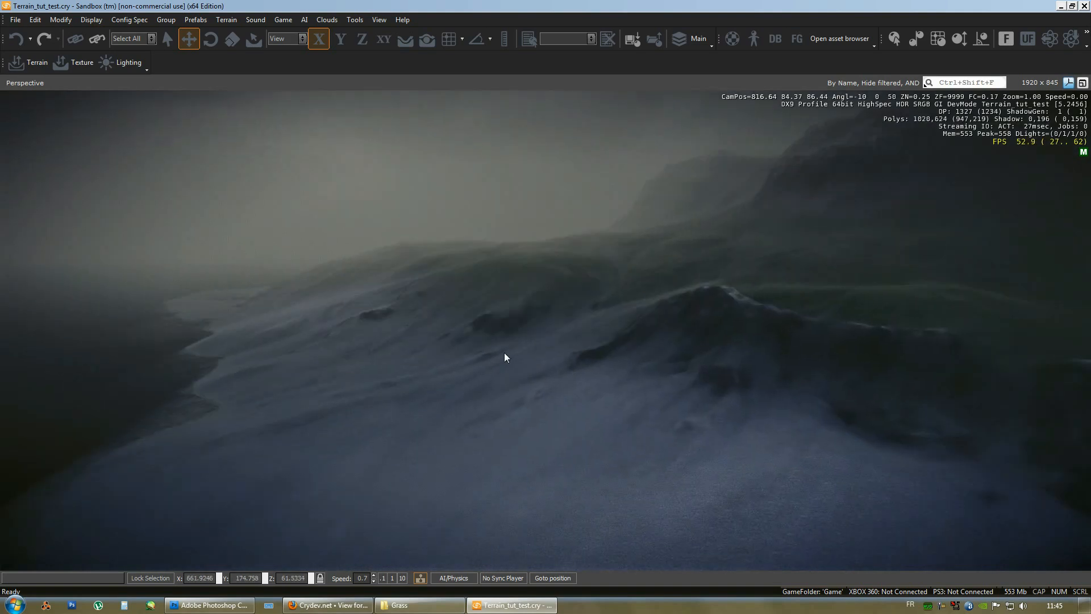
drag(506, 357, 555, 396)
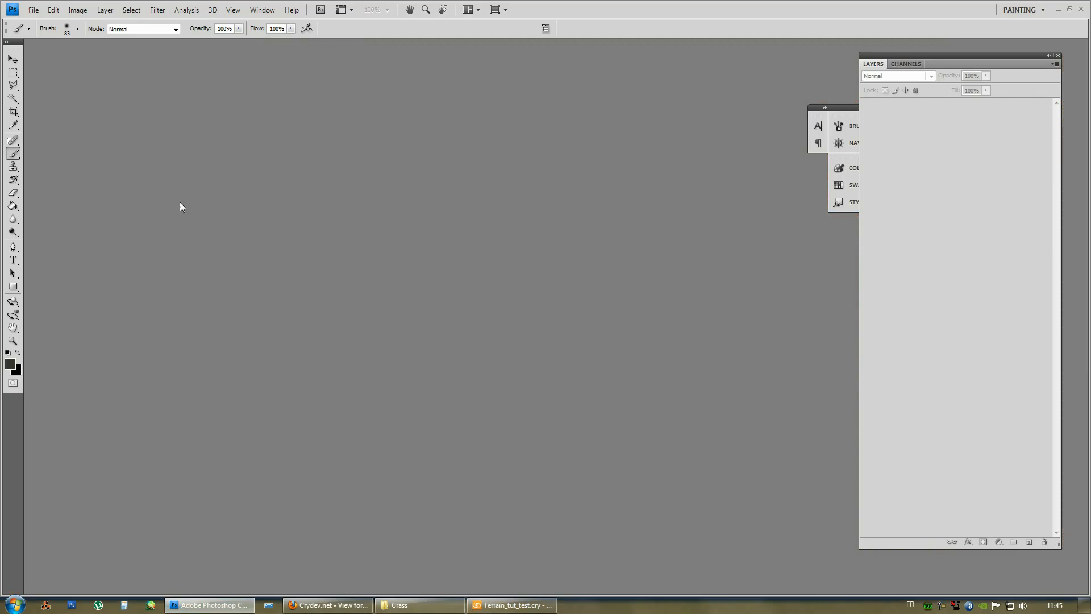
mouse_move(308, 416)
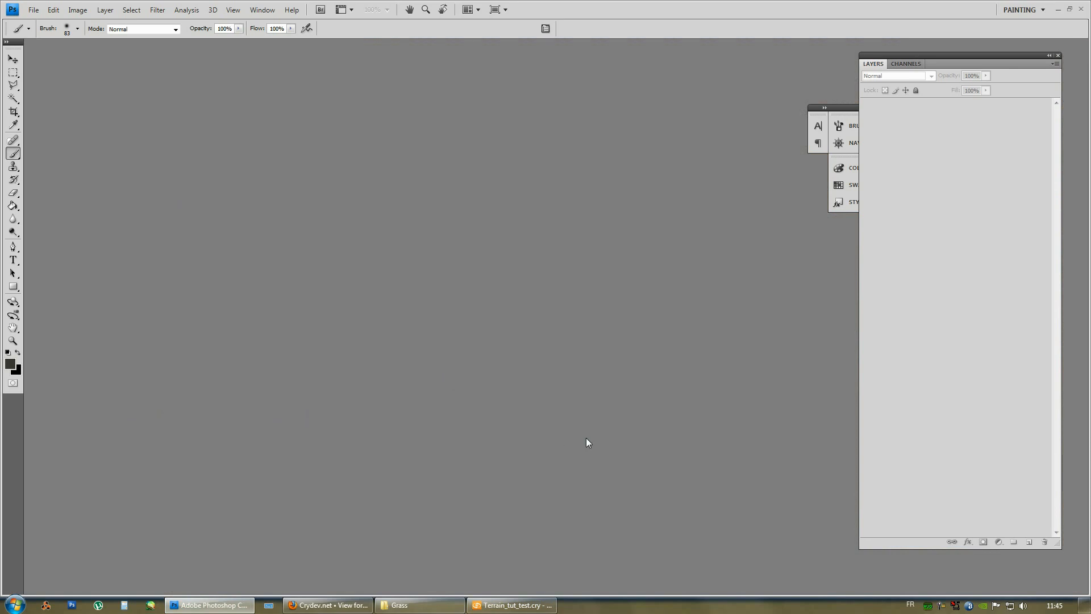
Open Terrain_tut_Diffuse.tga from the Textures folder in Photoshop
click(511, 605)
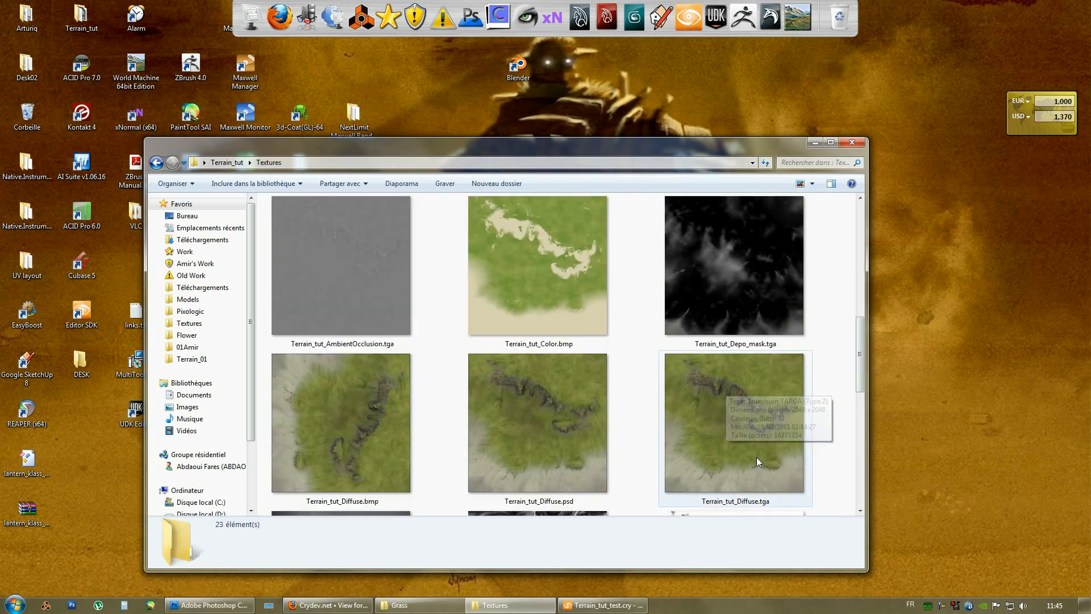
click(734, 423)
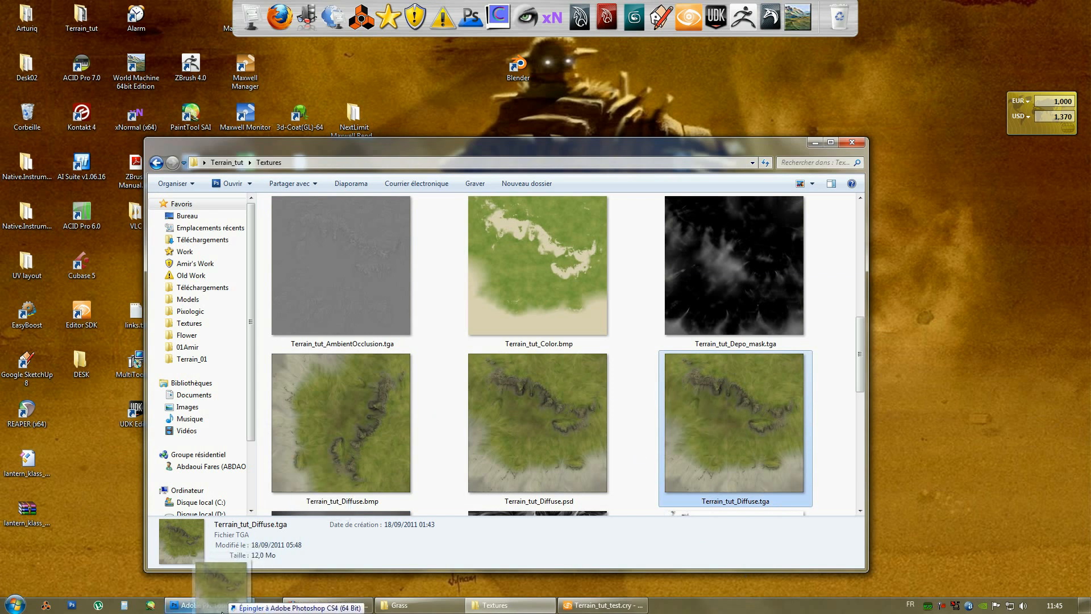
click(209, 604)
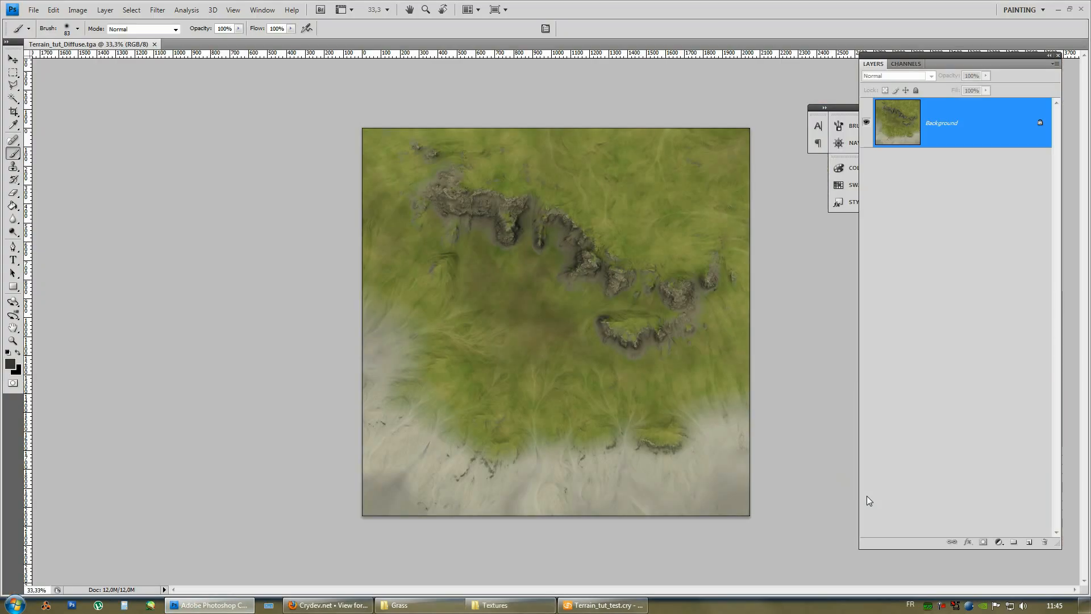
mouse_move(934, 305)
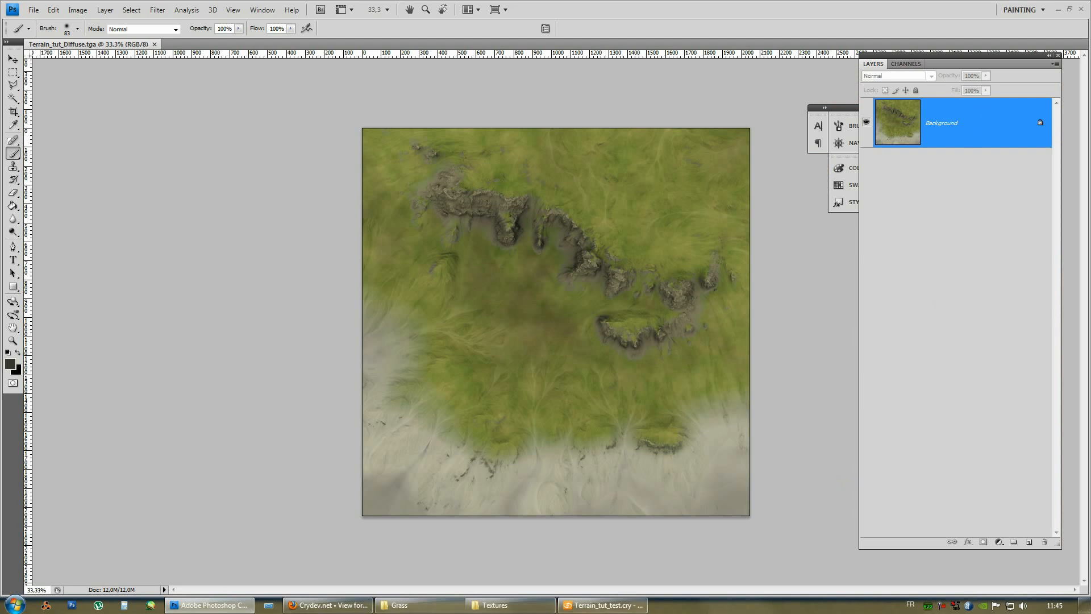
Turn the Background into a layer named Color map with Overlay blend mode
click(600, 604)
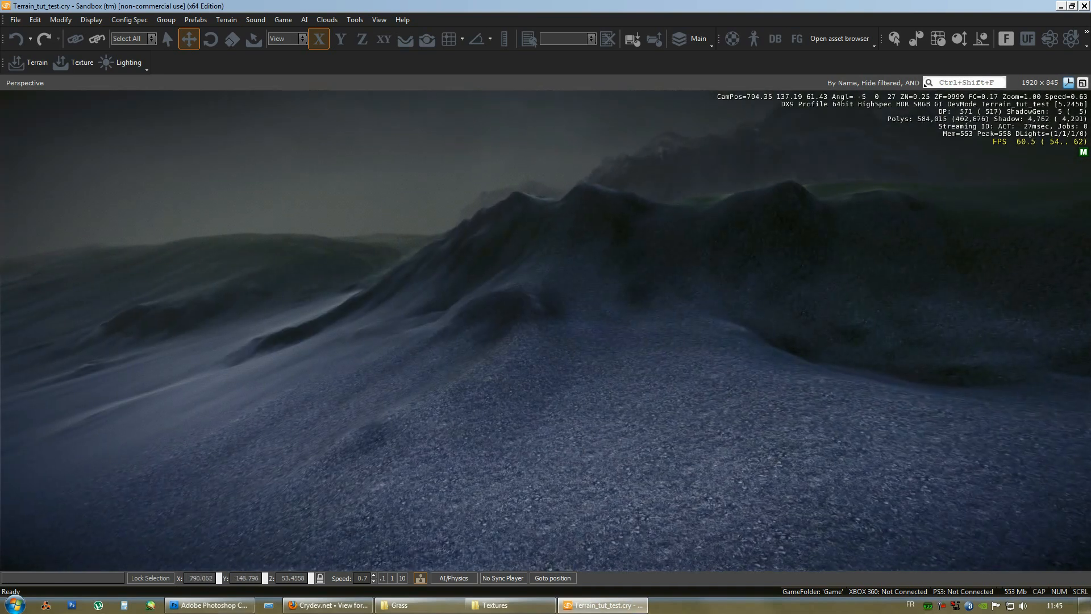
click(208, 604)
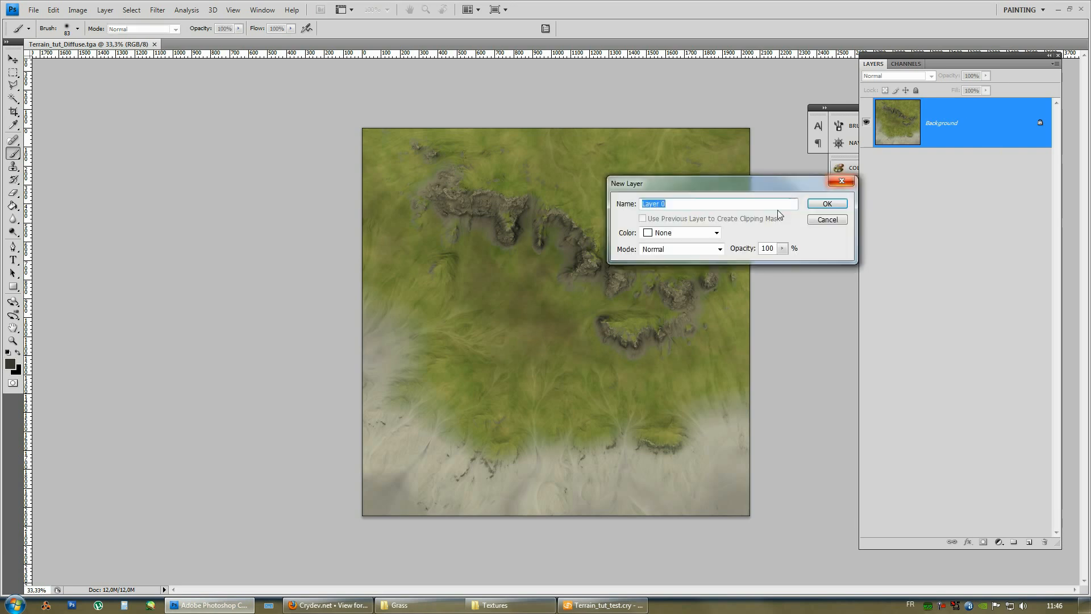
click(825, 204)
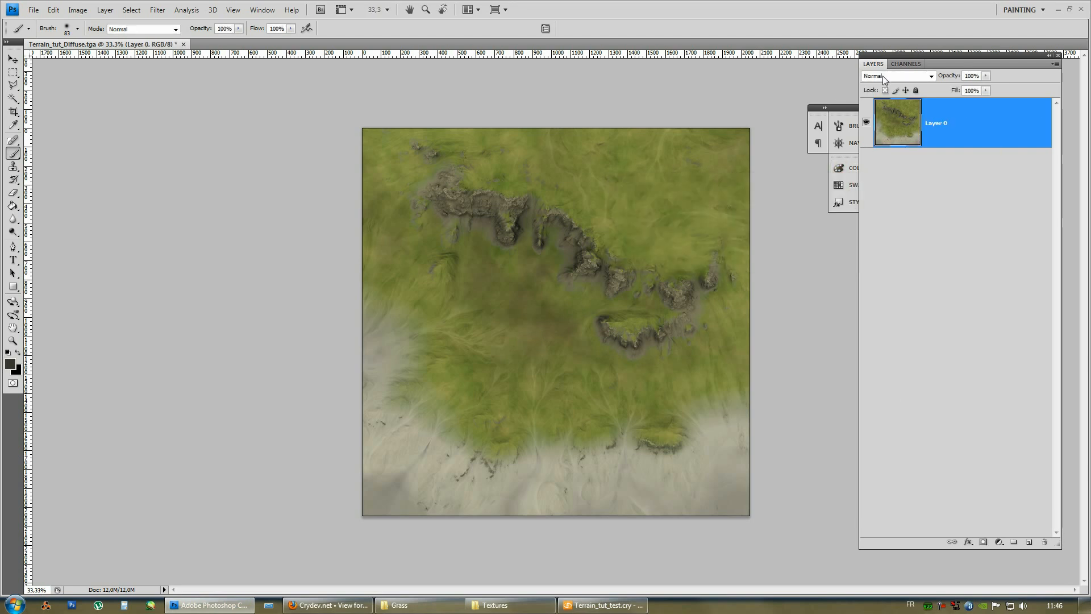
click(898, 76)
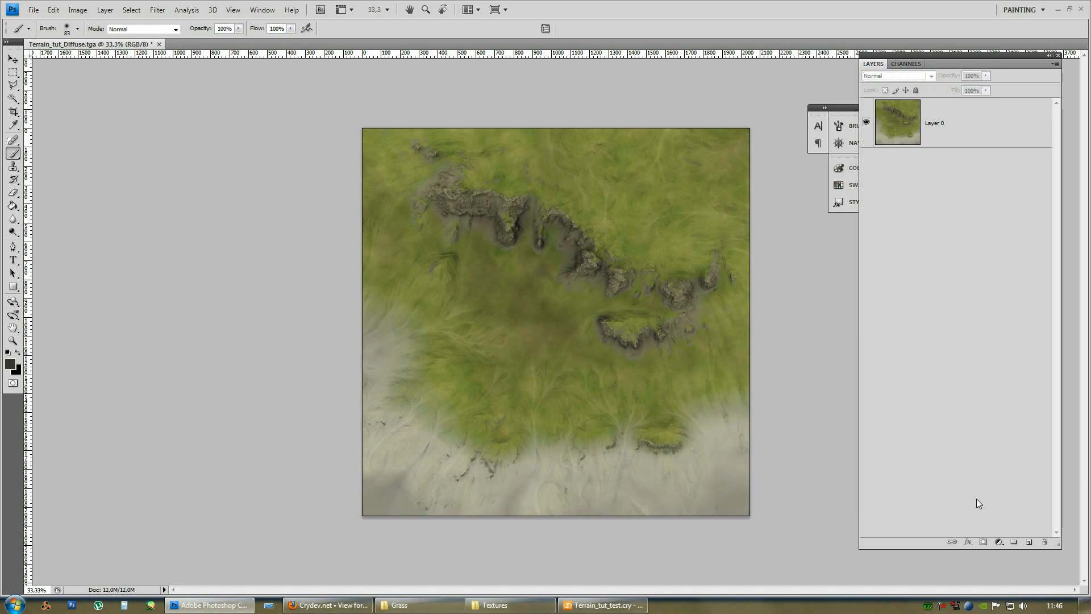
Add a new empty layer and rename it Detail Grass
click(1030, 541)
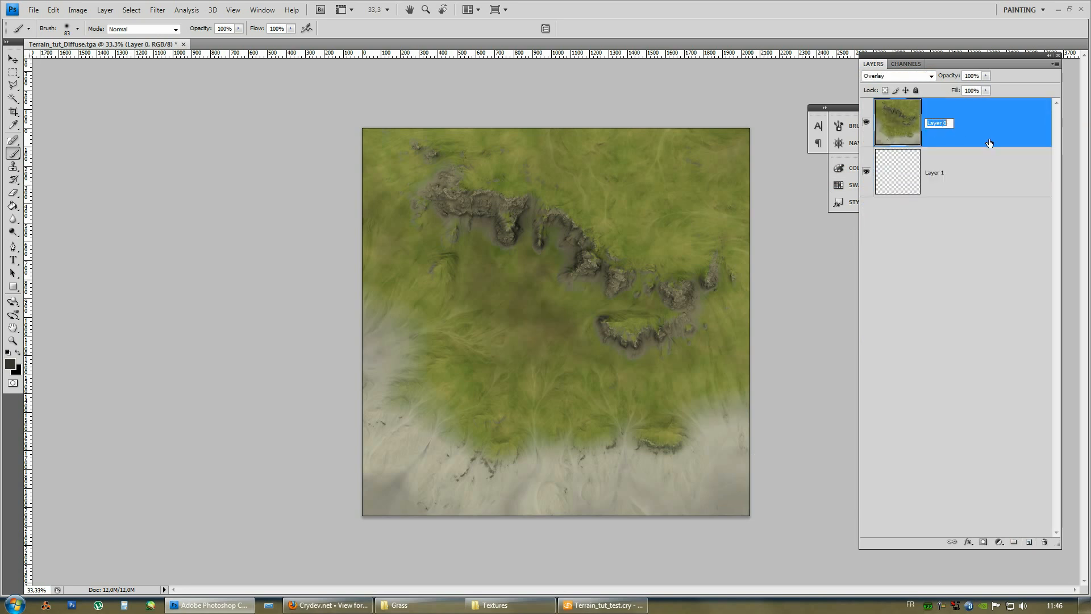
text(c)
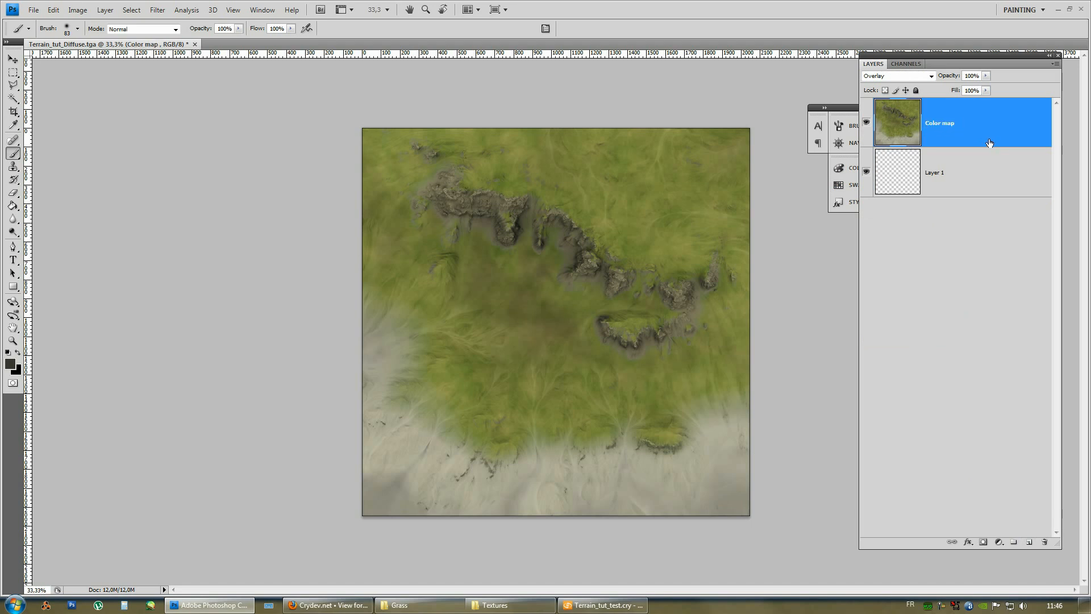
double_click(935, 172)
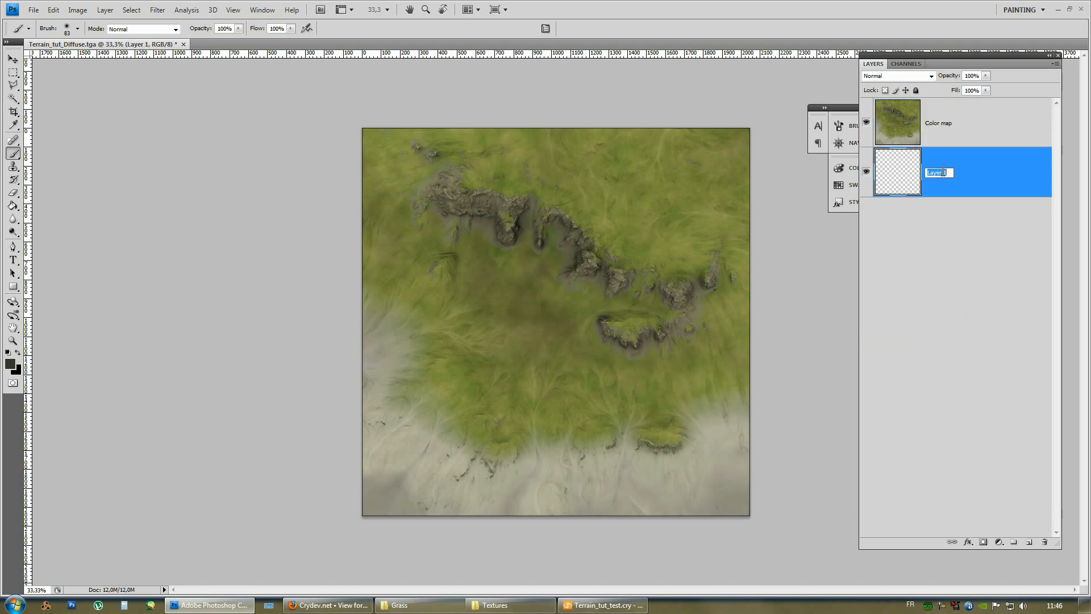
text(Detail Grass)
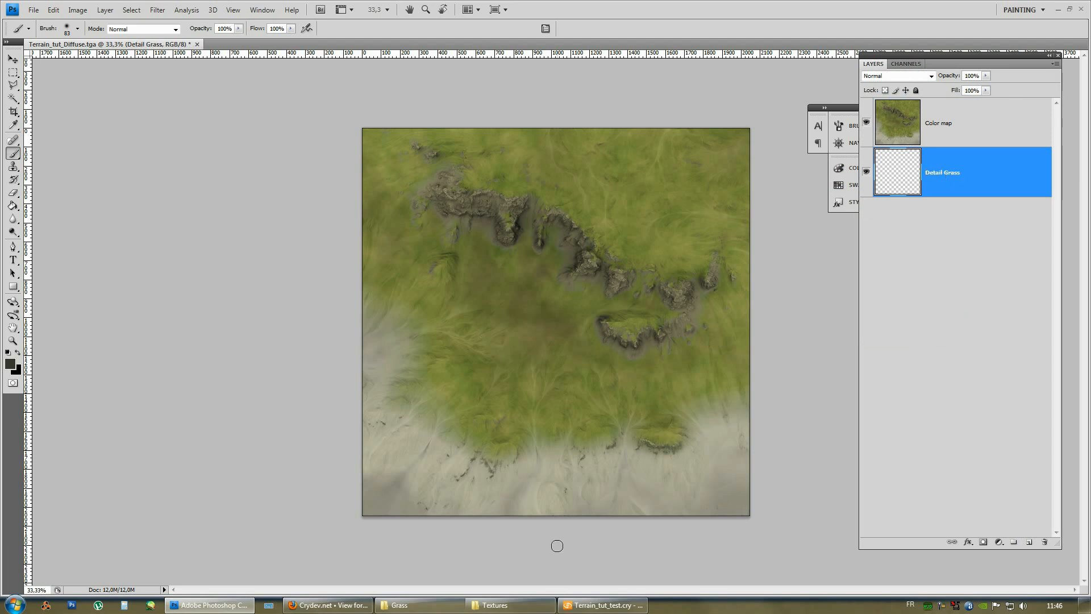
Add a terrain texture layer named Grass below Default in Terrain Texture Layers
click(600, 605)
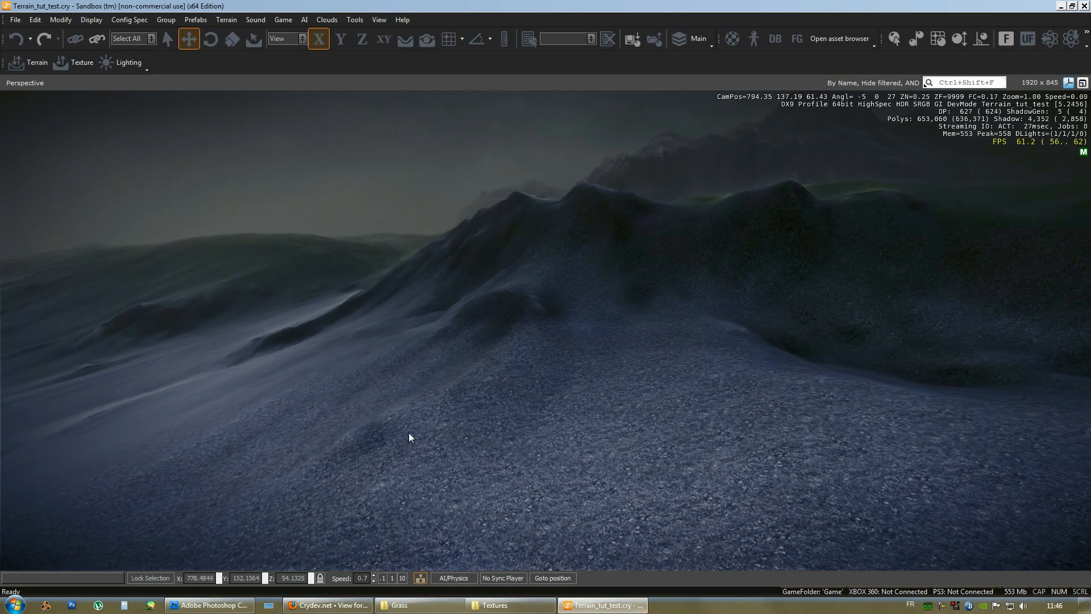
click(226, 18)
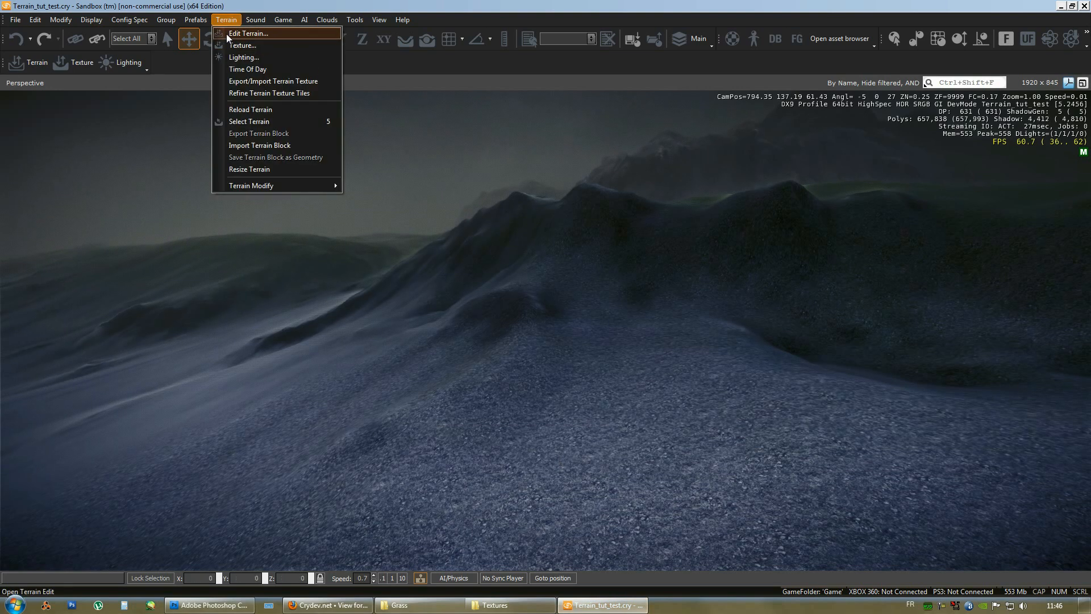
click(241, 45)
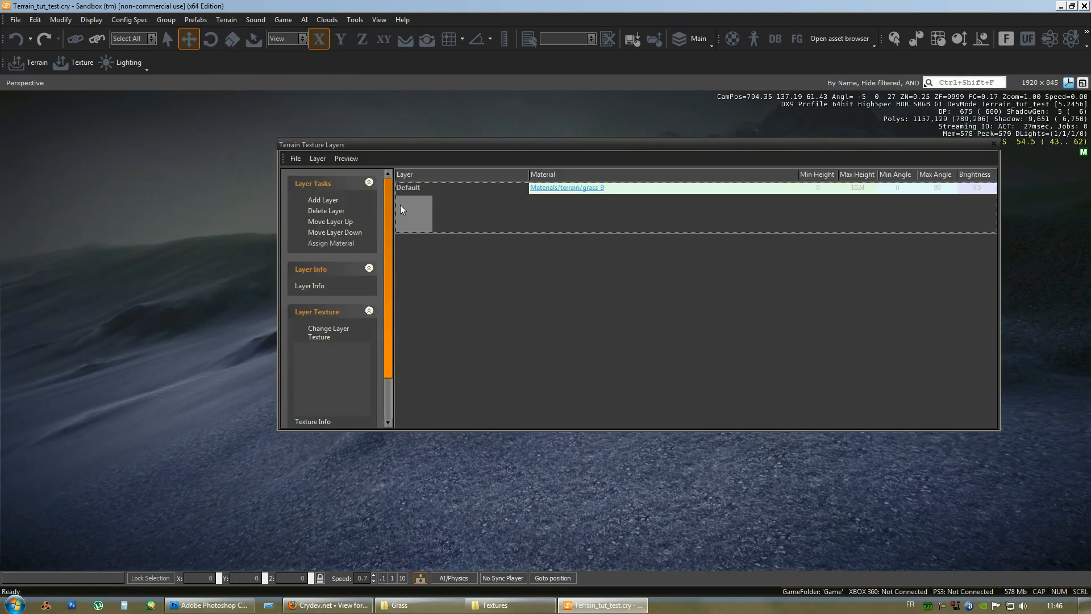
click(322, 200)
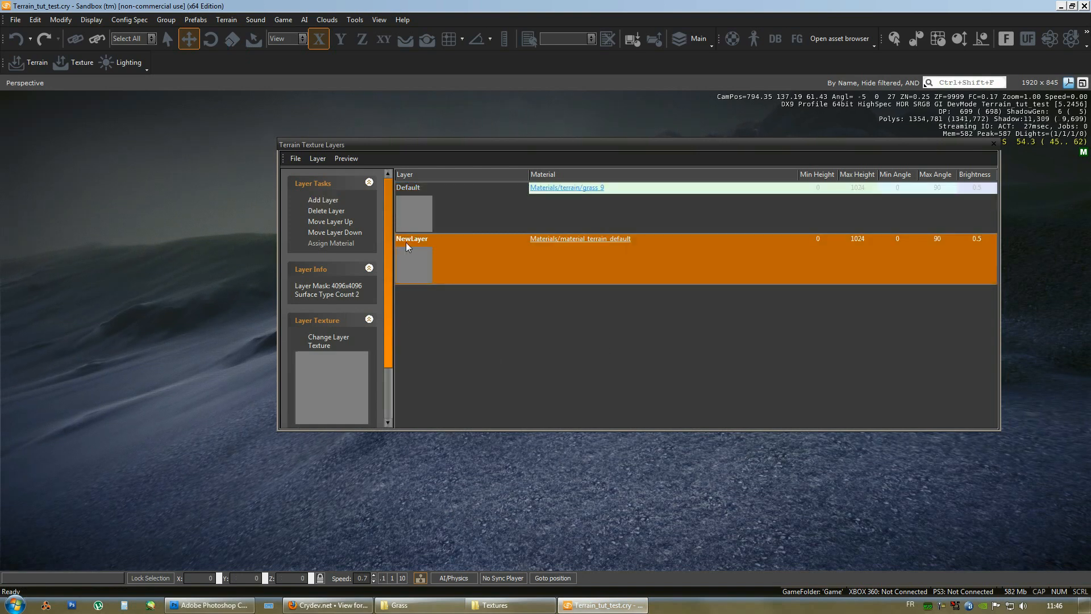
double_click(413, 238)
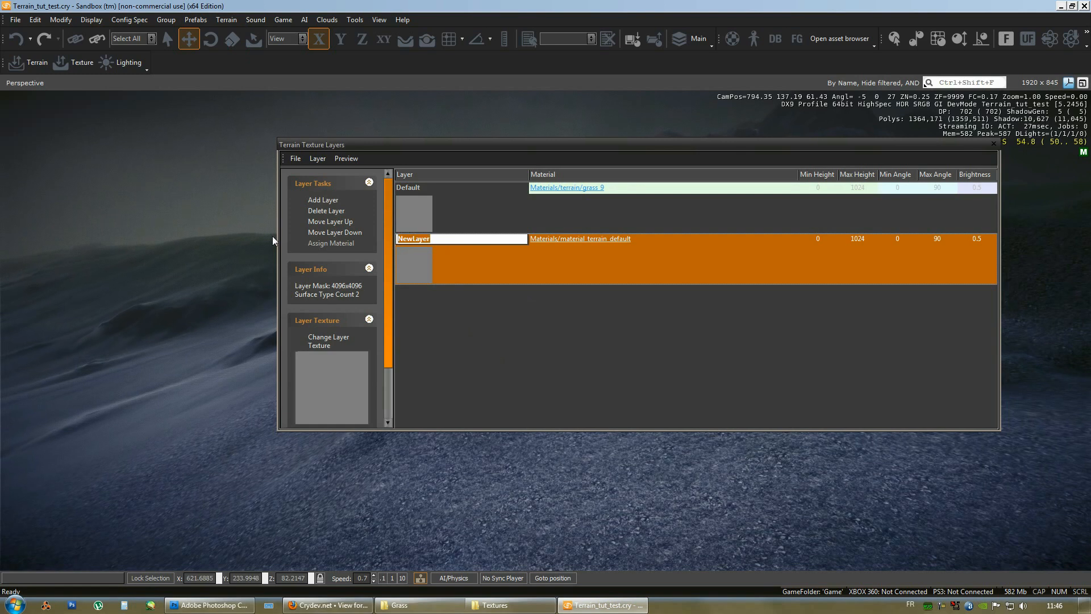
text(Grass)
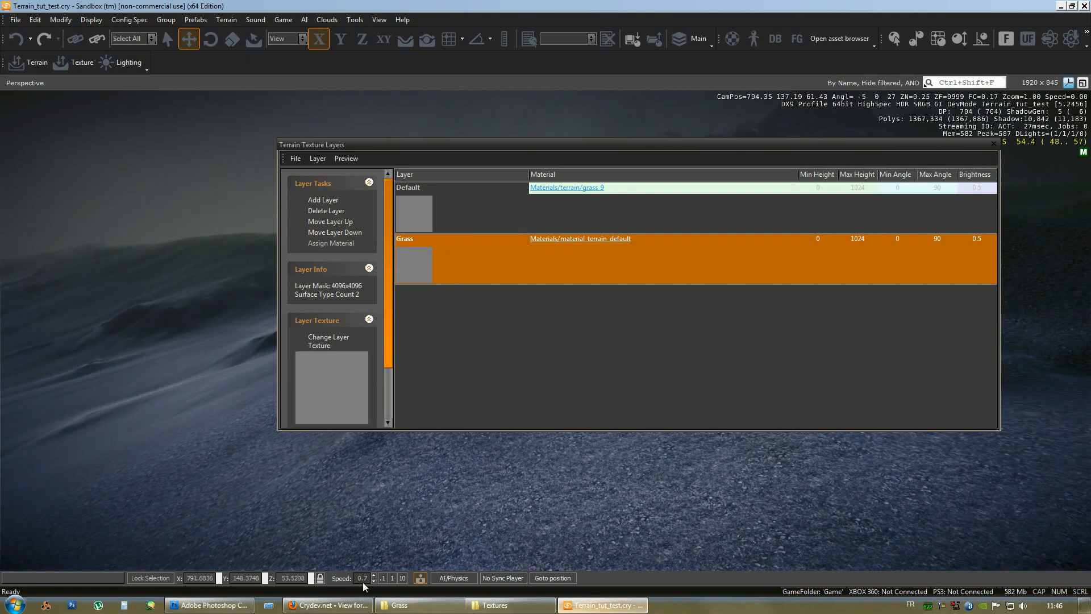
click(208, 605)
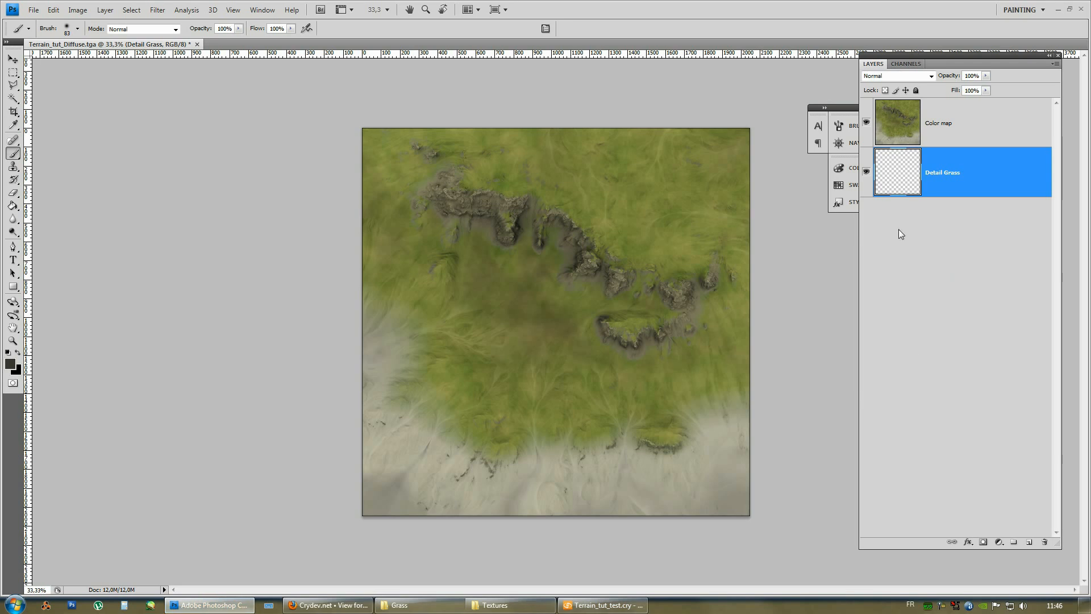
mouse_move(437, 419)
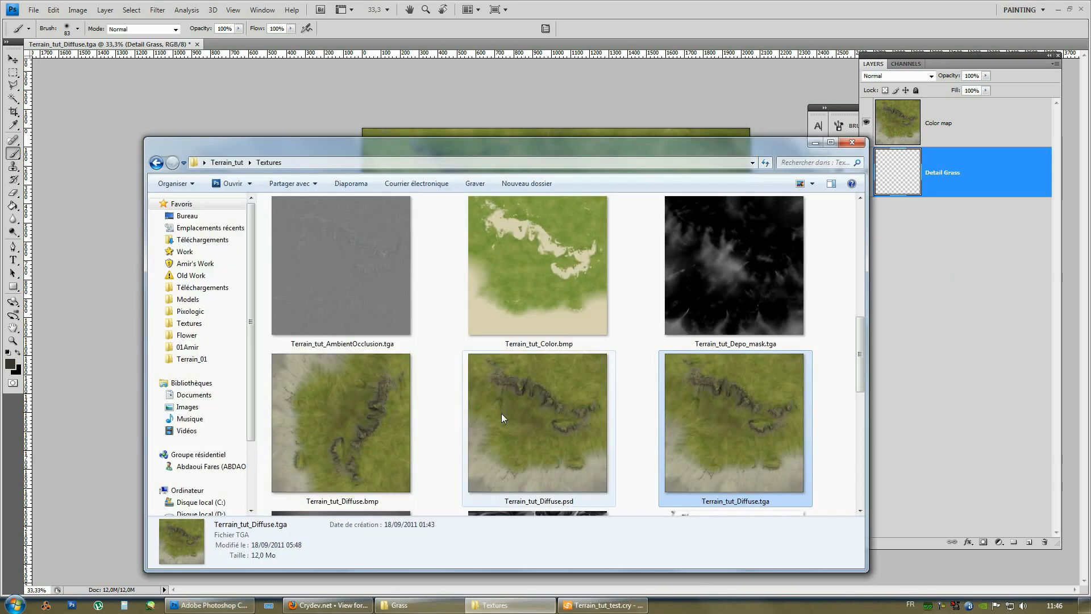
Open Grass0080_L.tga from the Grass texture folder as a Photoshop document
scroll(down, 3)
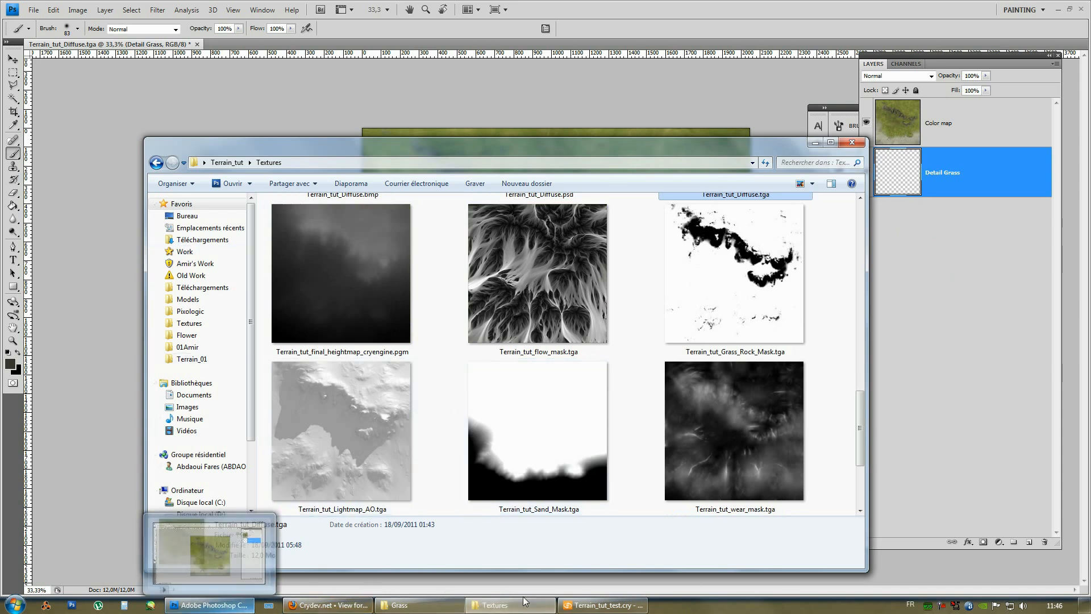
click(600, 604)
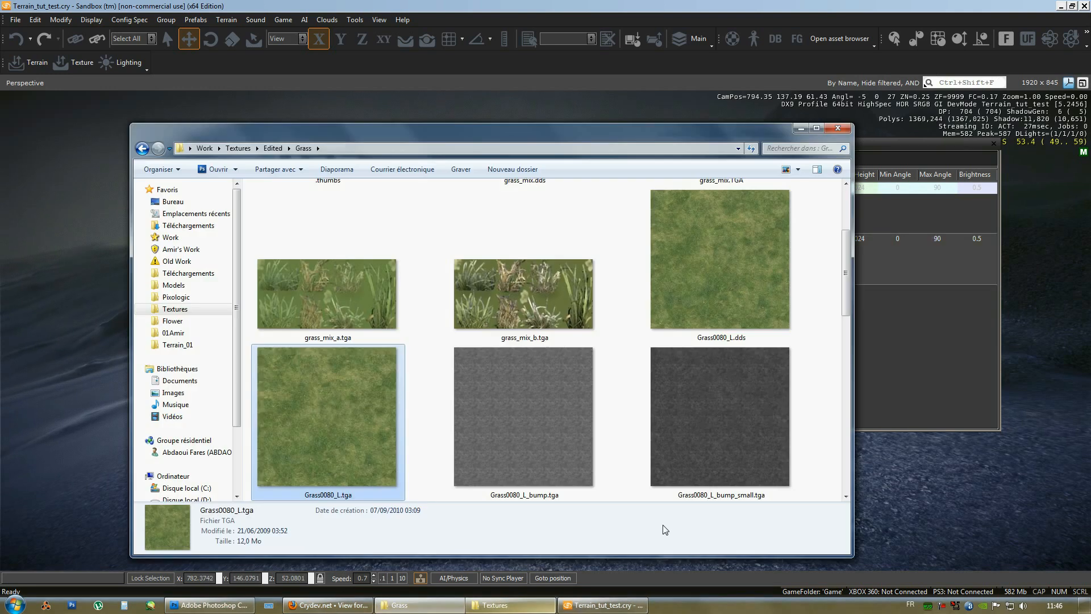
click(720, 259)
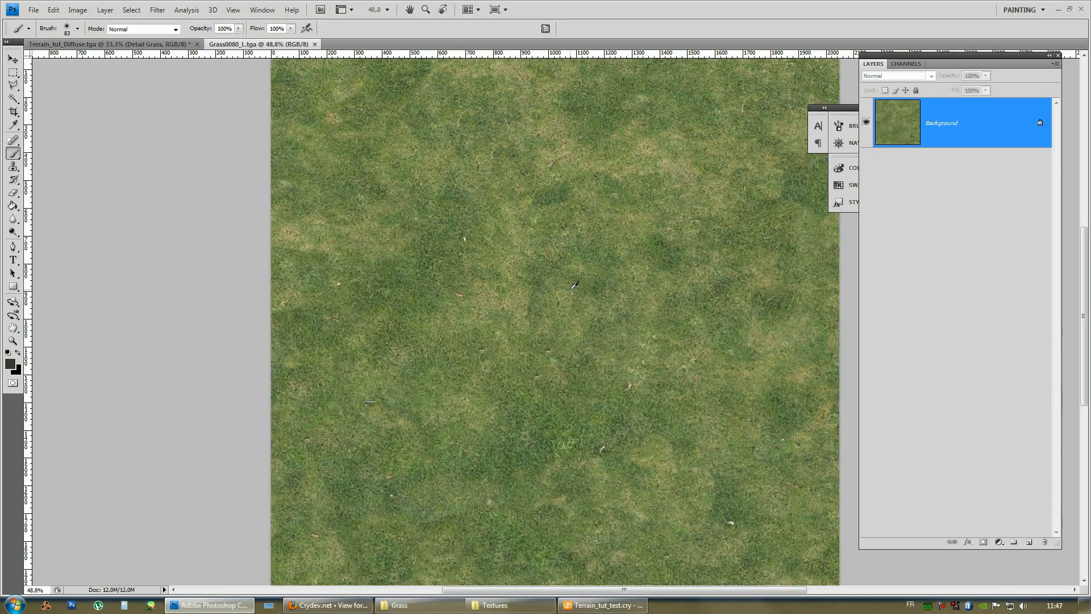
Desaturate the Grass0080_L grass texture to grayscale via Hue/Saturation
click(77, 9)
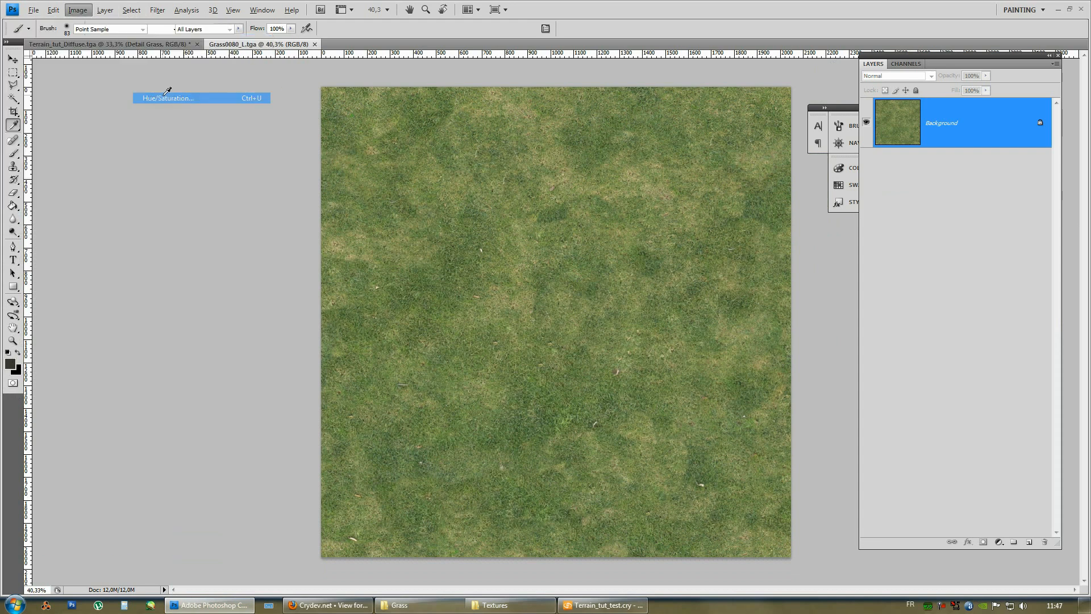
click(167, 97)
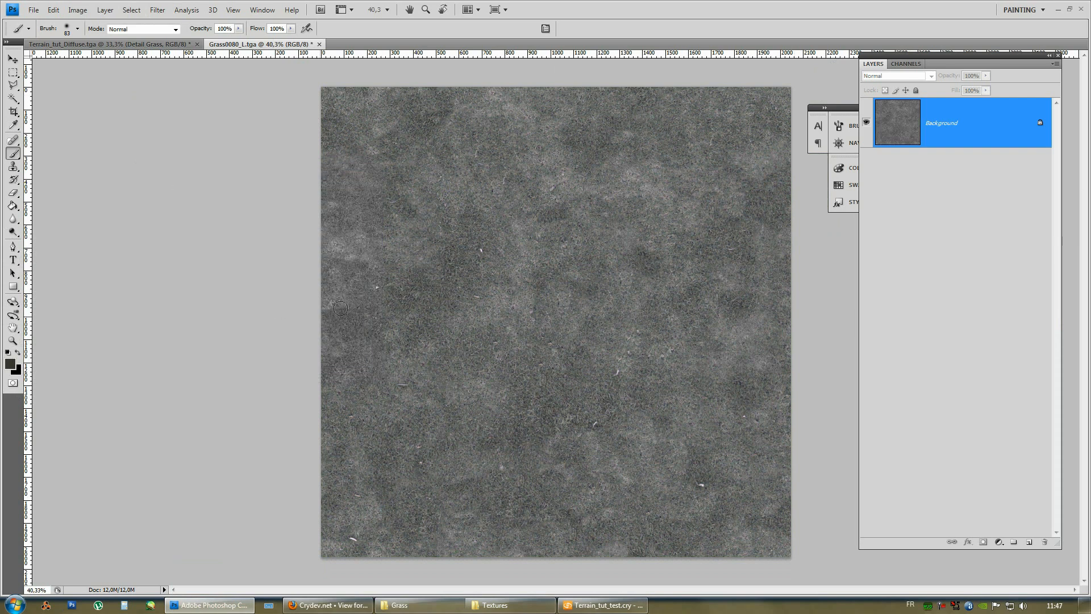
mouse_move(54, 255)
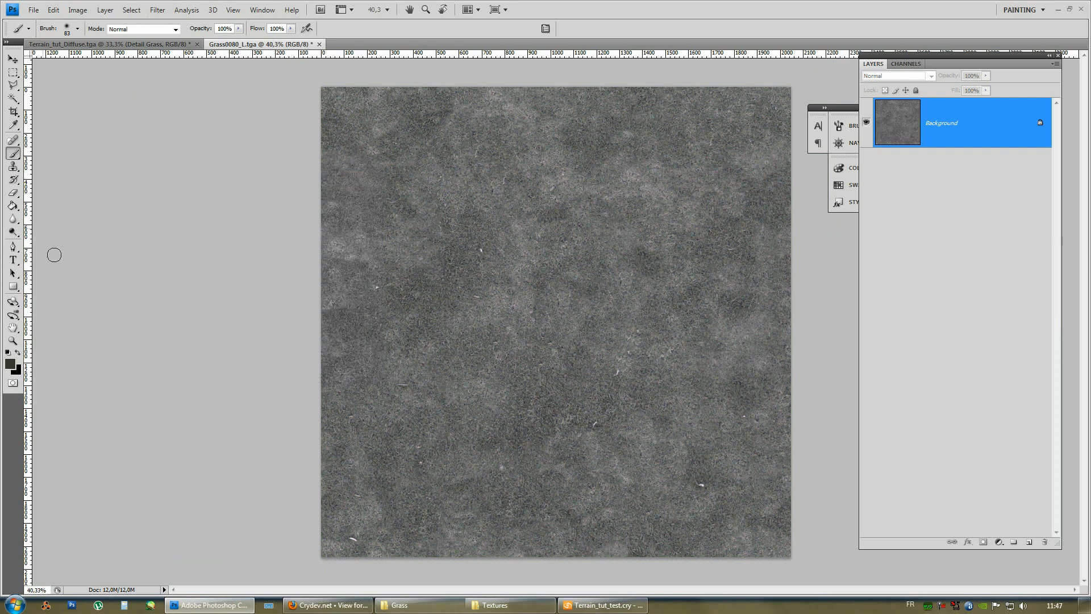
mouse_move(577, 374)
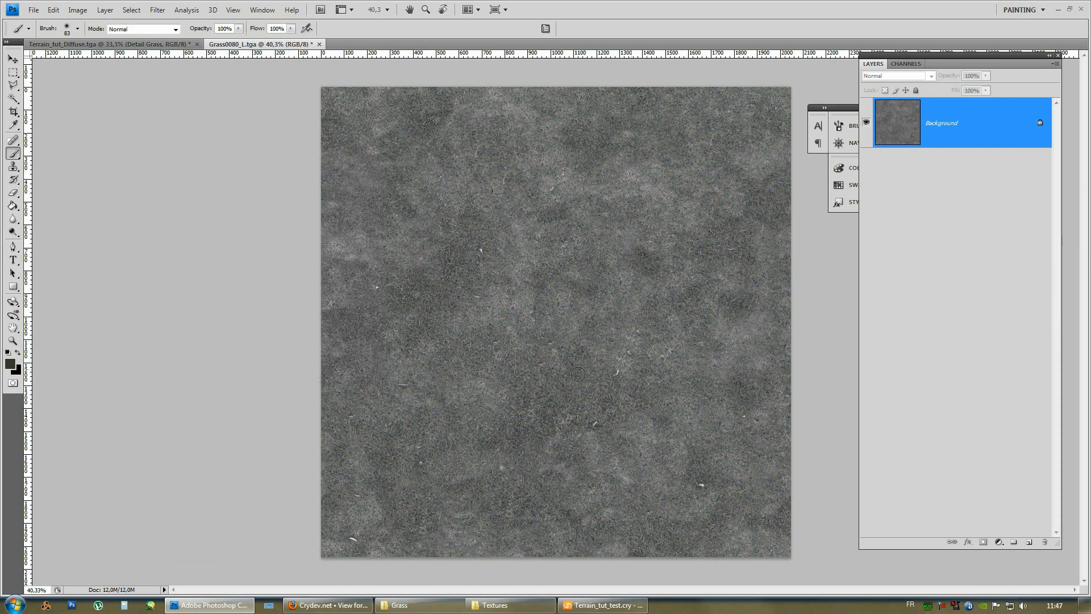
Resize the grey grass texture from 2048 to 512 pixels square with Image Size
click(77, 9)
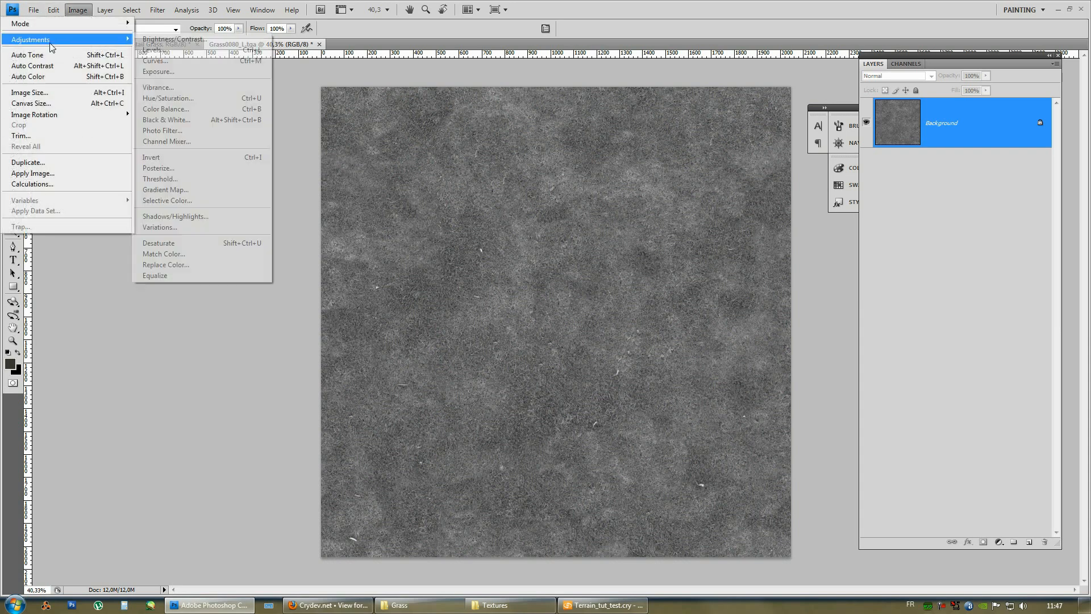
click(30, 93)
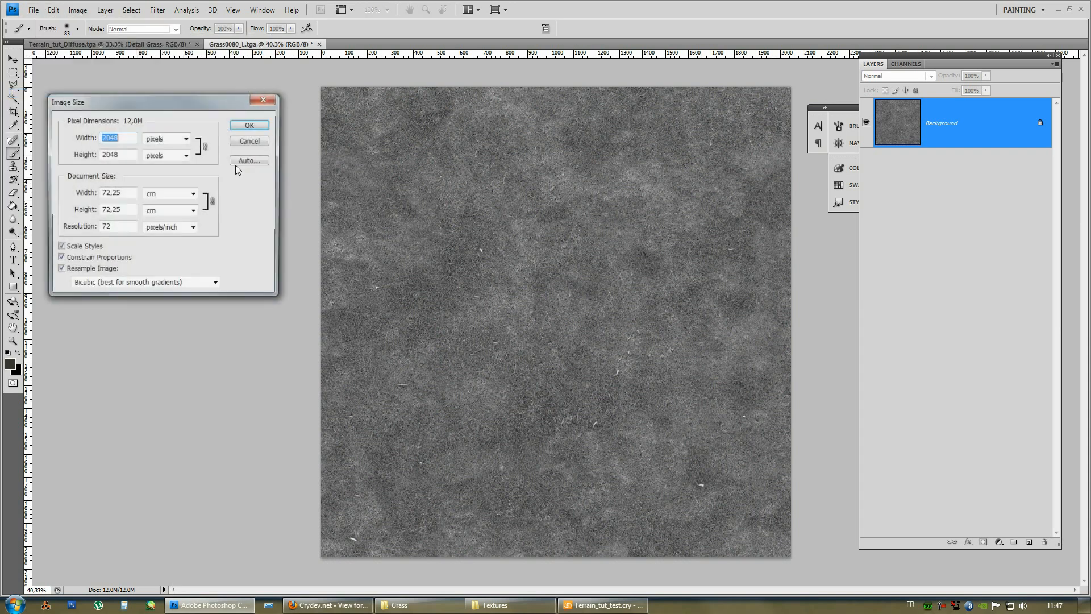
text(512)
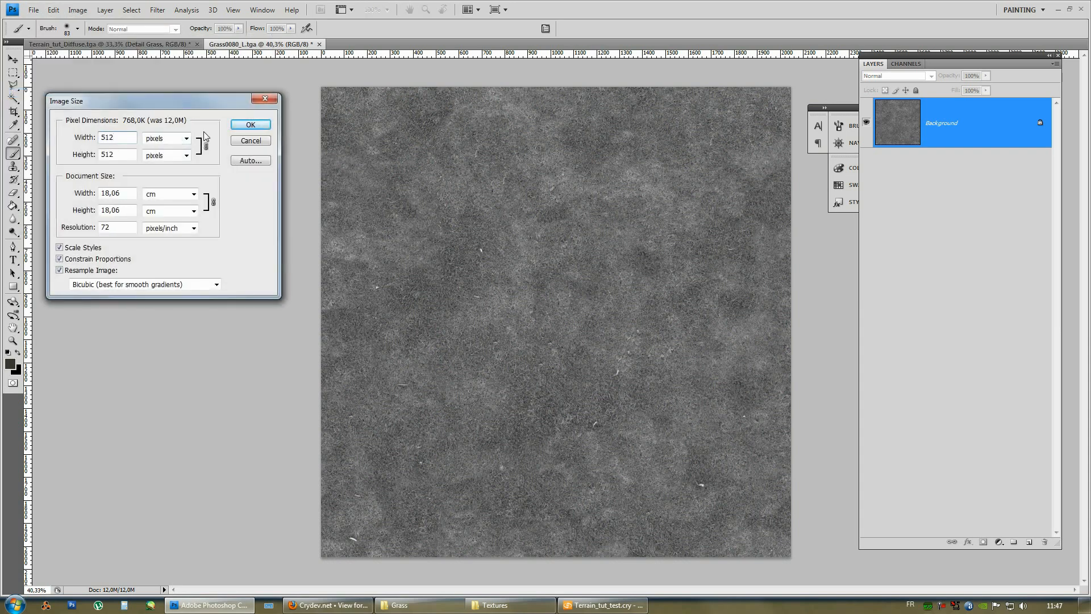
click(249, 124)
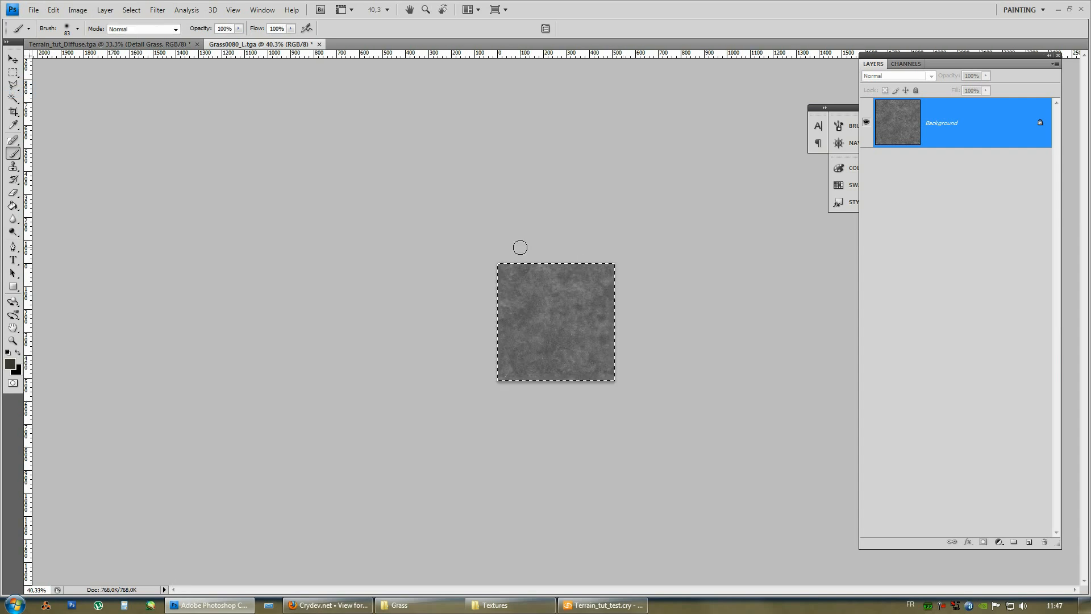
mouse_move(509, 209)
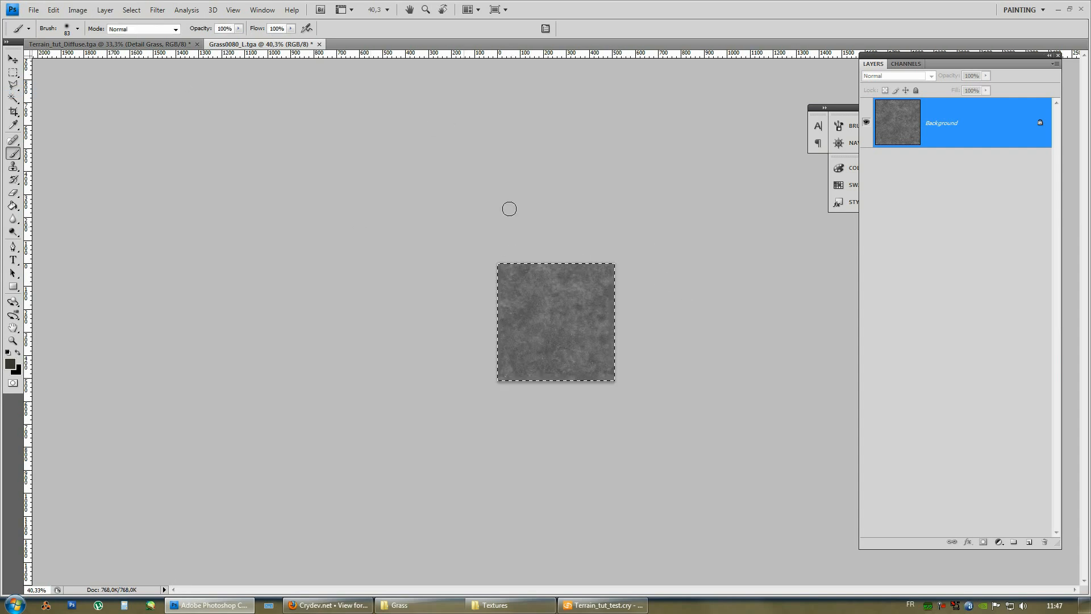
Create a new 2048×2048 document and place the 512 grey grass tile on its canvas
click(32, 10)
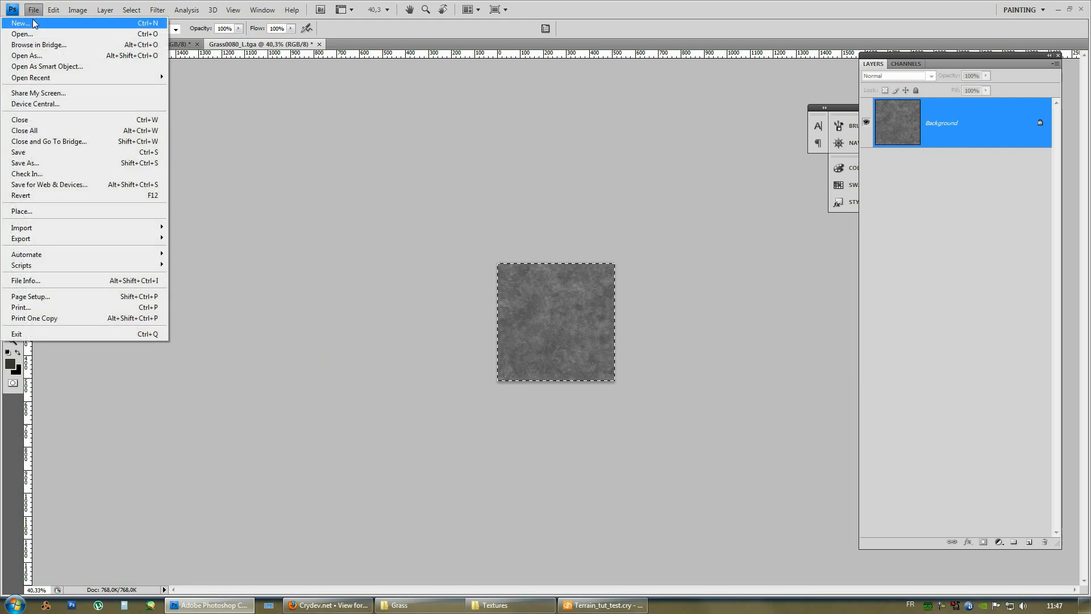
click(22, 22)
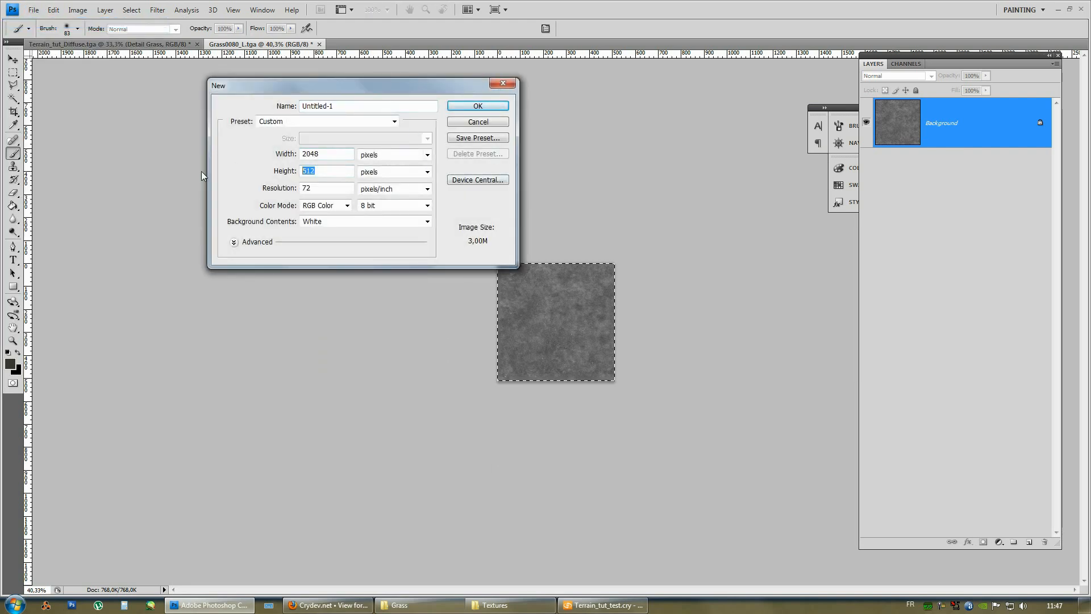
text(2048)
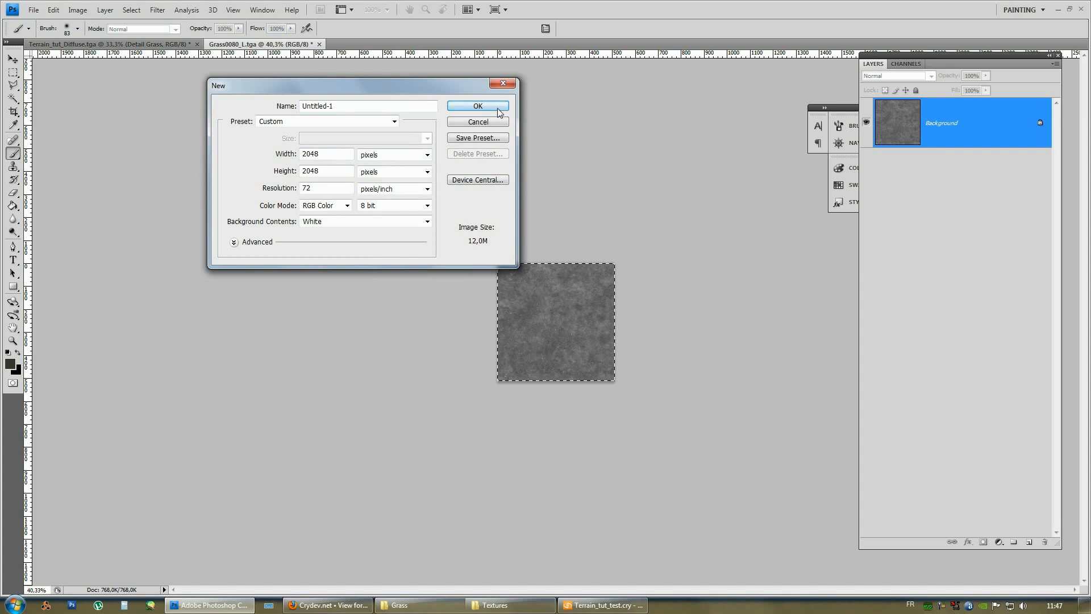
click(477, 106)
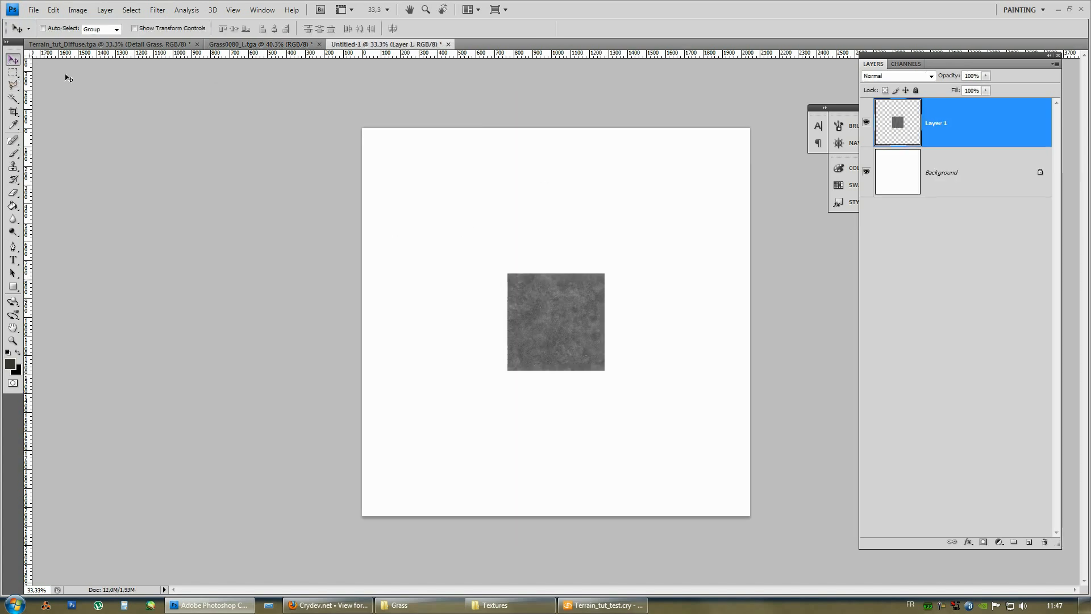
drag(557, 322, 410, 176)
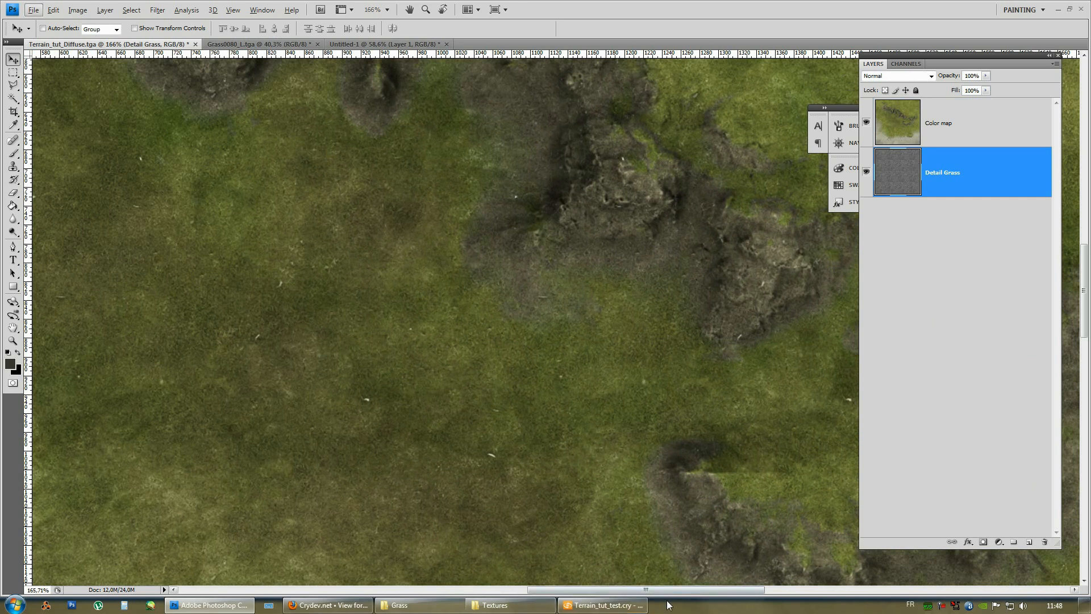
Mask Detail Grass in black and pick a soft brush for painting grass back in
click(600, 604)
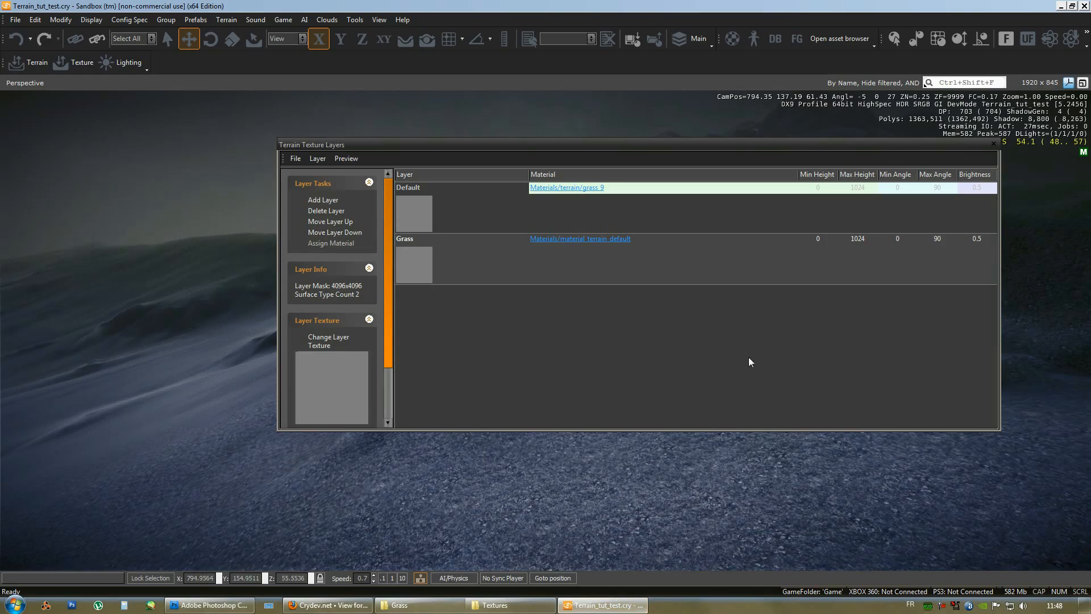
click(209, 604)
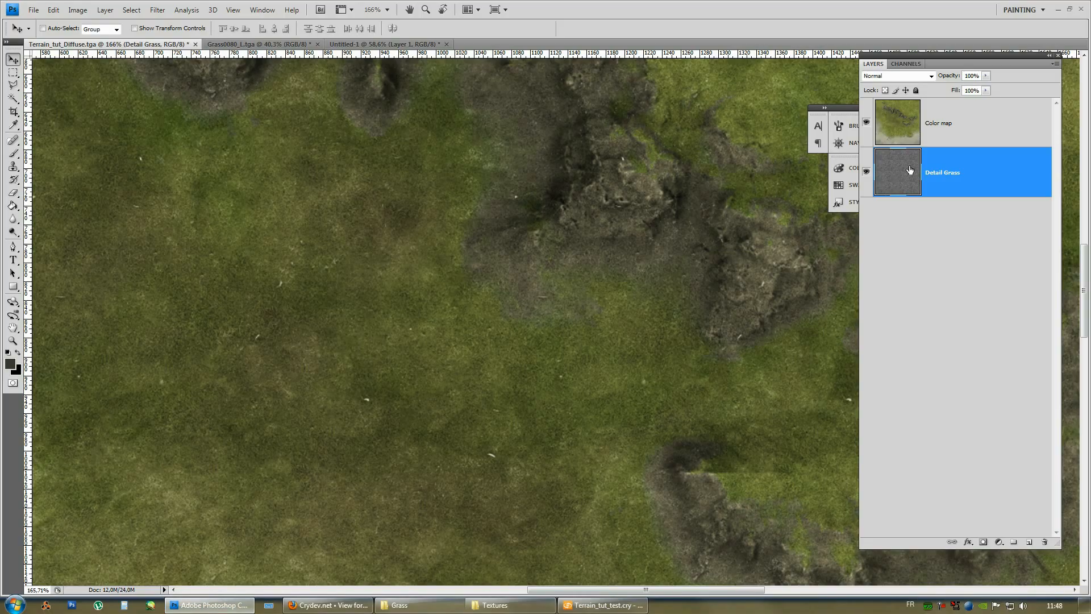
mouse_move(898, 171)
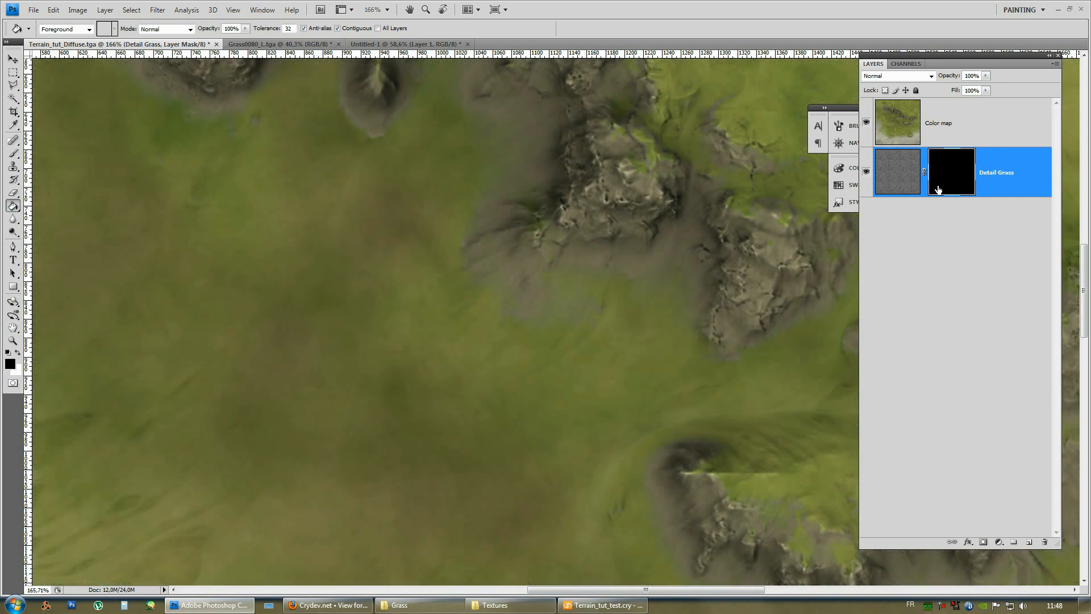
click(13, 137)
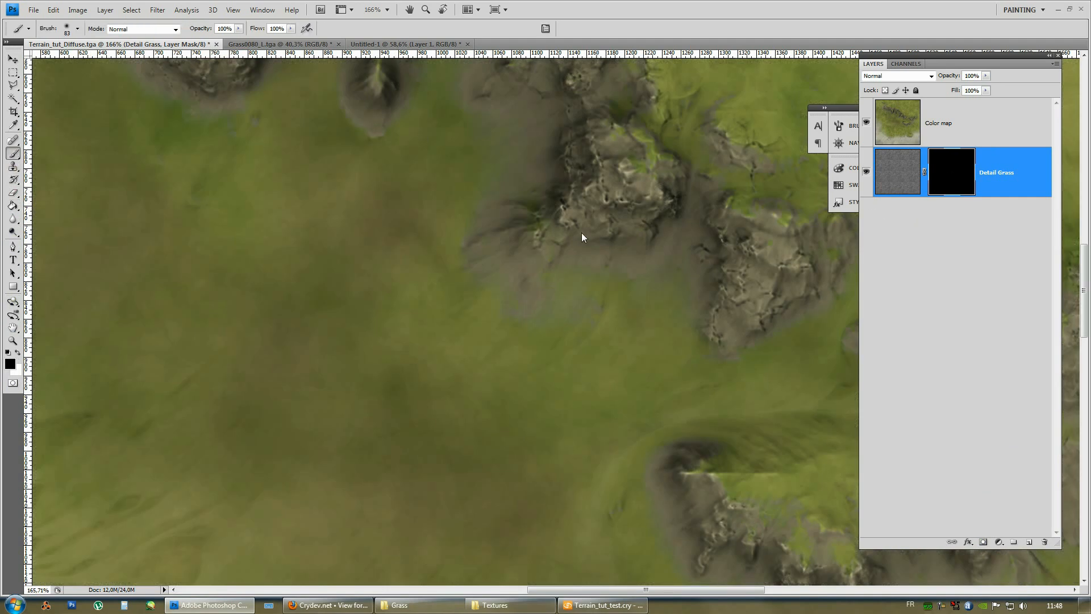
mouse_move(93, 410)
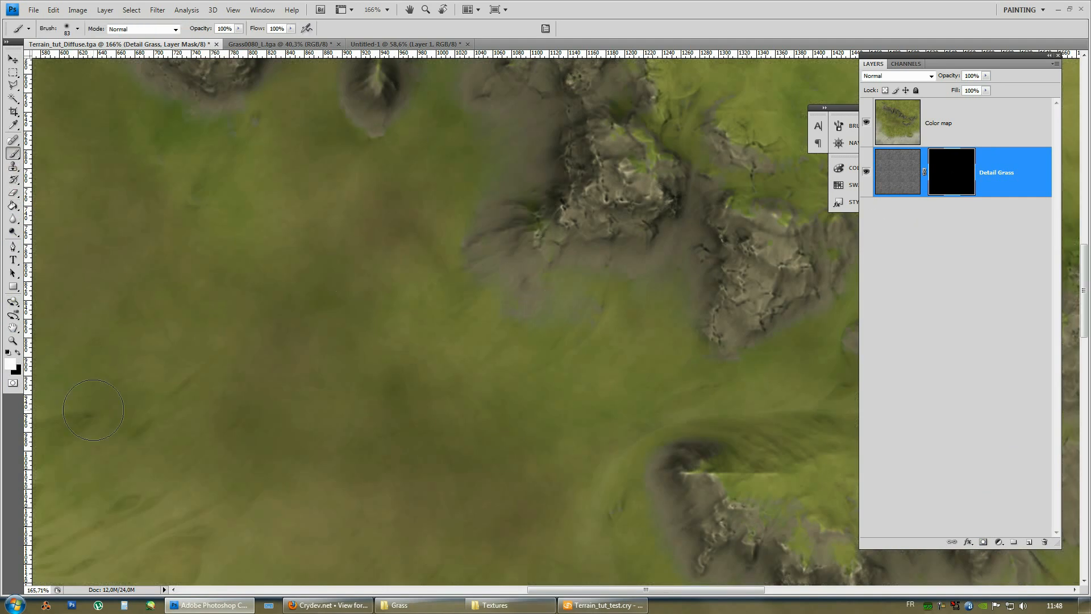
mouse_move(669, 400)
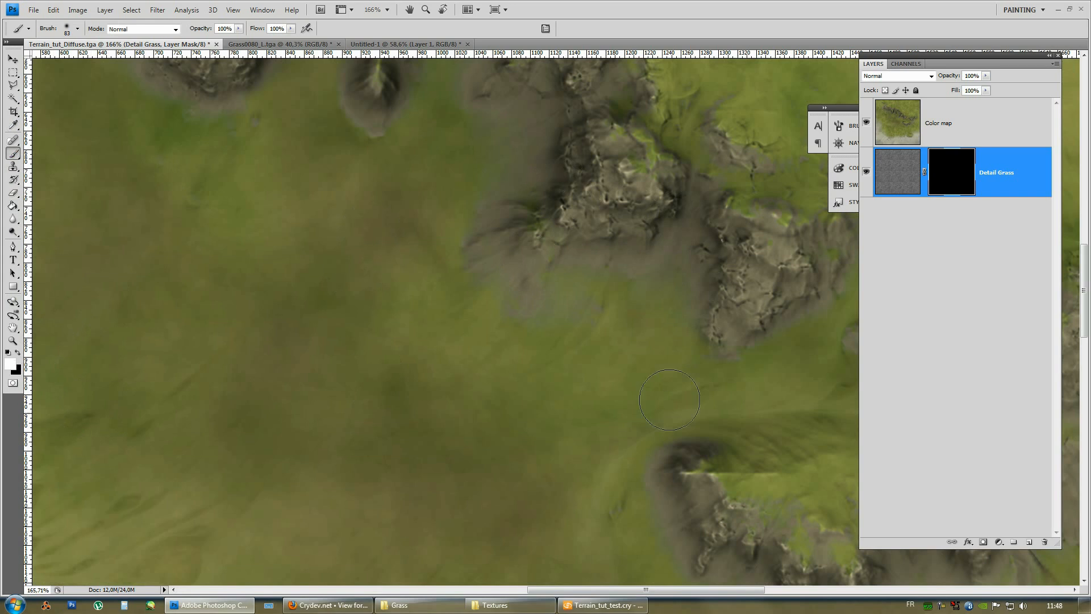
mouse_move(266, 192)
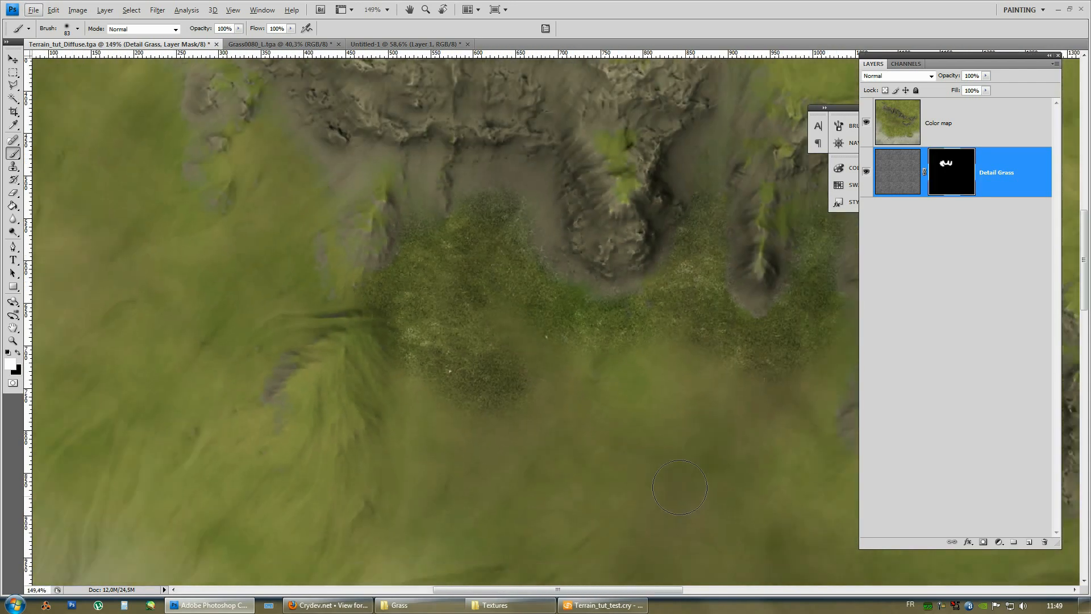
Paint grass detail into the Detail Grass mask below the cliffs and review the map
drag(678, 487, 638, 494)
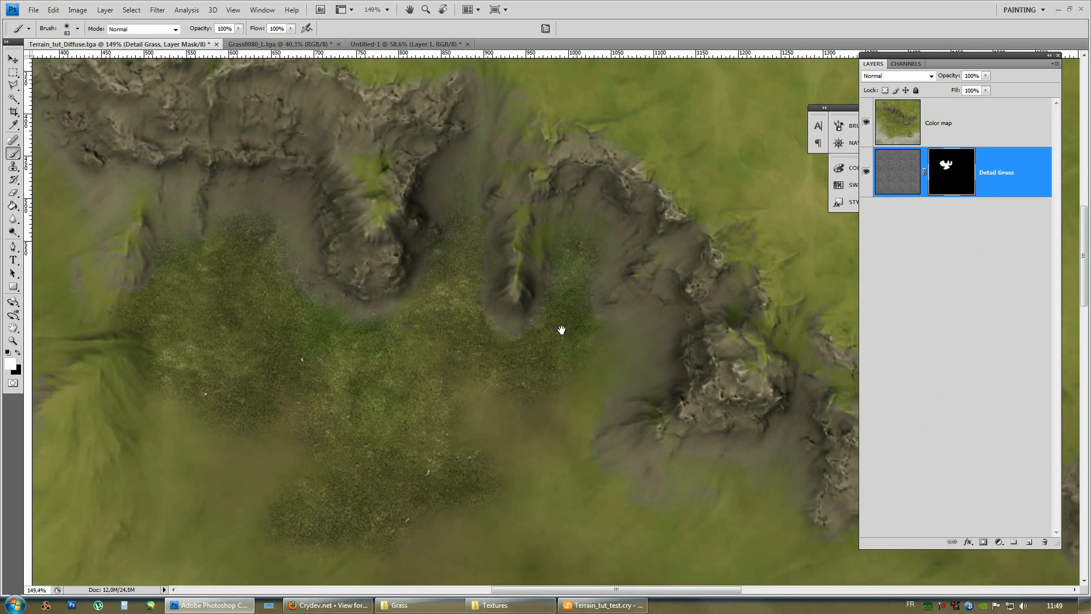
drag(562, 329, 555, 249)
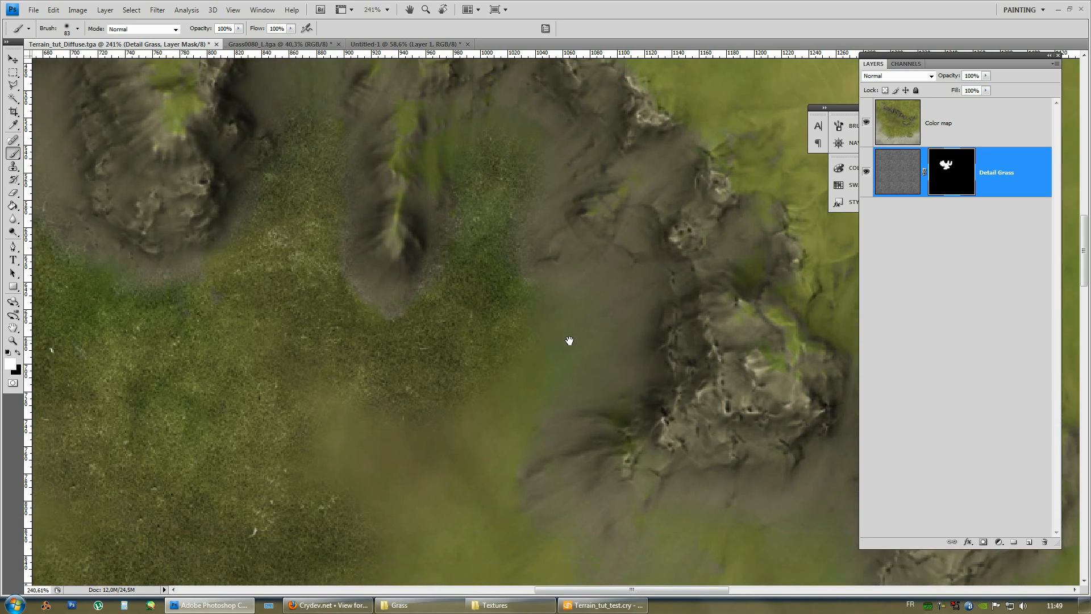
mouse_move(549, 351)
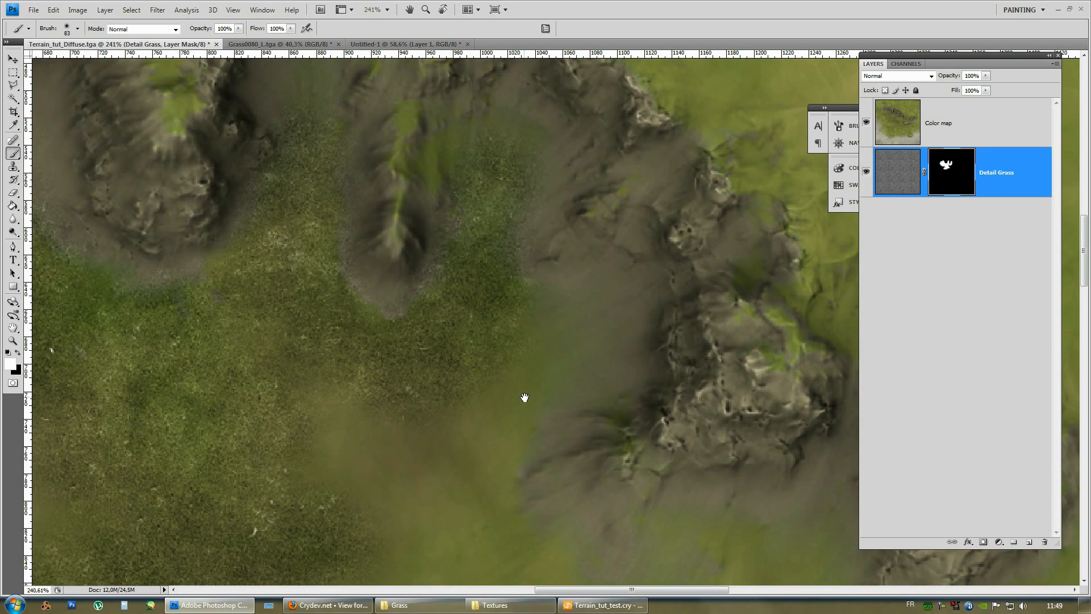
mouse_move(516, 351)
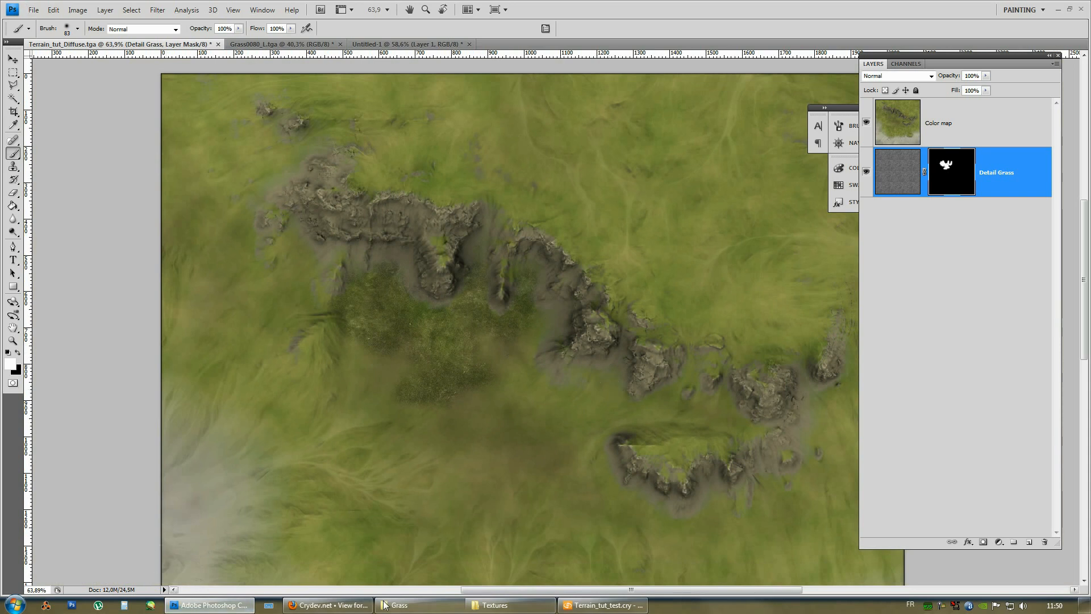
Switch from Photoshop to the CryEngine Sandbox terrain level
click(601, 604)
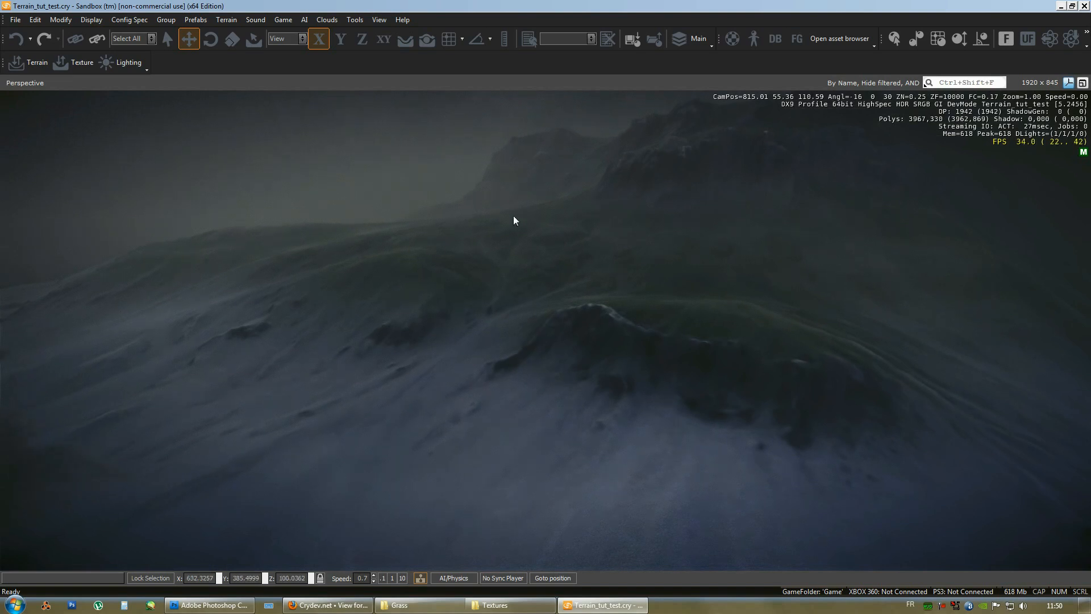
Browse Materials > terrain and inspect ground_earth_village_leaves, then ground_mossy_4_coast
click(208, 604)
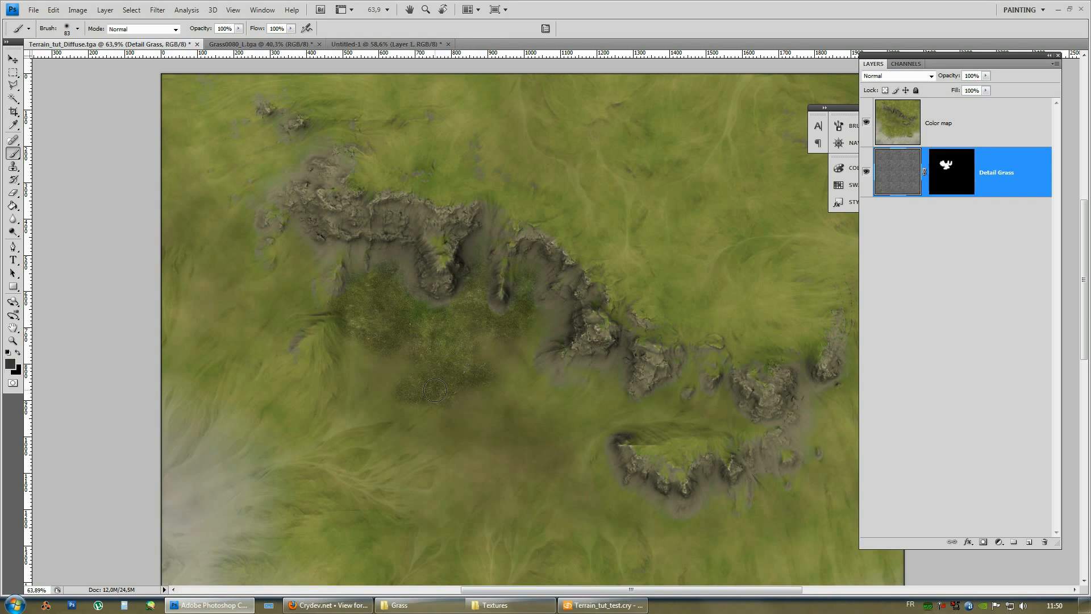
click(601, 604)
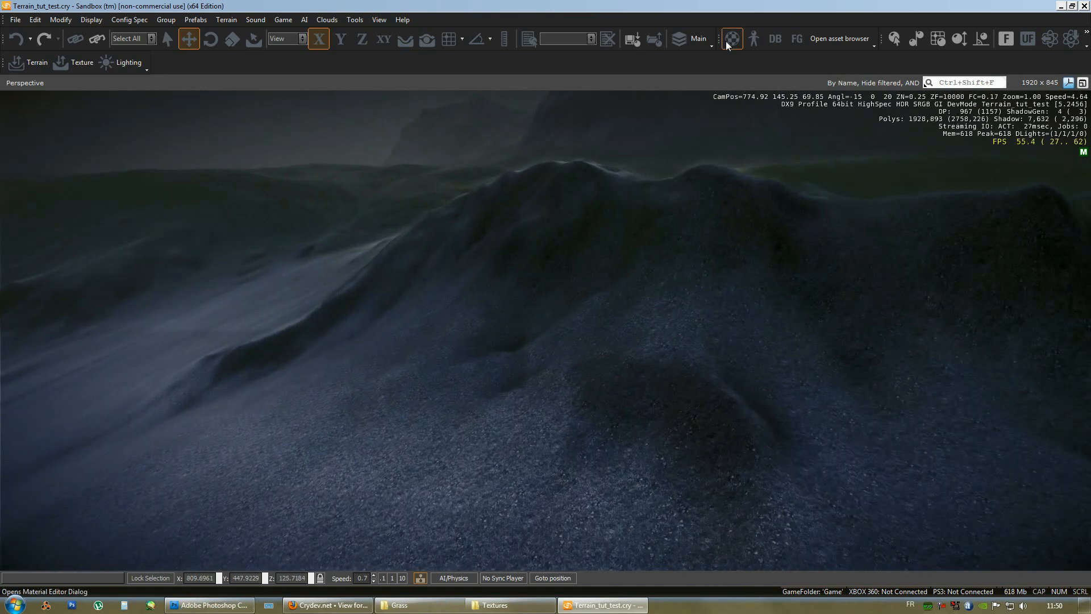
mouse_move(731, 38)
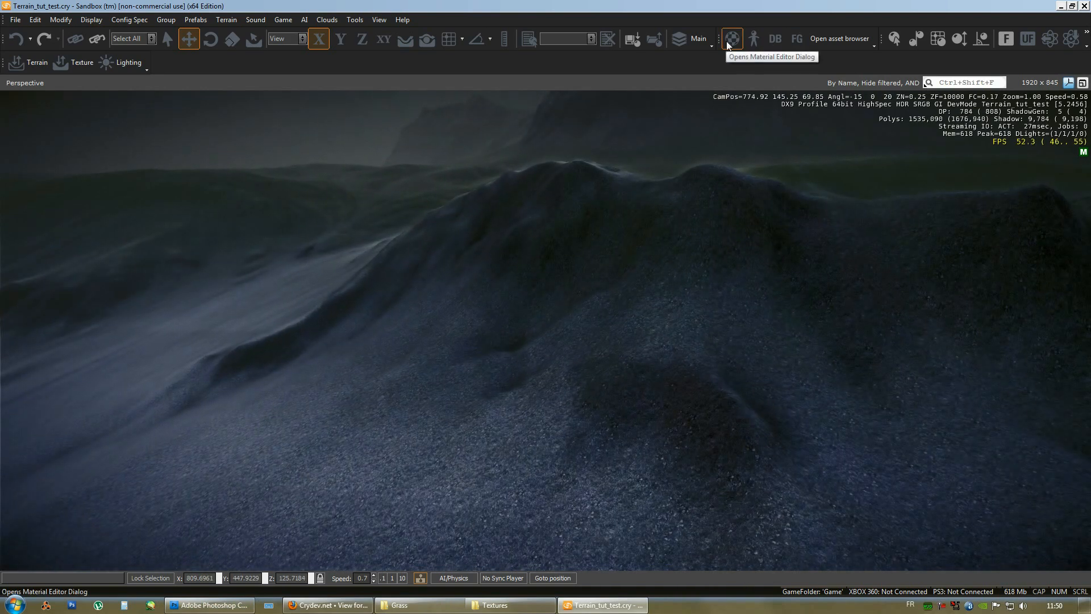
click(731, 38)
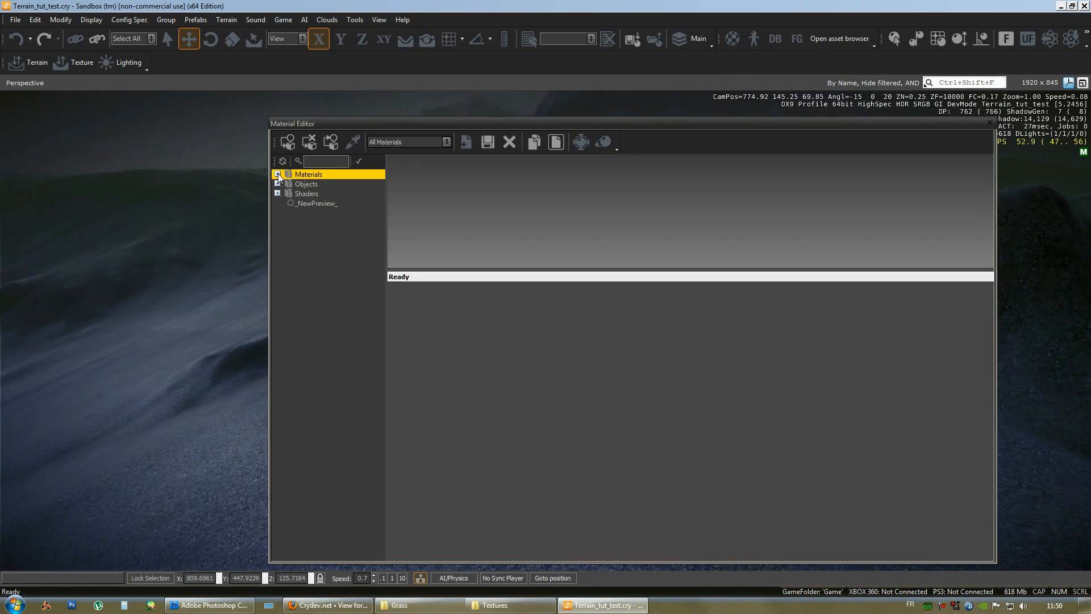
click(277, 174)
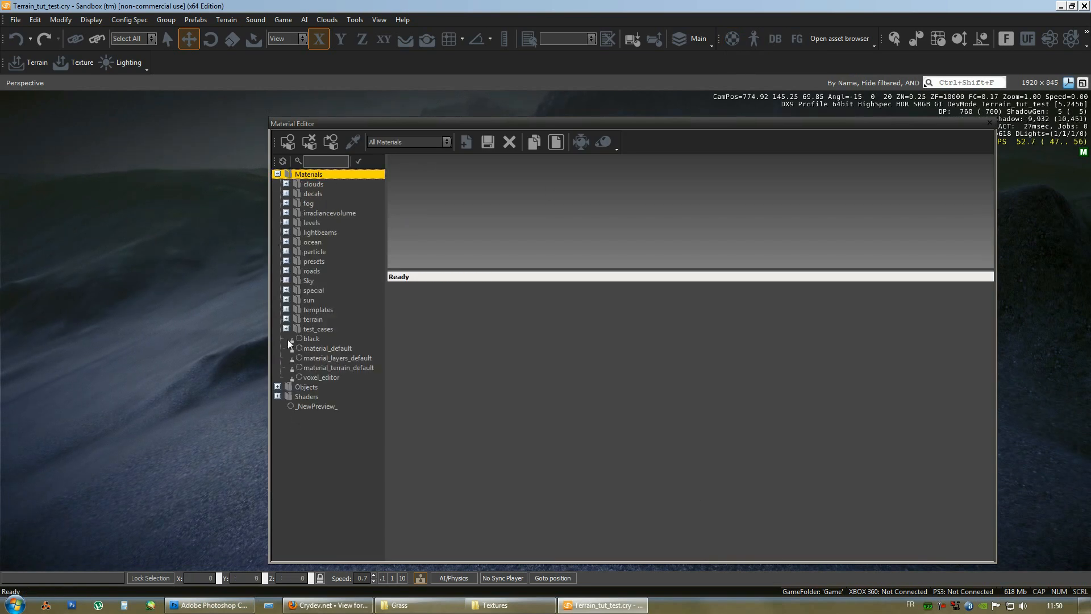
click(286, 319)
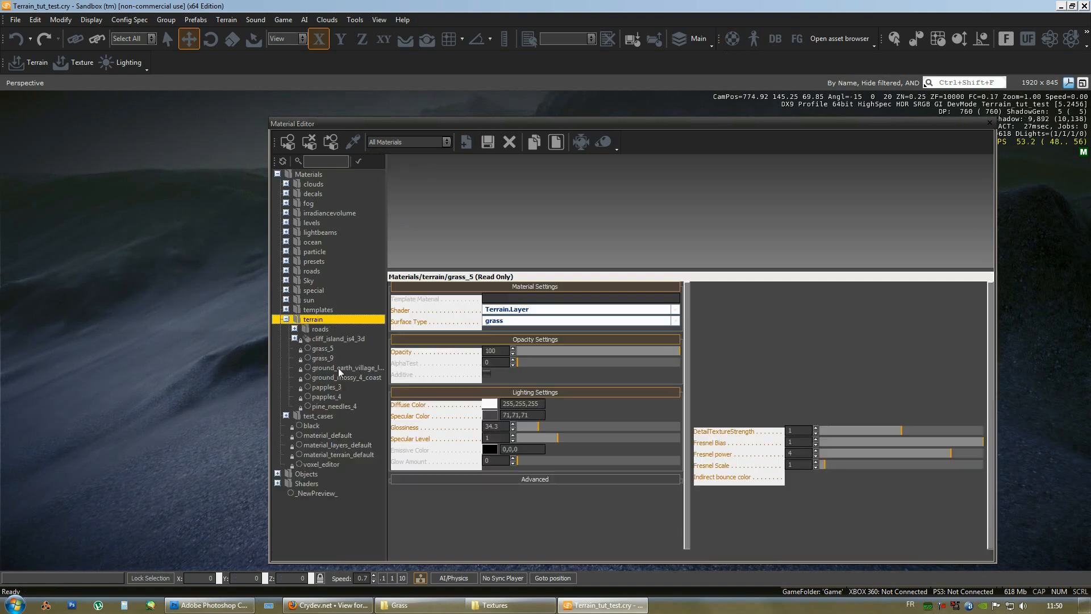
click(348, 368)
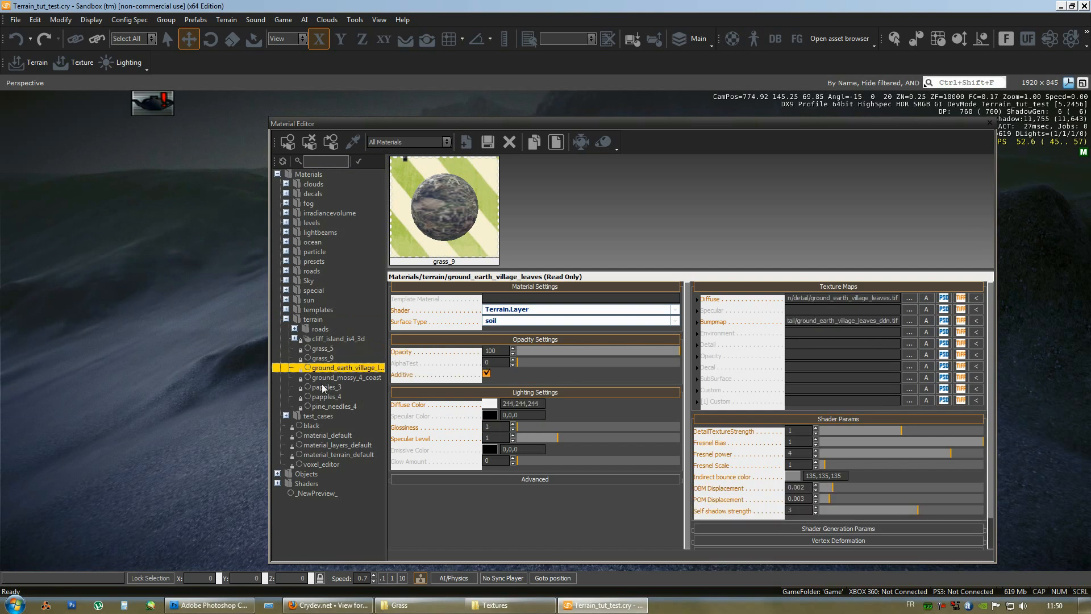
click(345, 376)
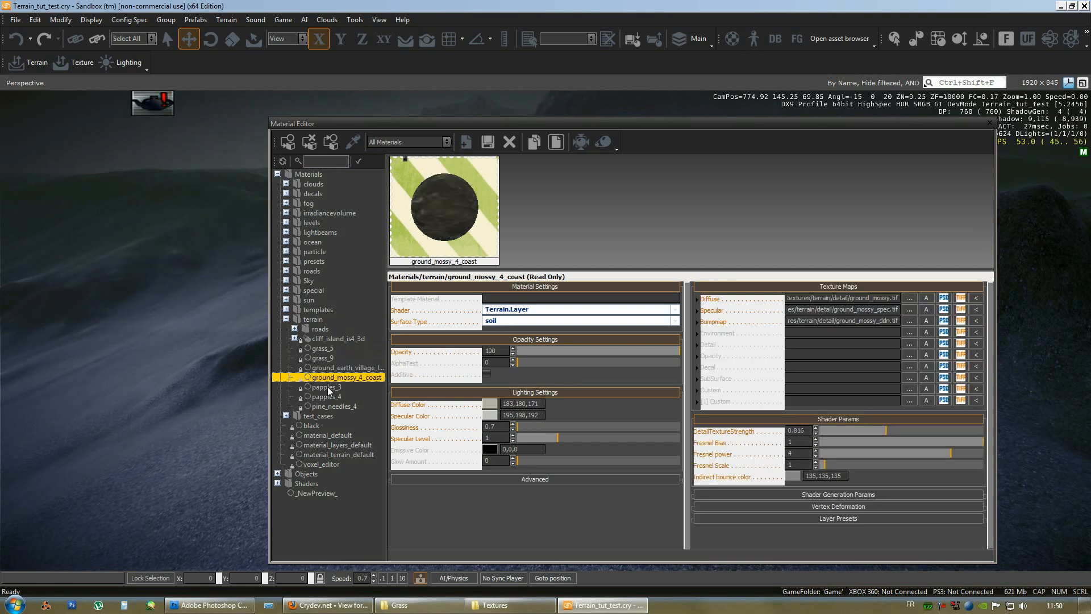
mouse_move(325, 428)
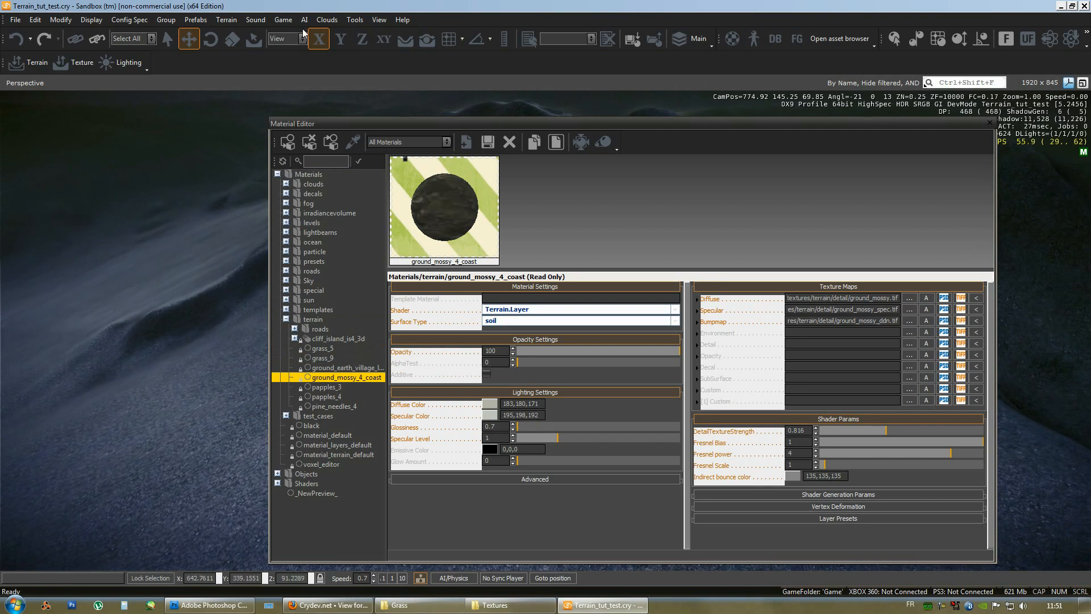
Bring up Terrain Texture Layers listing the Default grass_9 and Grass layers
click(225, 20)
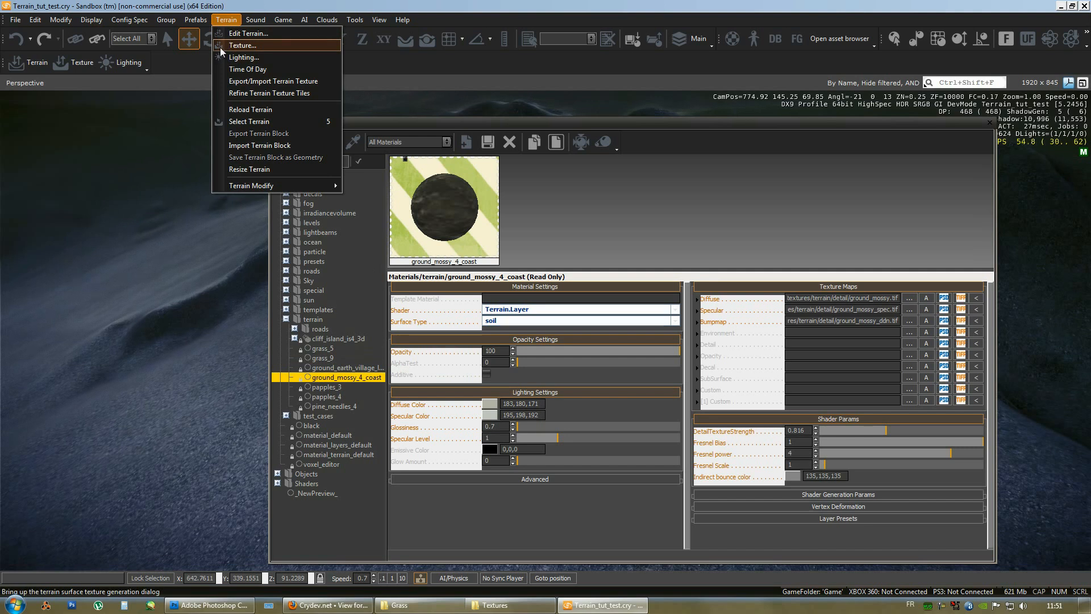
click(243, 45)
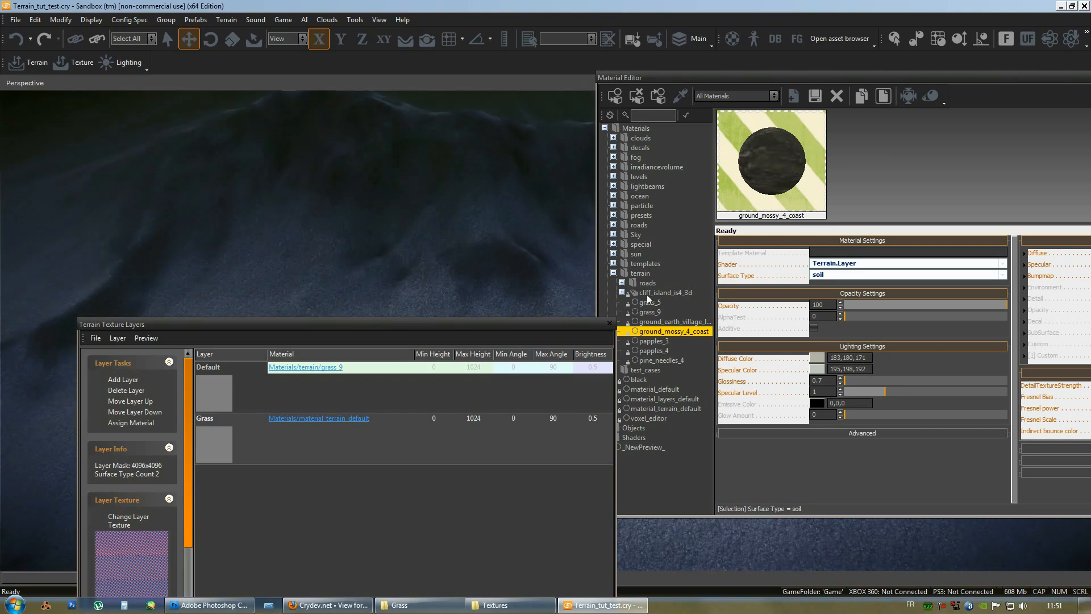
click(668, 292)
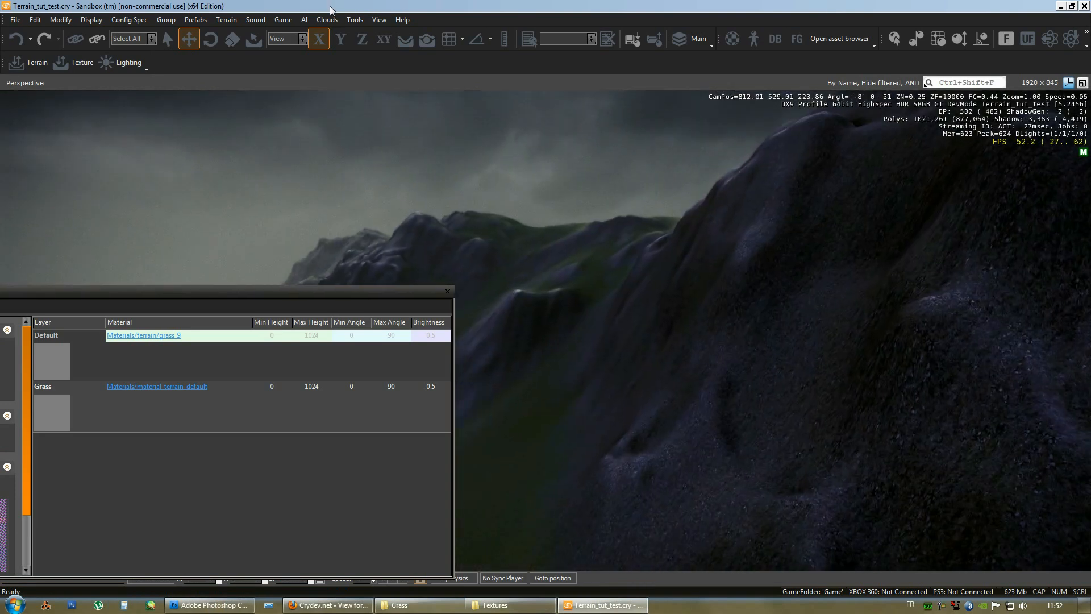
click(225, 18)
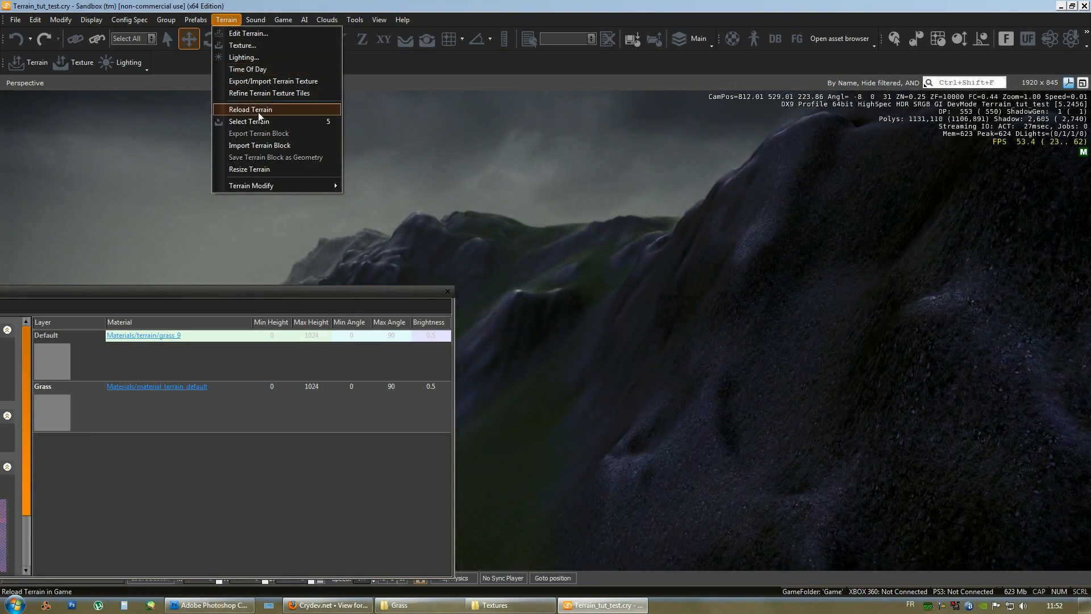
mouse_move(243, 45)
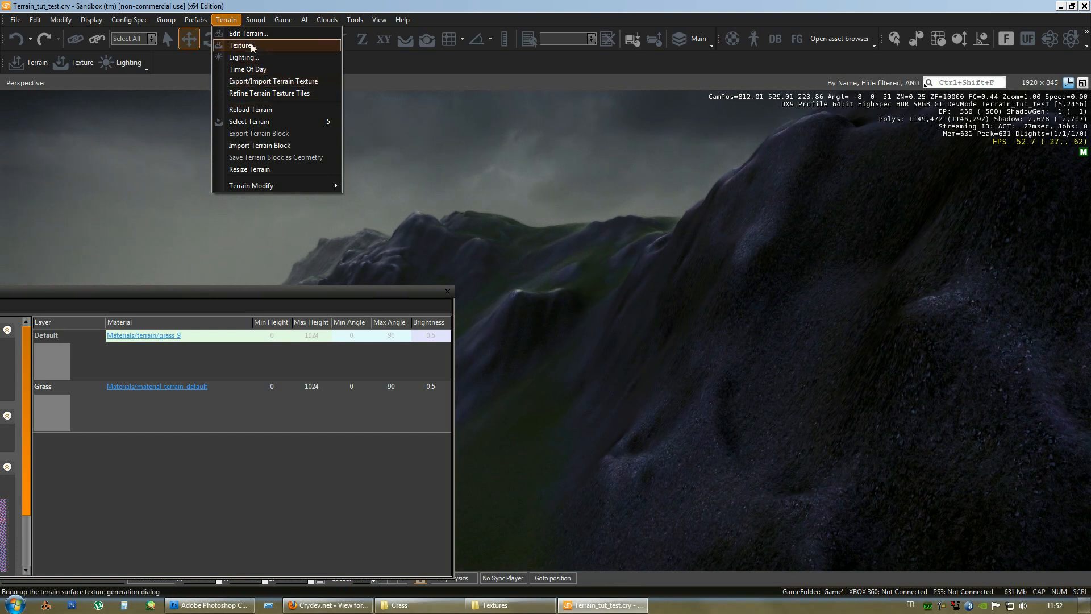
mouse_move(242, 57)
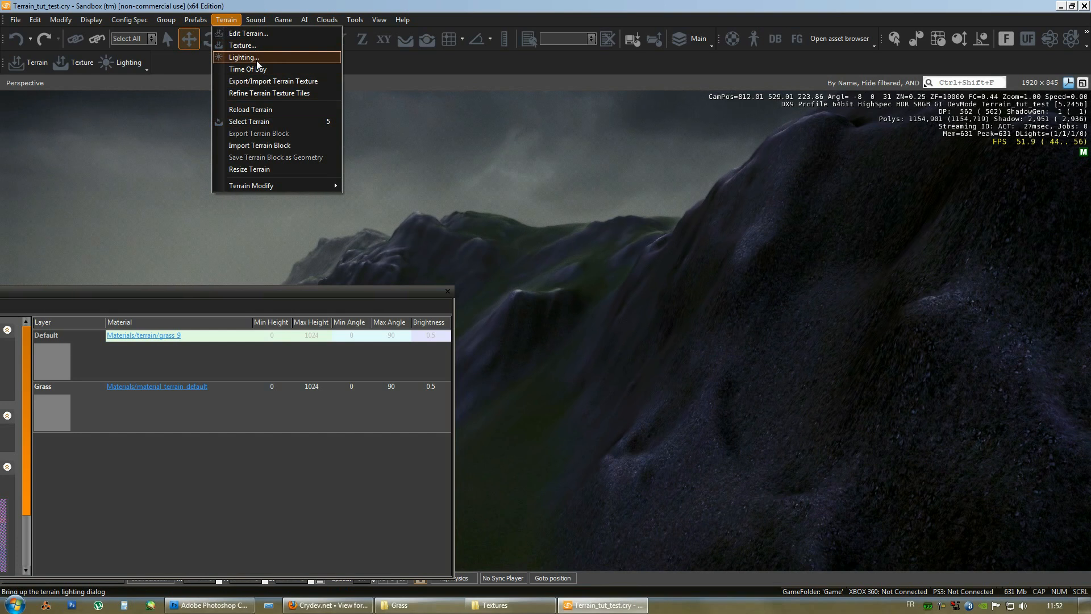
mouse_move(242, 45)
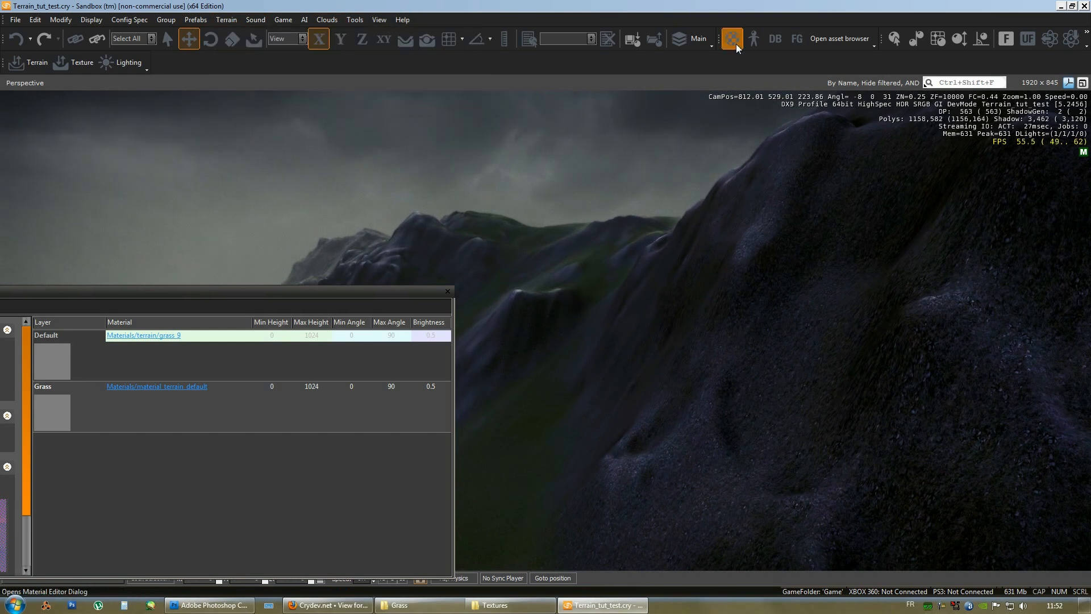
Pick terrain/cliff_island_is4_3d and rename the Grass layer to Cliff for it
click(731, 38)
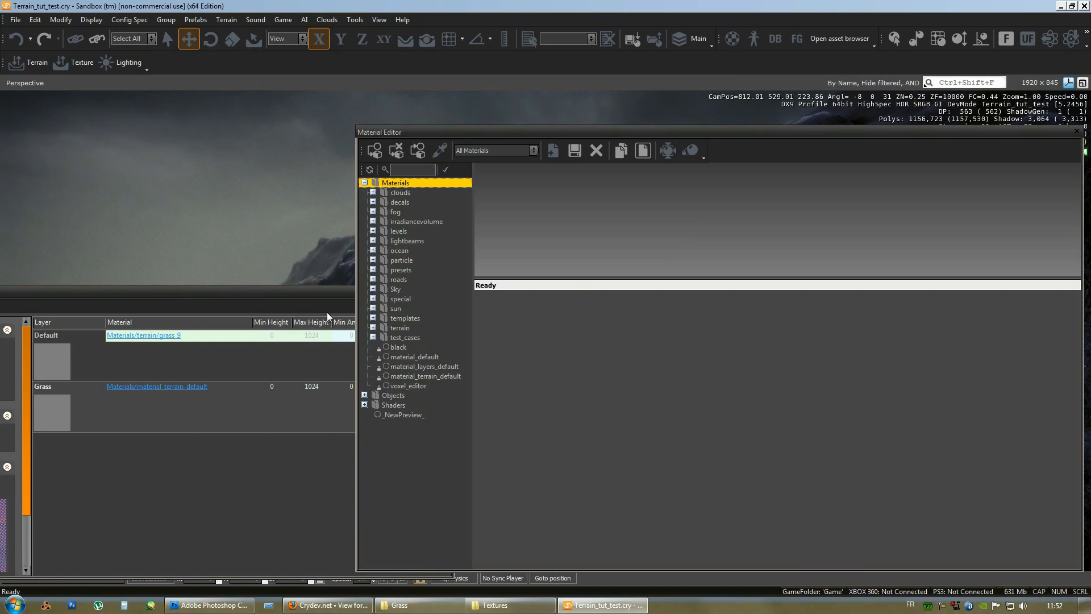
click(373, 328)
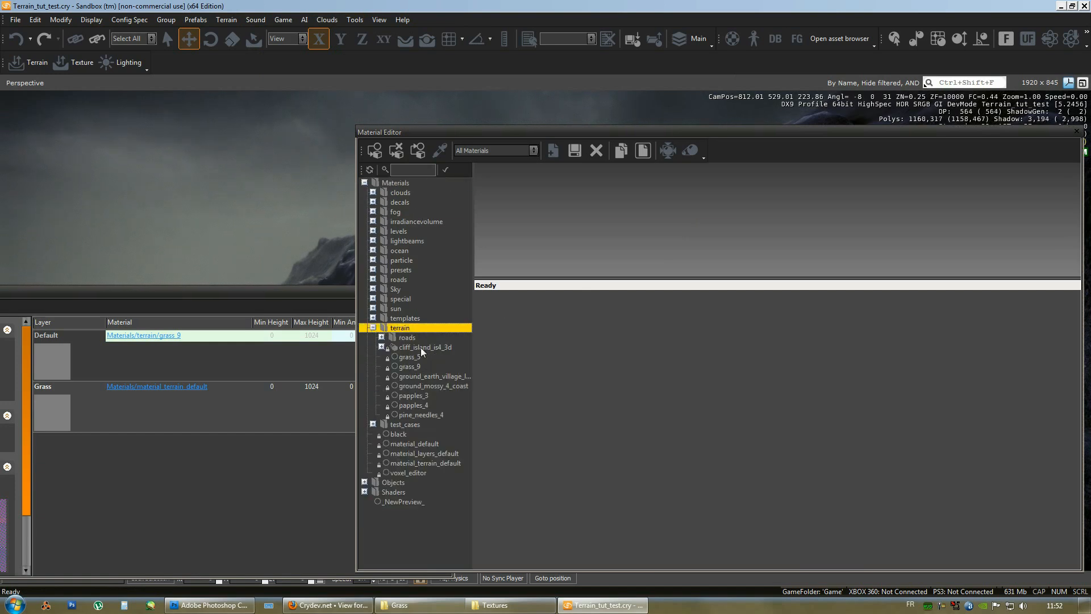
click(425, 348)
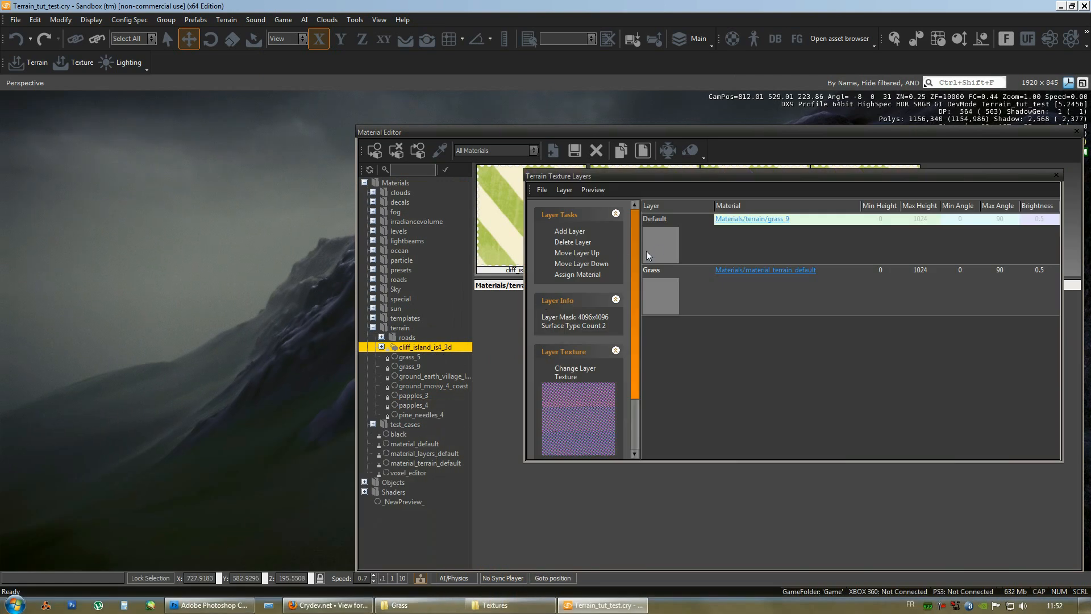
double_click(664, 270)
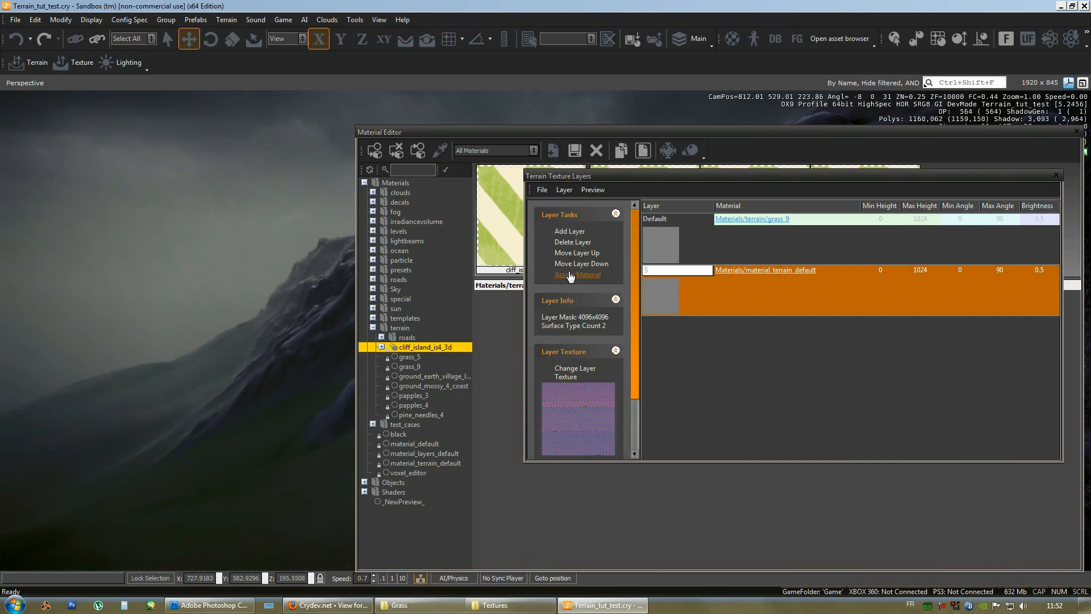
text(Cliff)
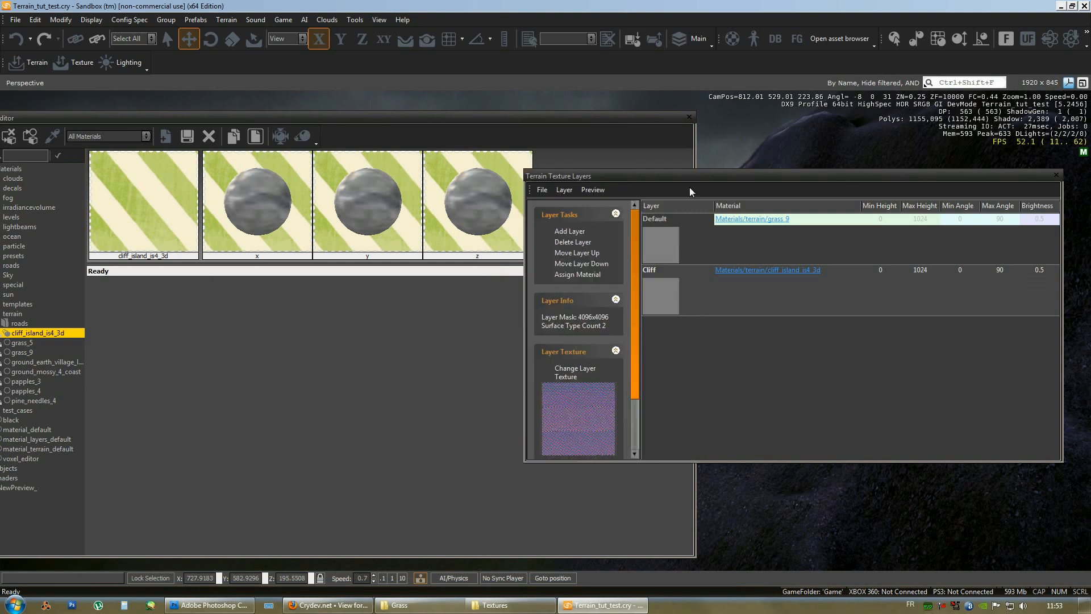
Load 128_grey.bmp as the Cliff layer texture
scroll(down, 3)
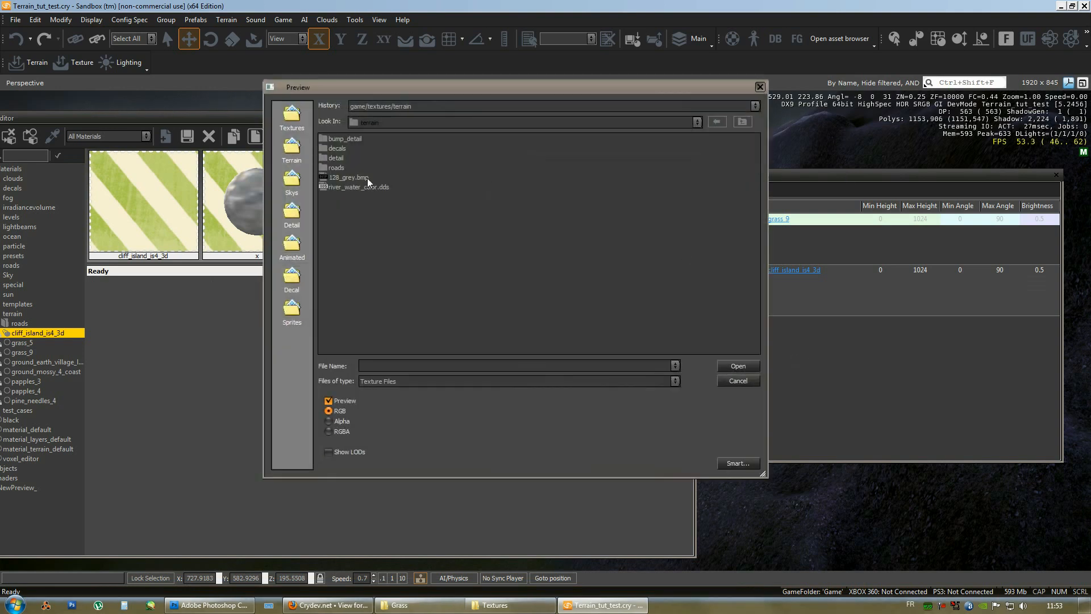
click(348, 177)
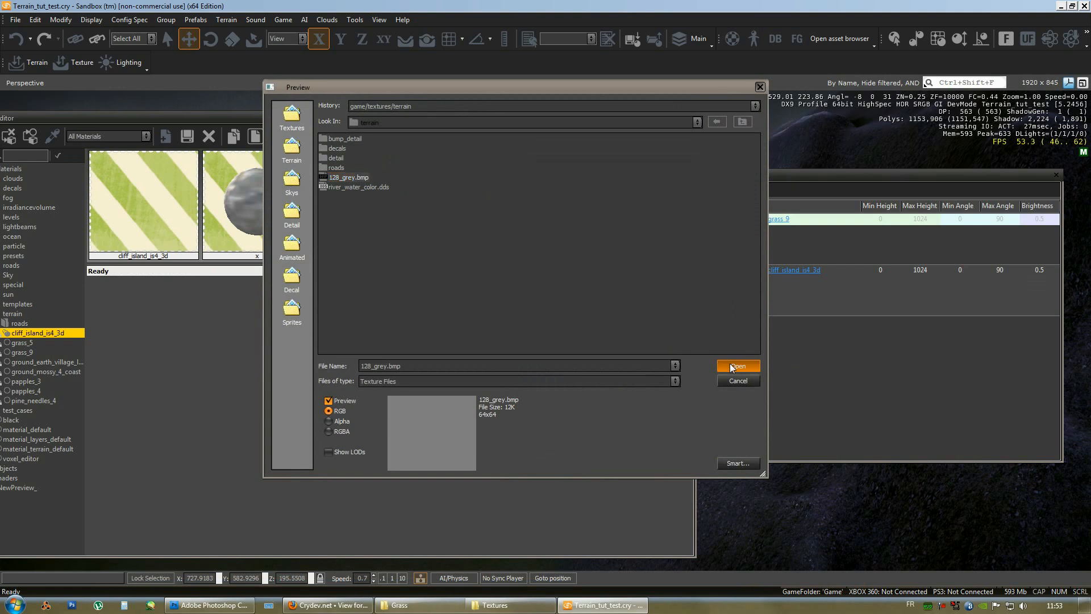
click(736, 366)
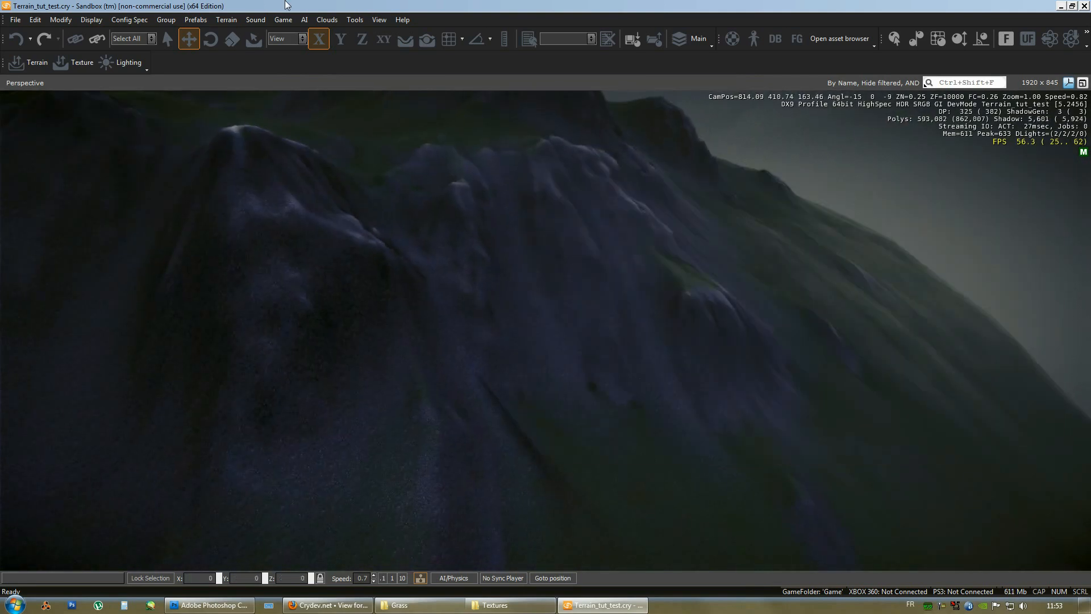
Show the Rollup Bar and activate the Terrain Layer Painter for the Cliff layer
click(378, 18)
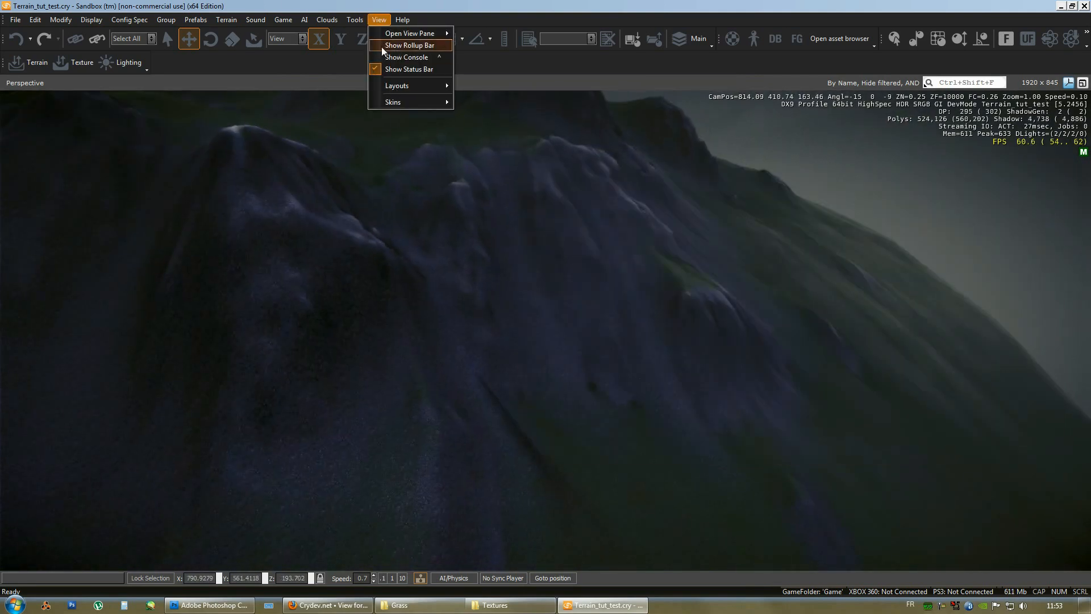
click(409, 46)
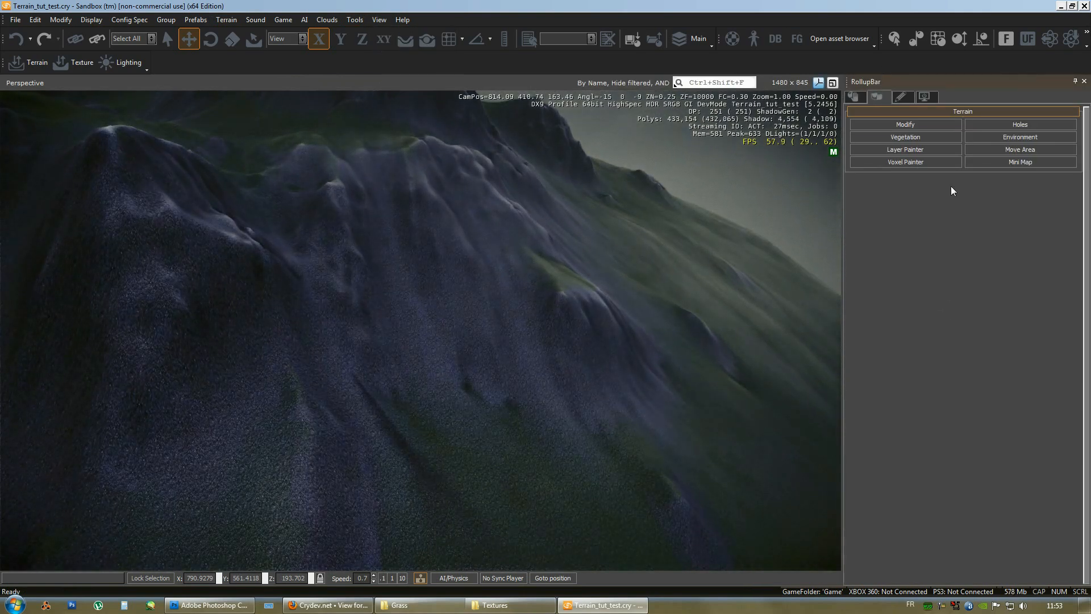
click(905, 148)
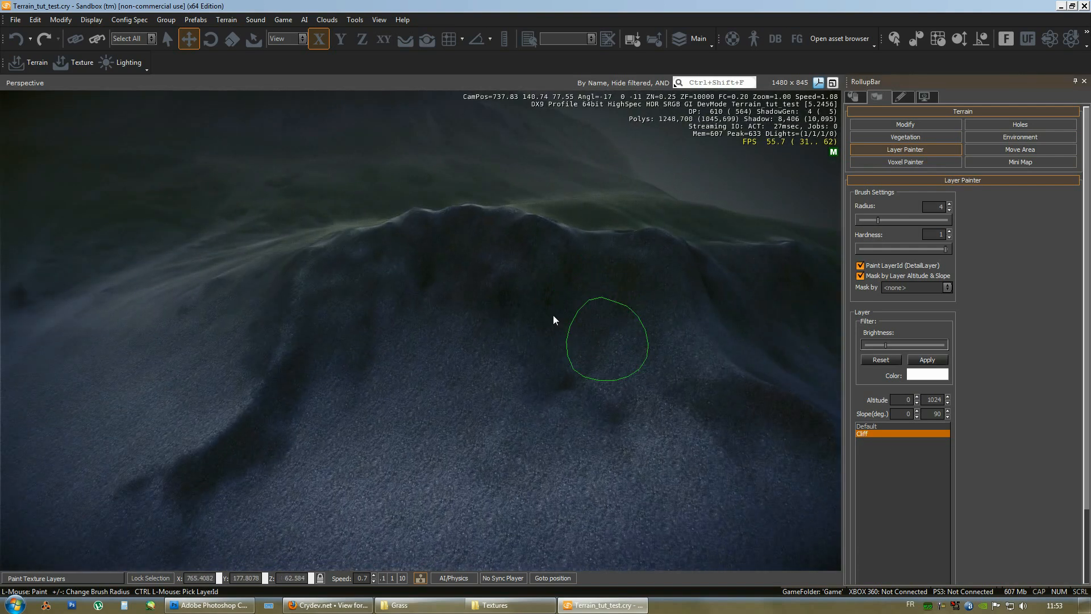
Paint cliff rock across the ridge slope with the Cliff layer brush
click(499, 323)
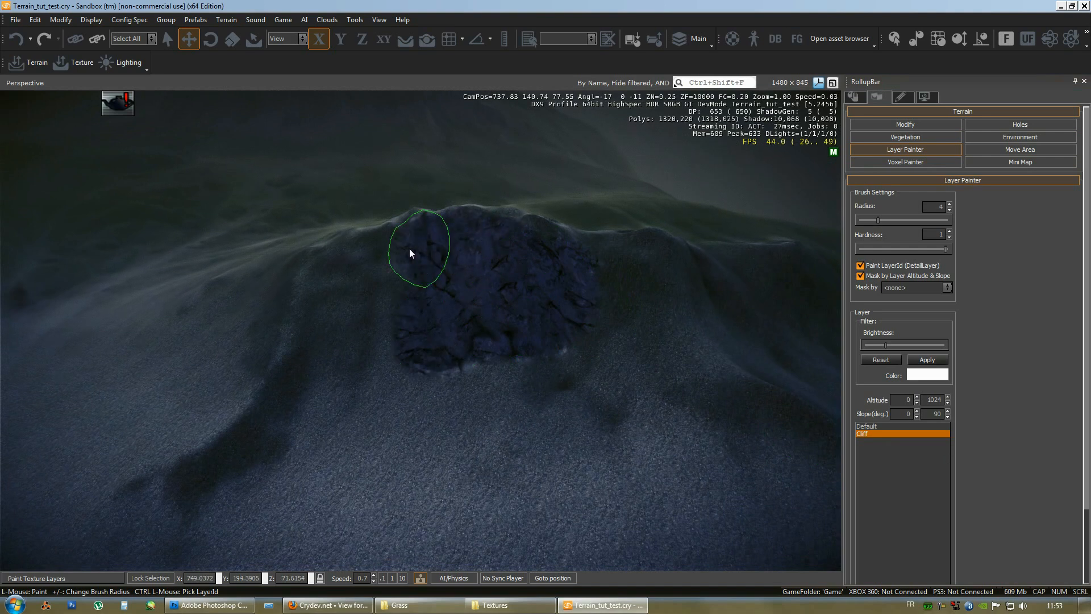
drag(410, 253, 272, 443)
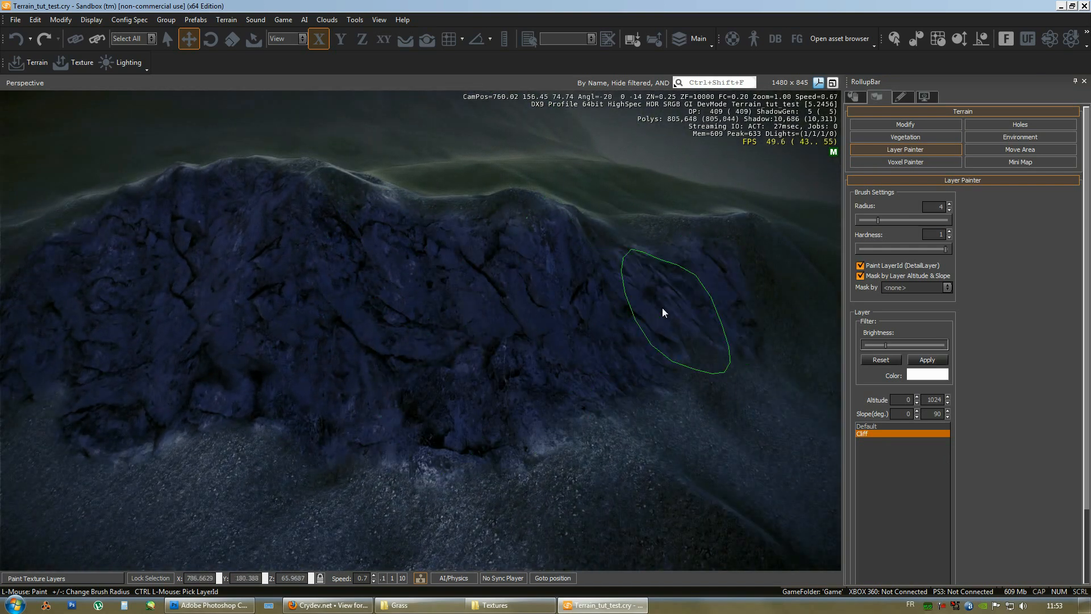
drag(661, 312, 595, 327)
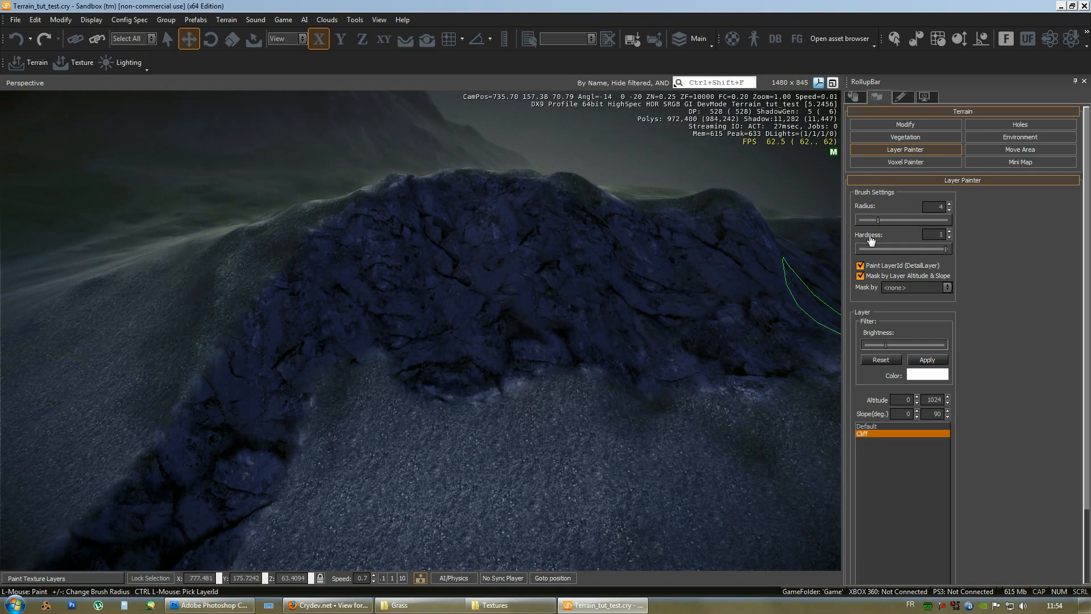
mouse_move(574, 306)
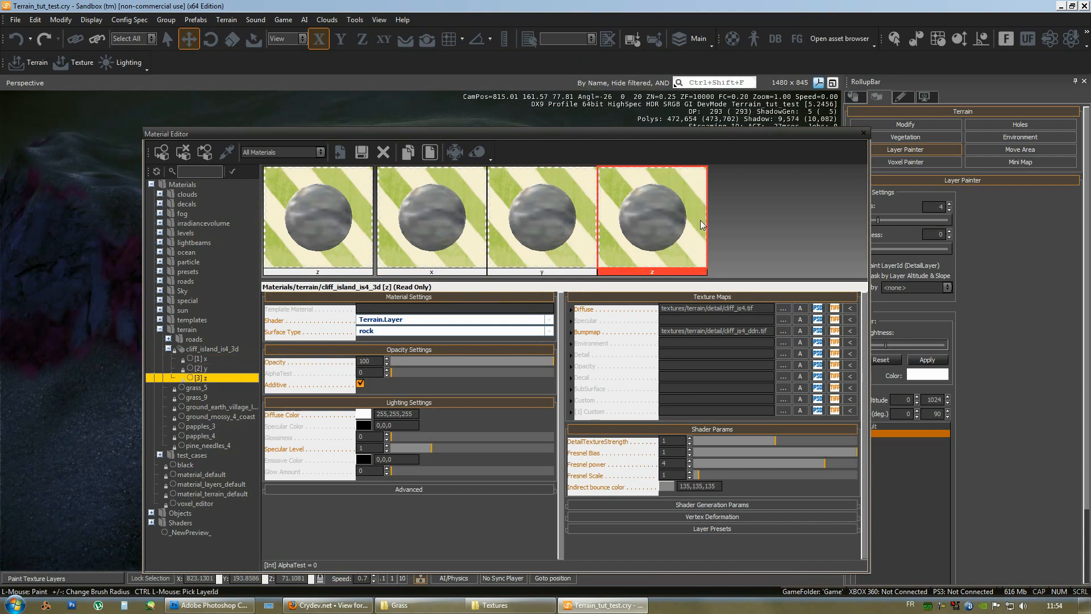
Darken sub-material x's diffuse colour to 220,220,220 grey
click(430, 217)
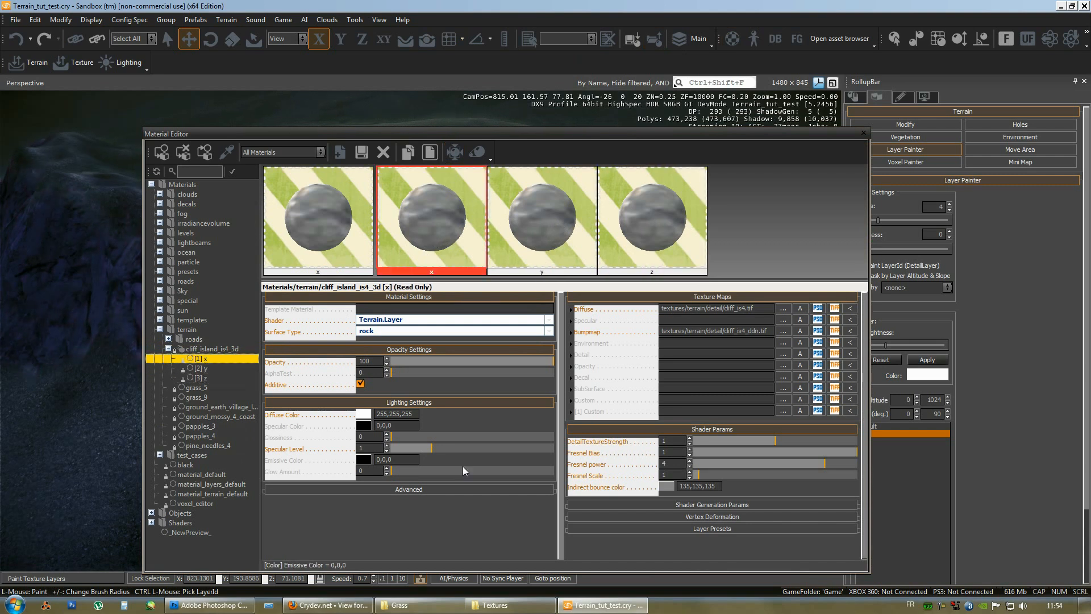
click(541, 217)
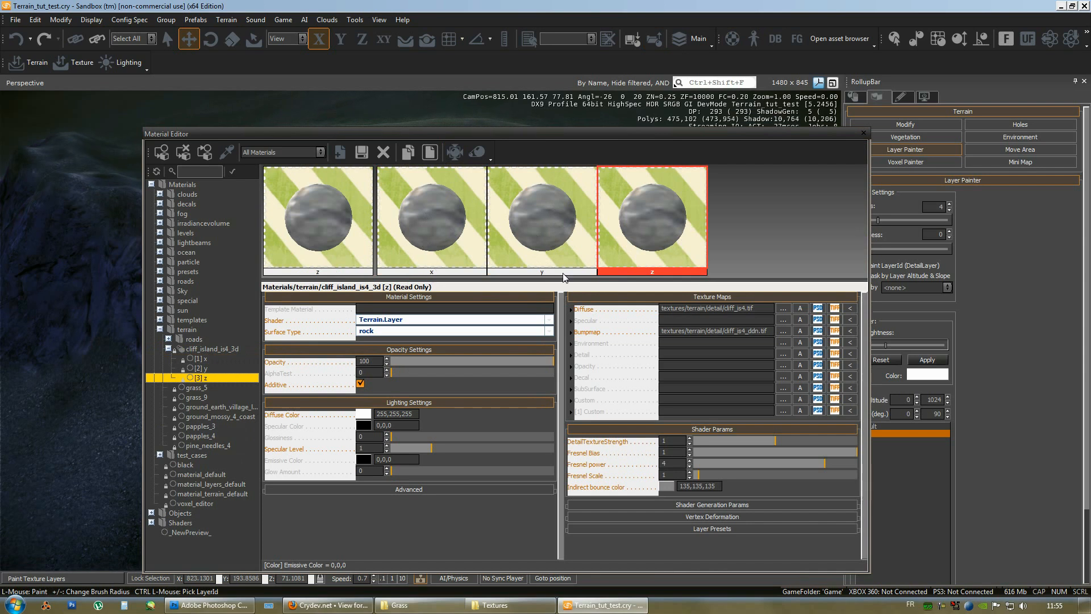
click(197, 357)
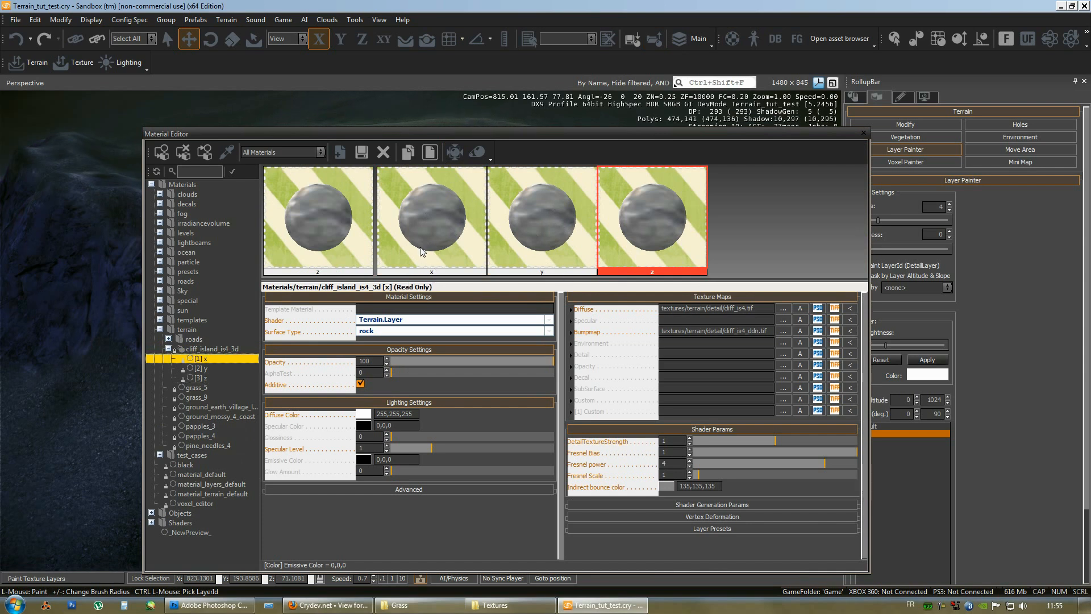
click(430, 219)
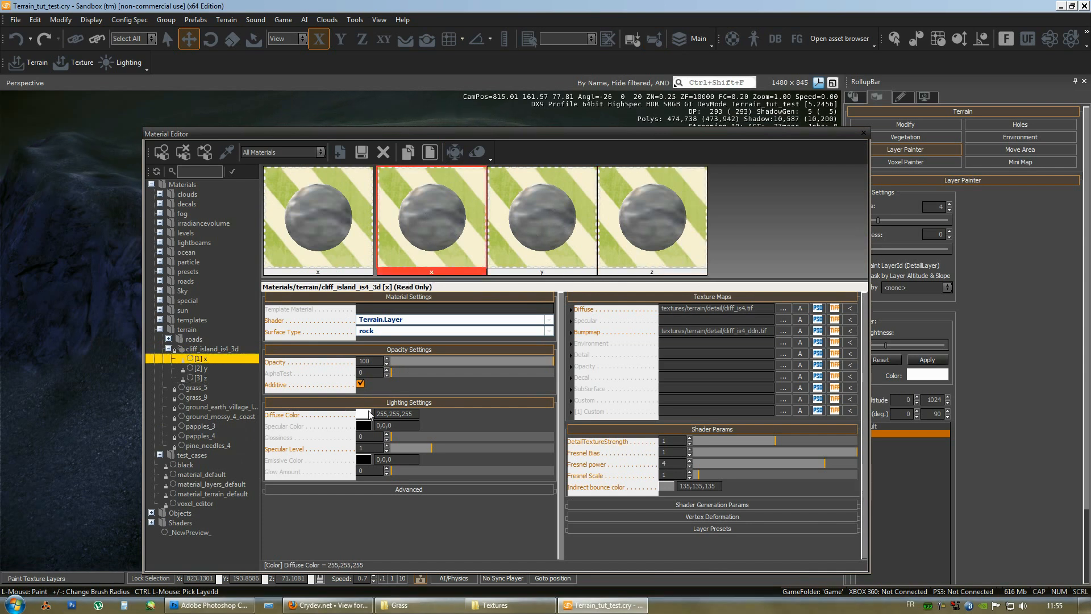
click(362, 414)
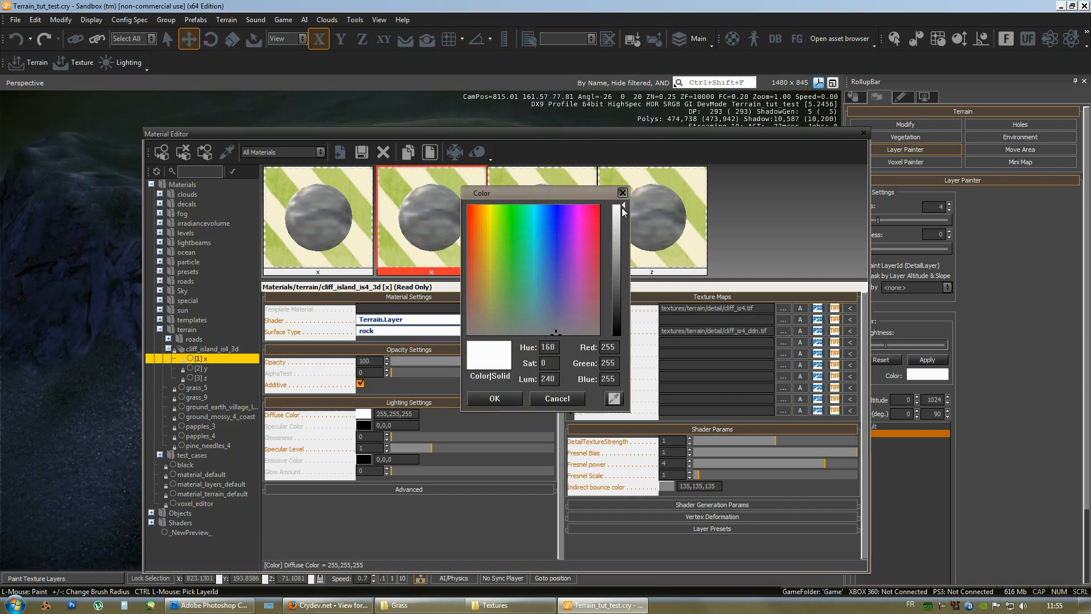
drag(615, 212, 615, 227)
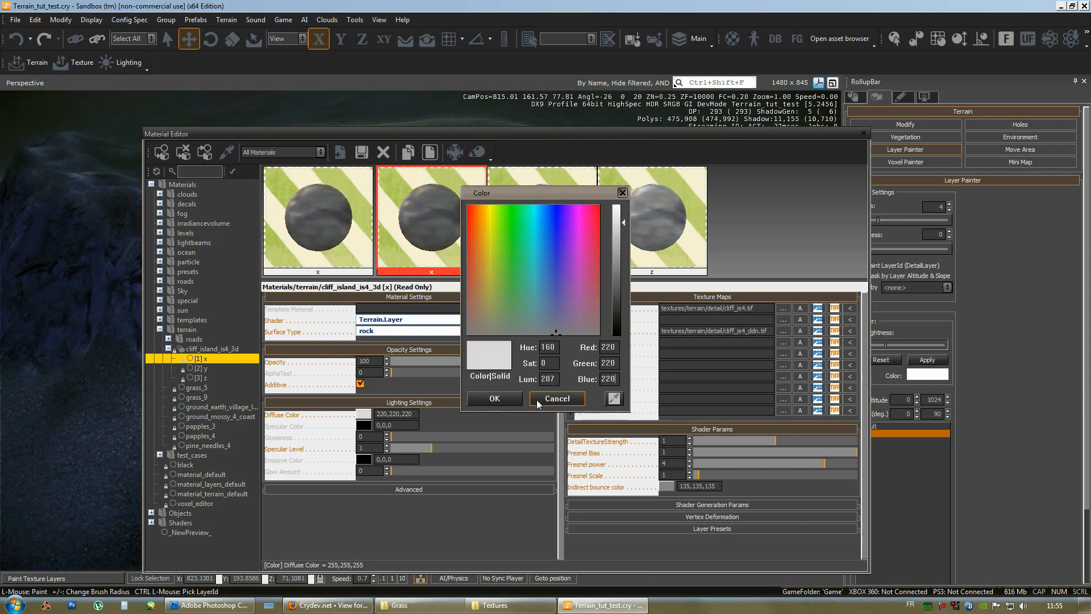
click(555, 397)
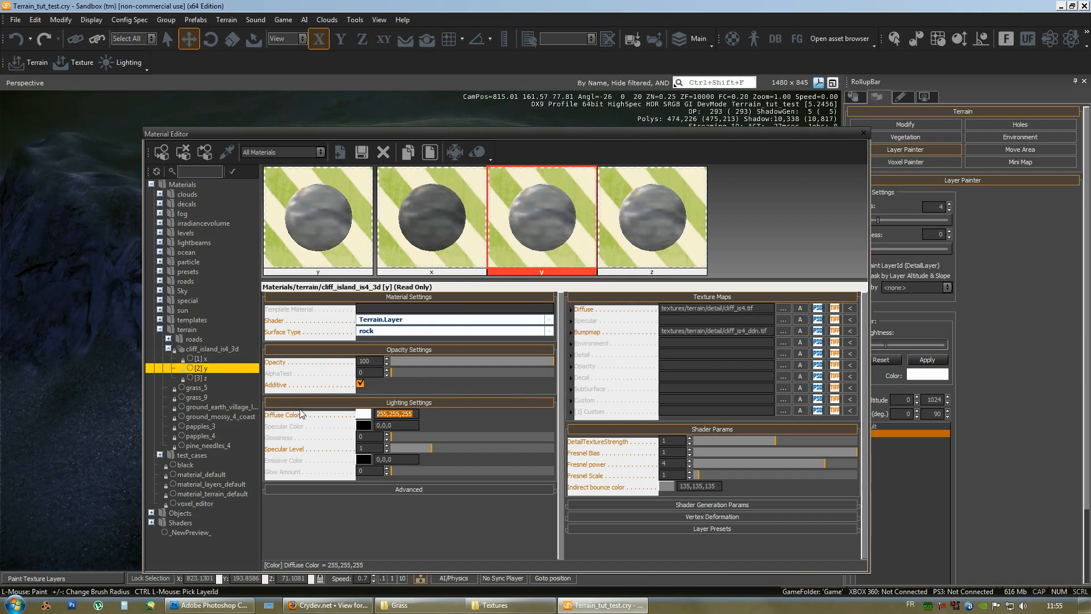
Edit sub-material y's diffuse colour likewise and close the Material Editor
click(199, 378)
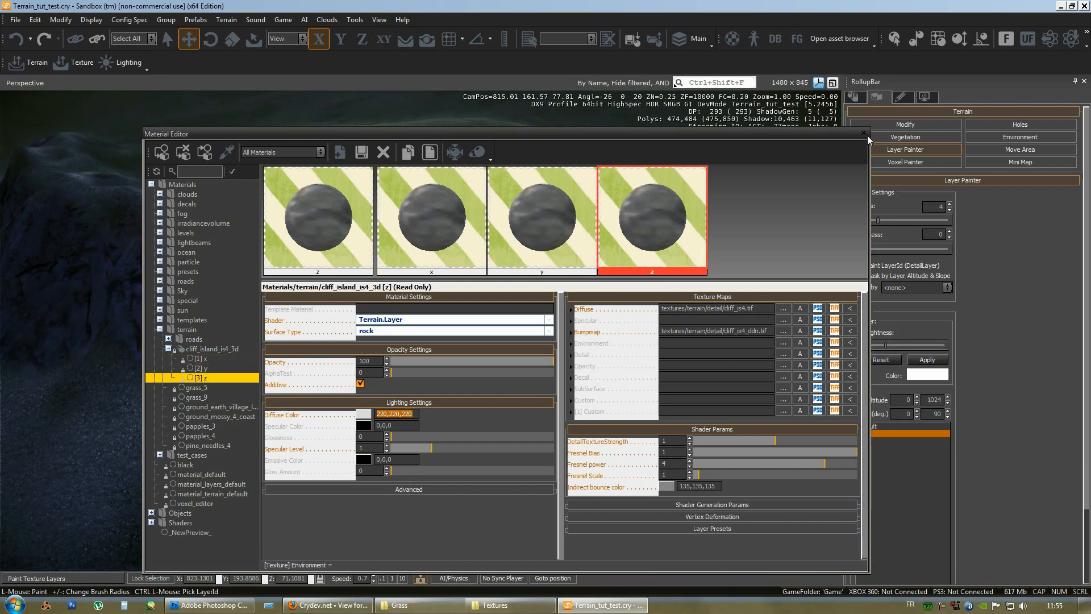
click(863, 133)
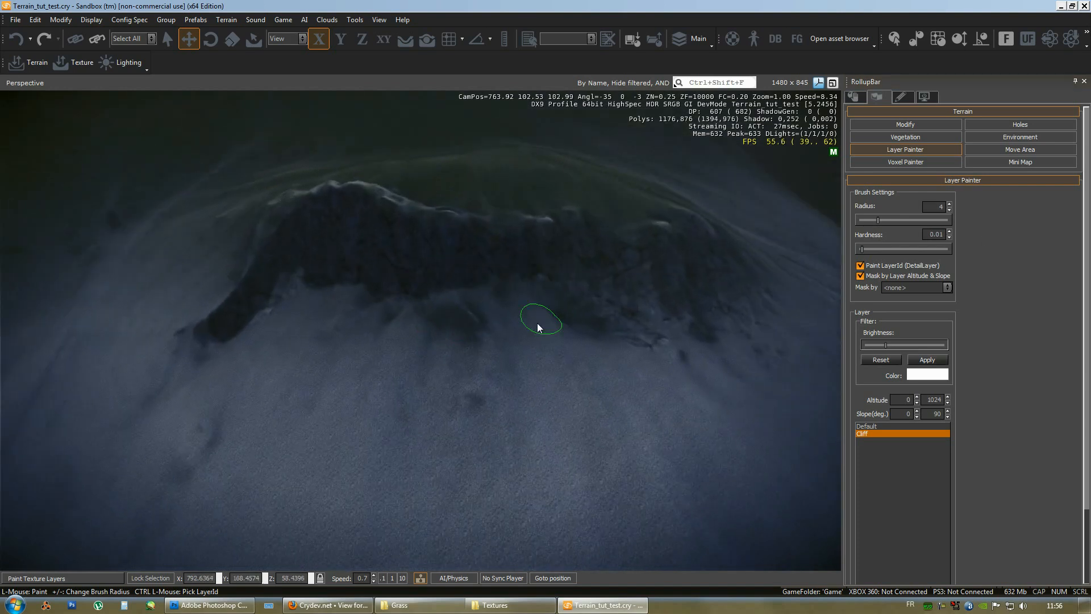
mouse_move(682, 323)
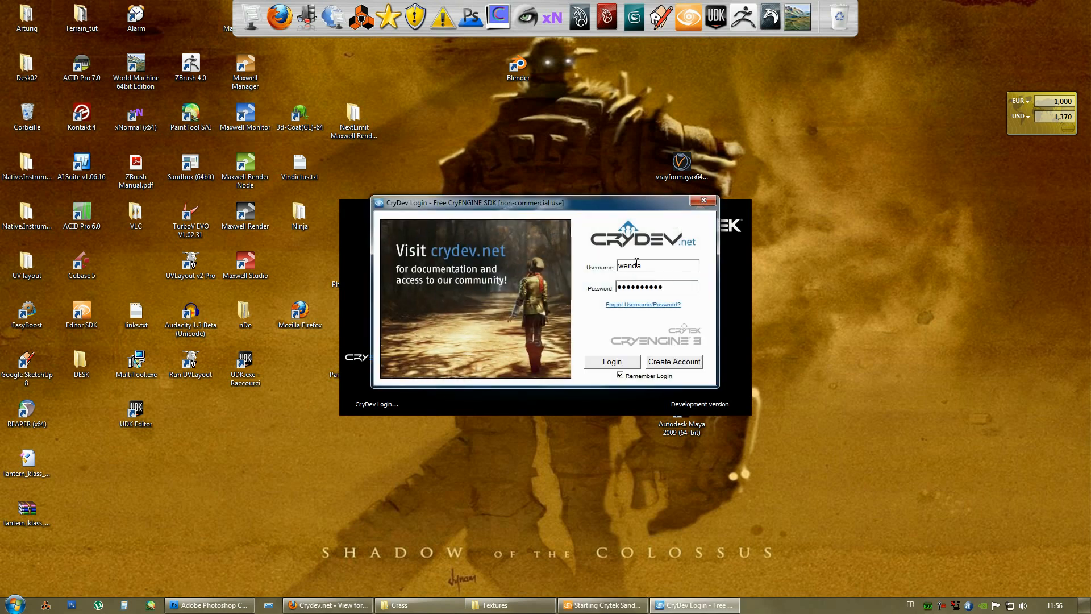
Log in via the CryDev dialog to relaunch Sandbox into an empty level
click(611, 362)
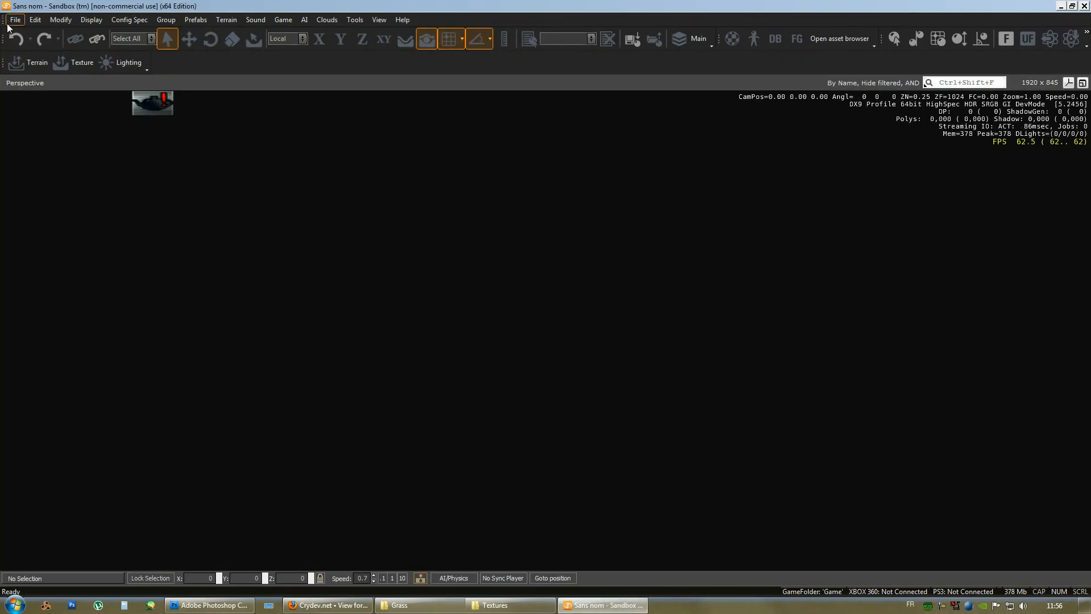
Reload Terrain_tut_test.cry and bring up its Terrain Texture Layers window
click(13, 18)
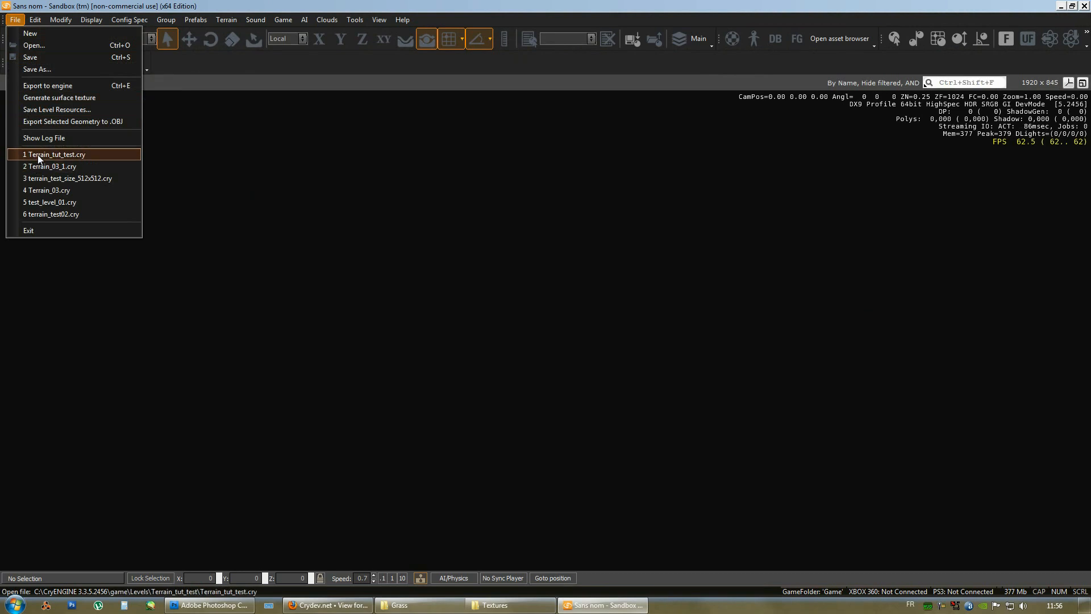
click(53, 154)
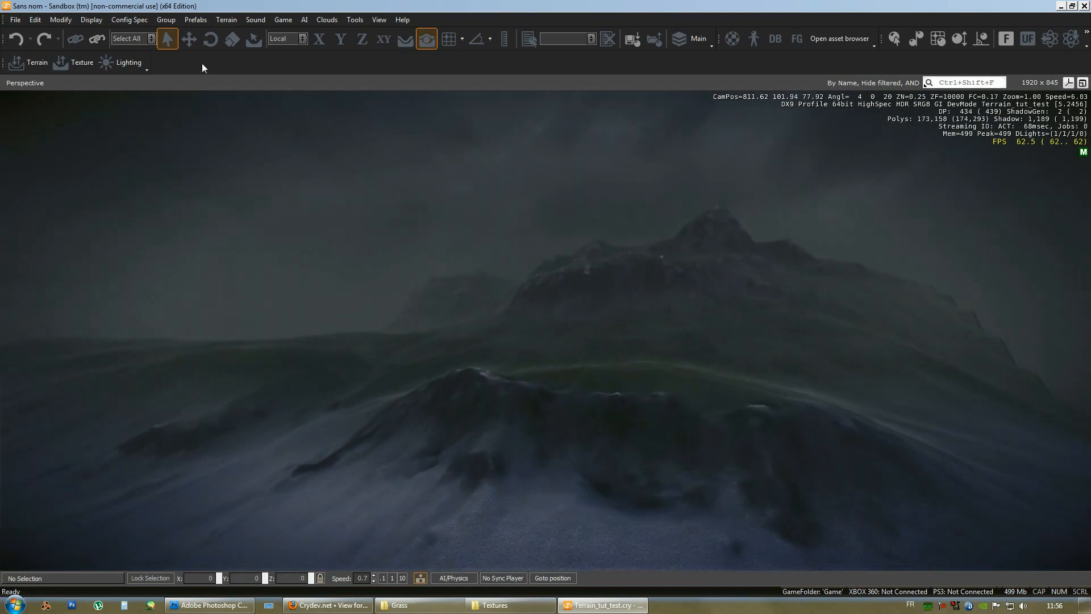
click(226, 19)
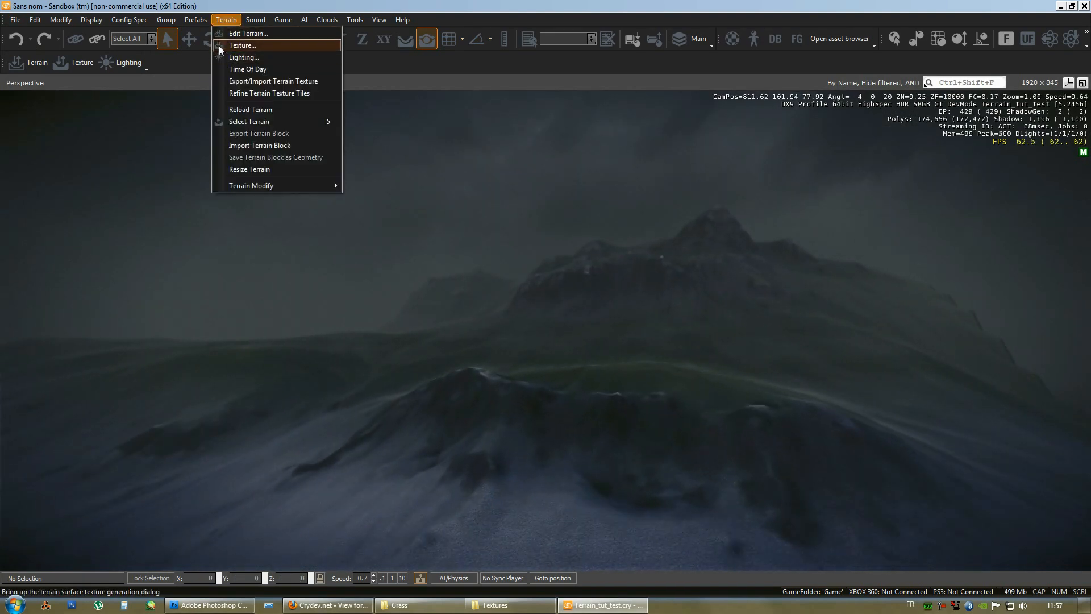
click(243, 45)
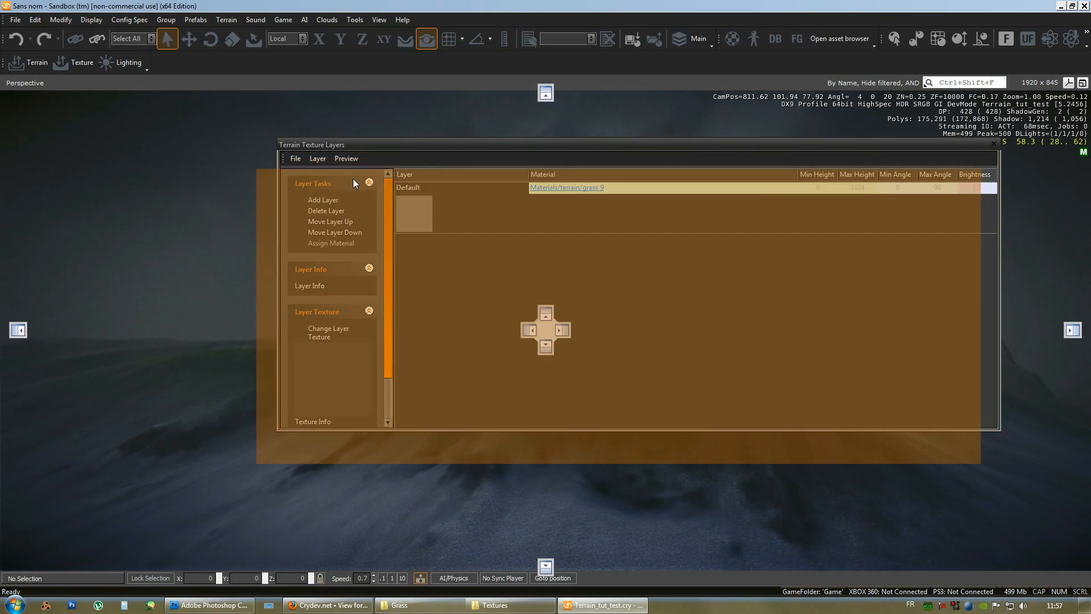
drag(311, 145, 291, 176)
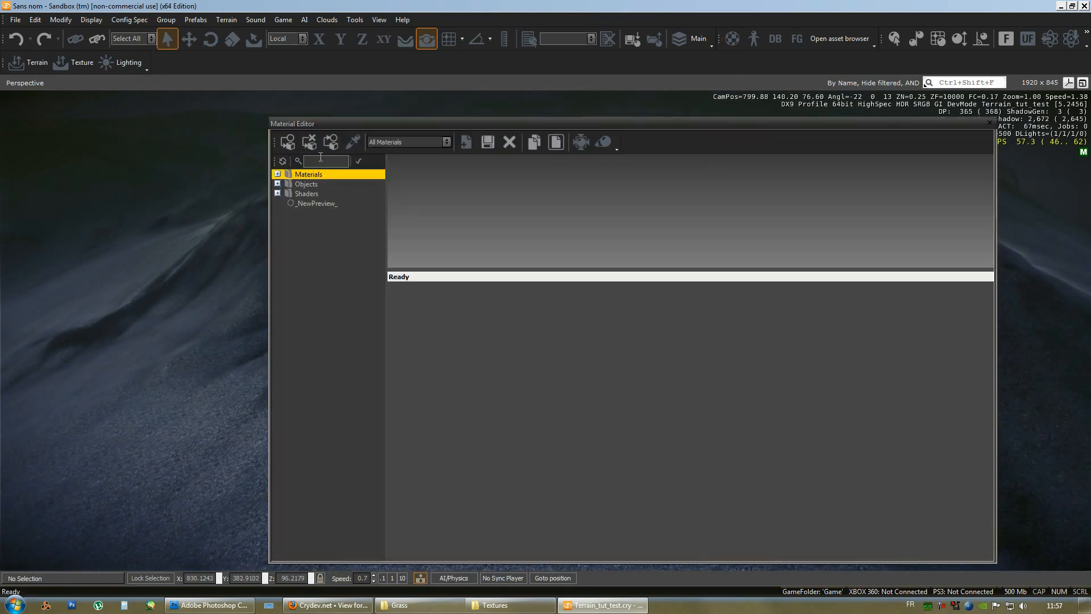
mouse_move(400, 14)
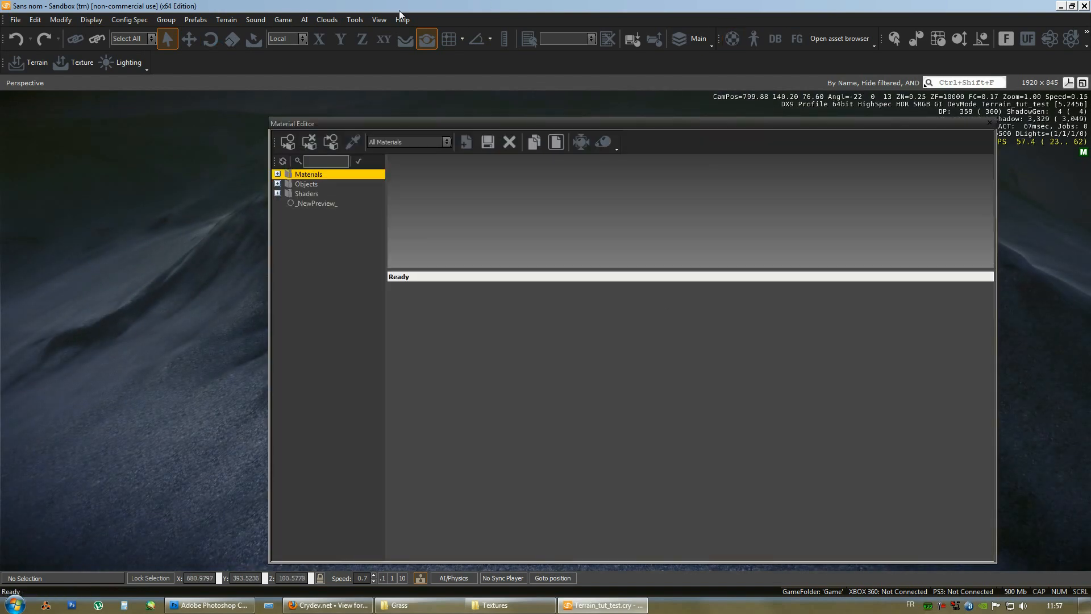
mouse_move(327, 19)
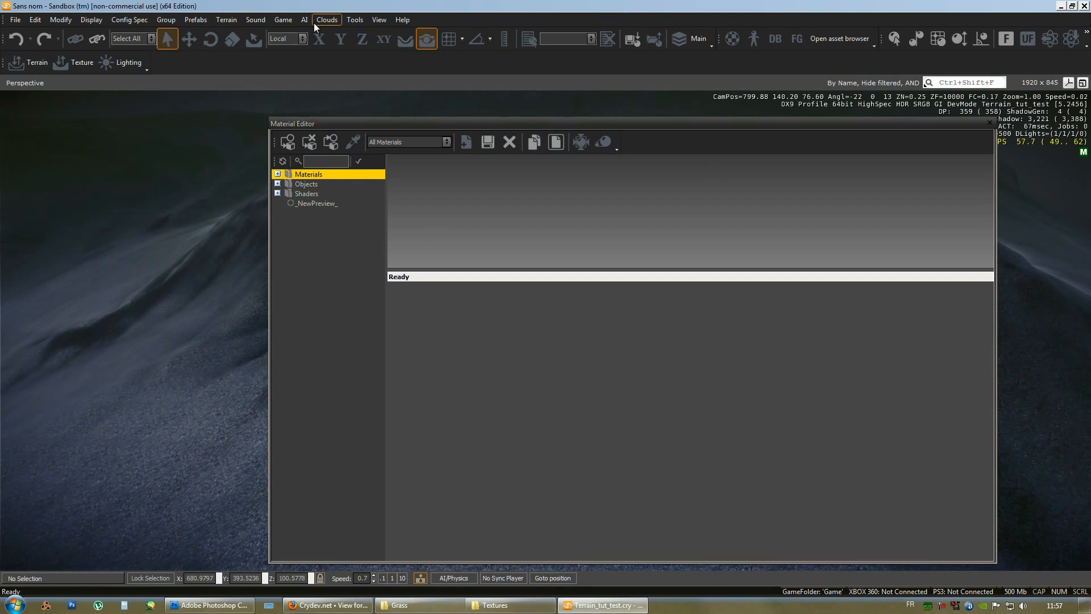
click(226, 18)
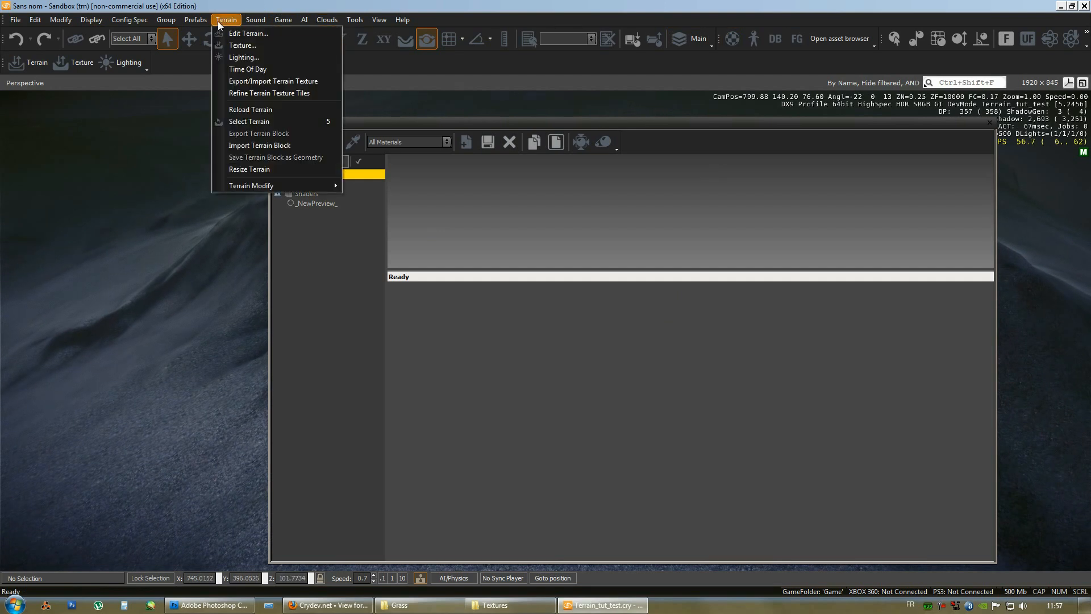
mouse_move(242, 46)
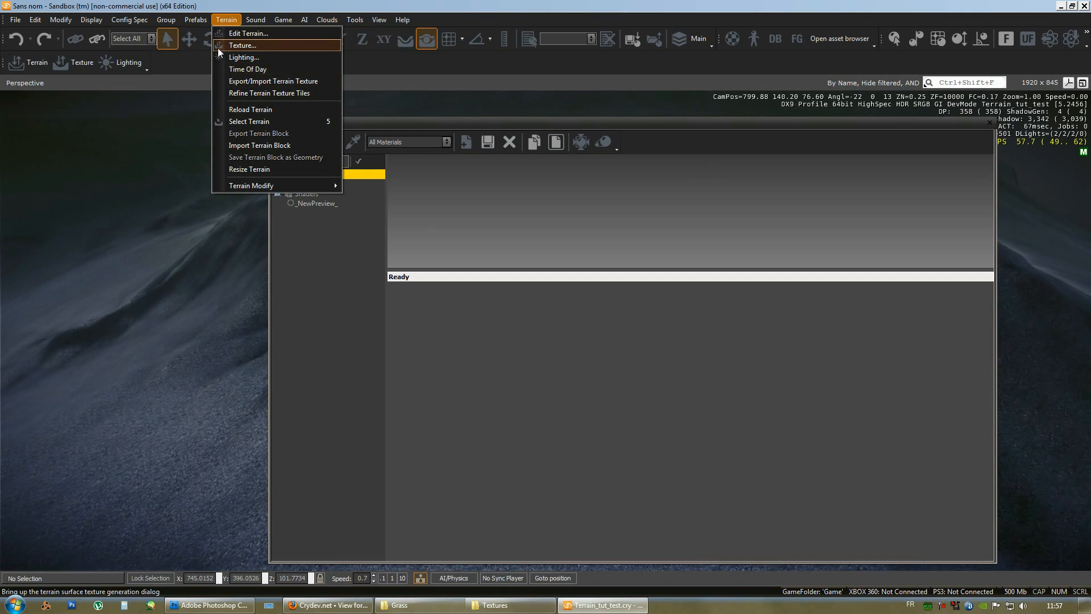
click(242, 46)
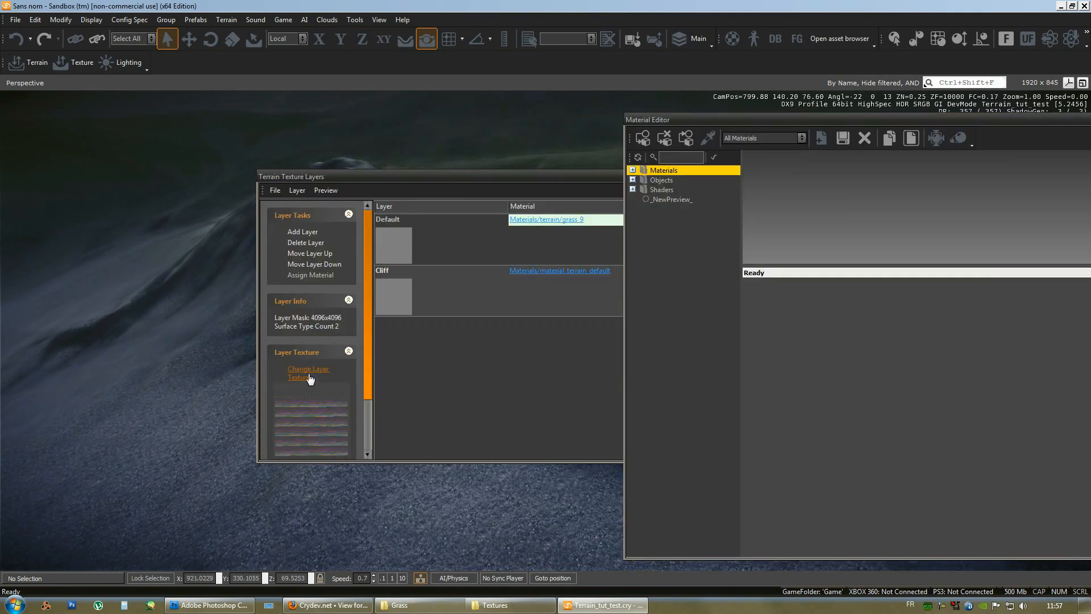
Cancel the texture browser and reassign terrain/cliff_island_is4_3d to the Cliff layer
click(308, 373)
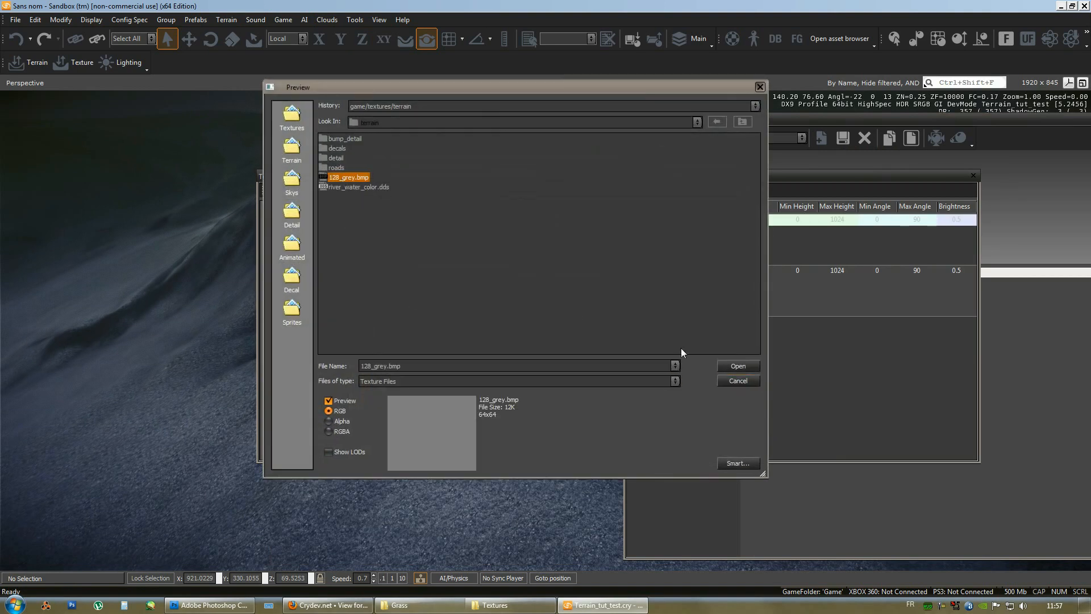
click(737, 366)
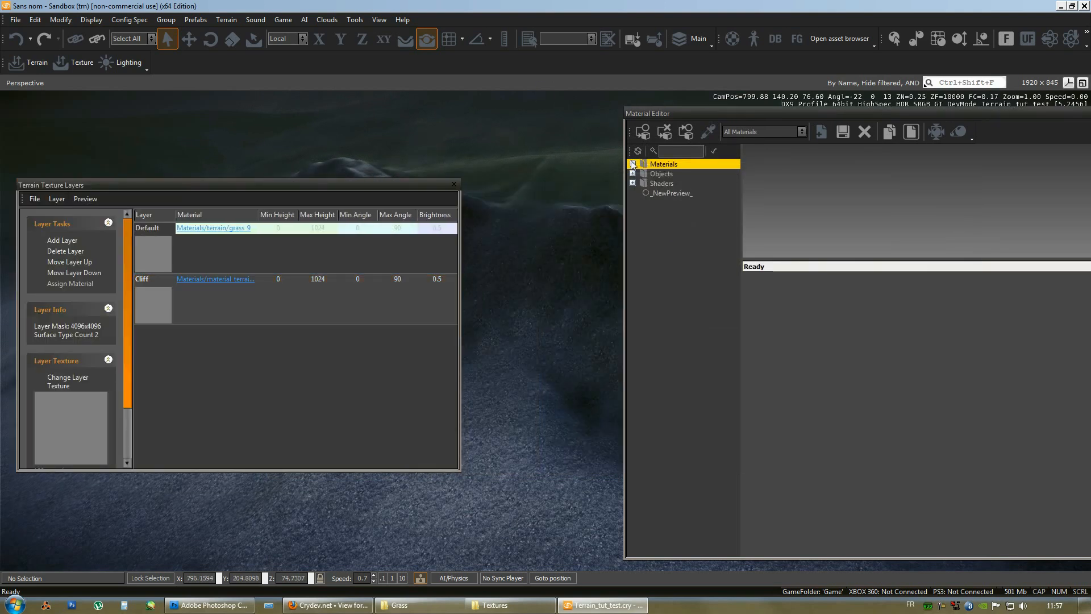
click(632, 163)
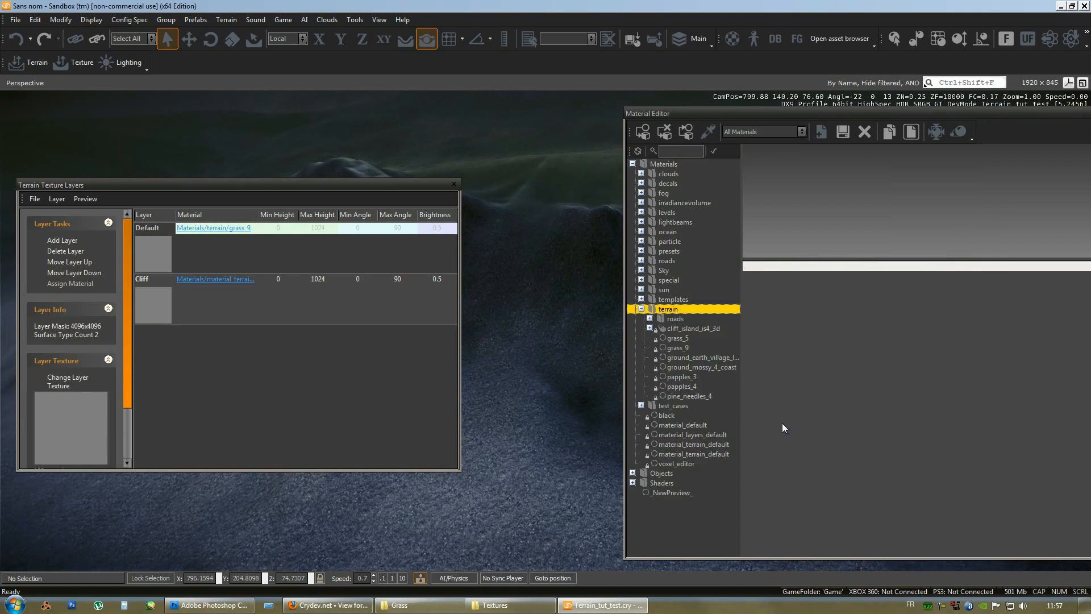
click(692, 328)
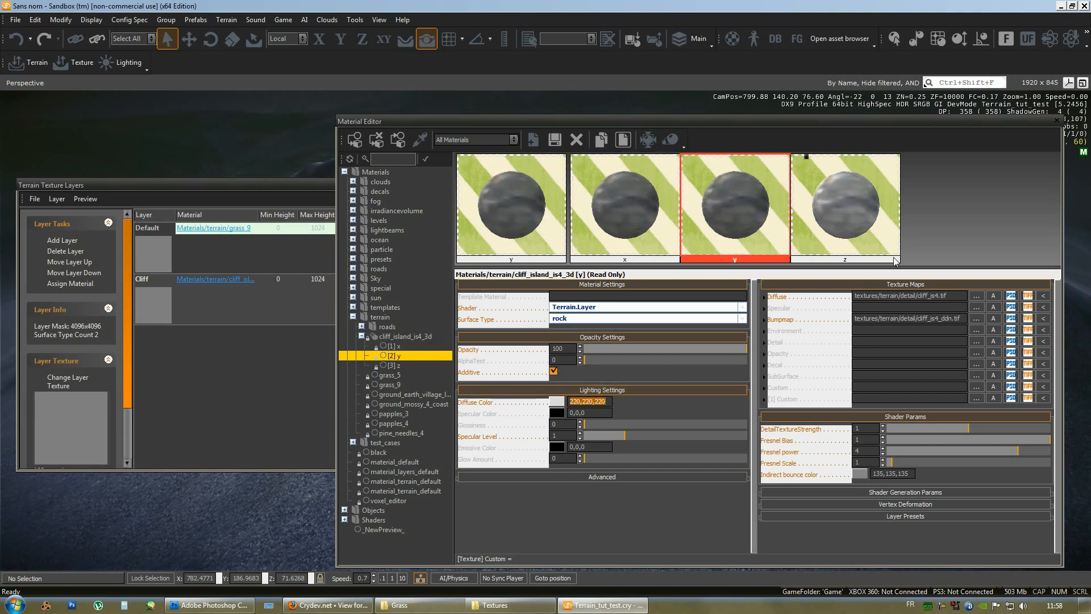
click(390, 366)
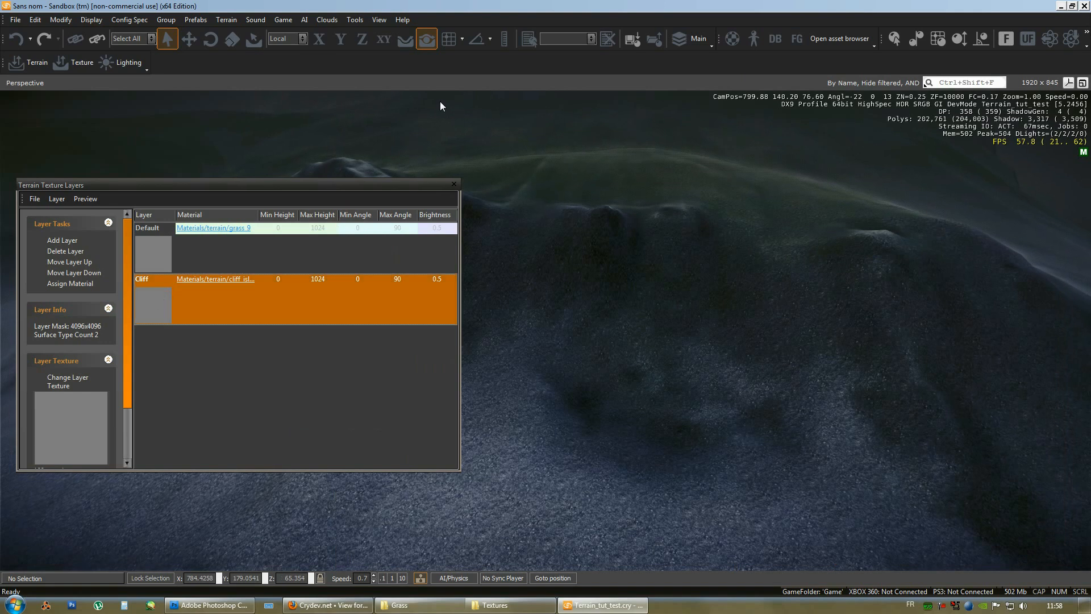
Dismiss the Terrain Texture Layers window and bring up the RollupBar Terrain panel
click(353, 19)
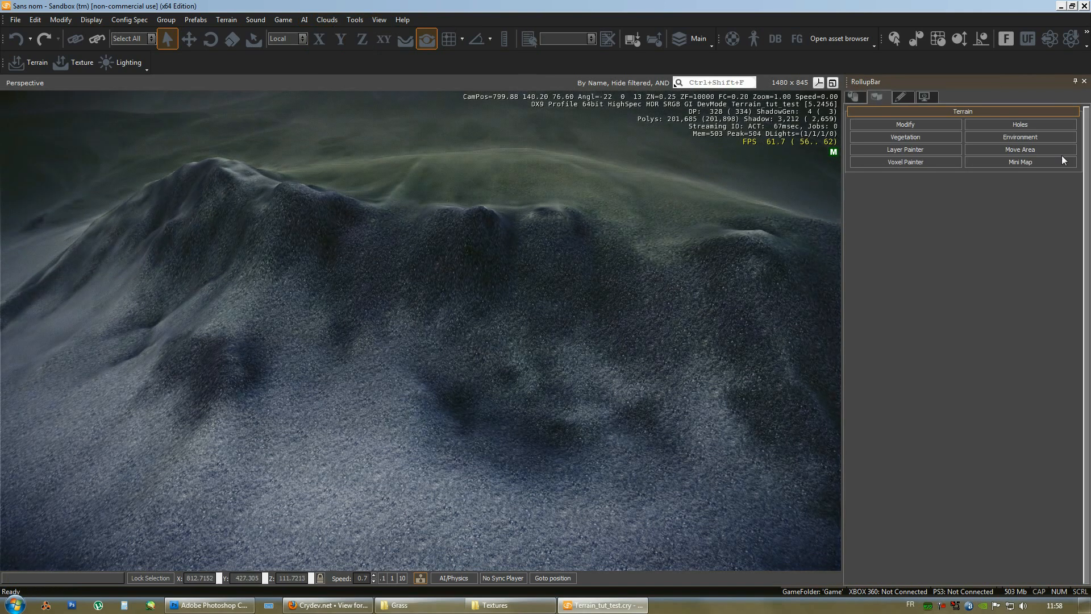
click(904, 148)
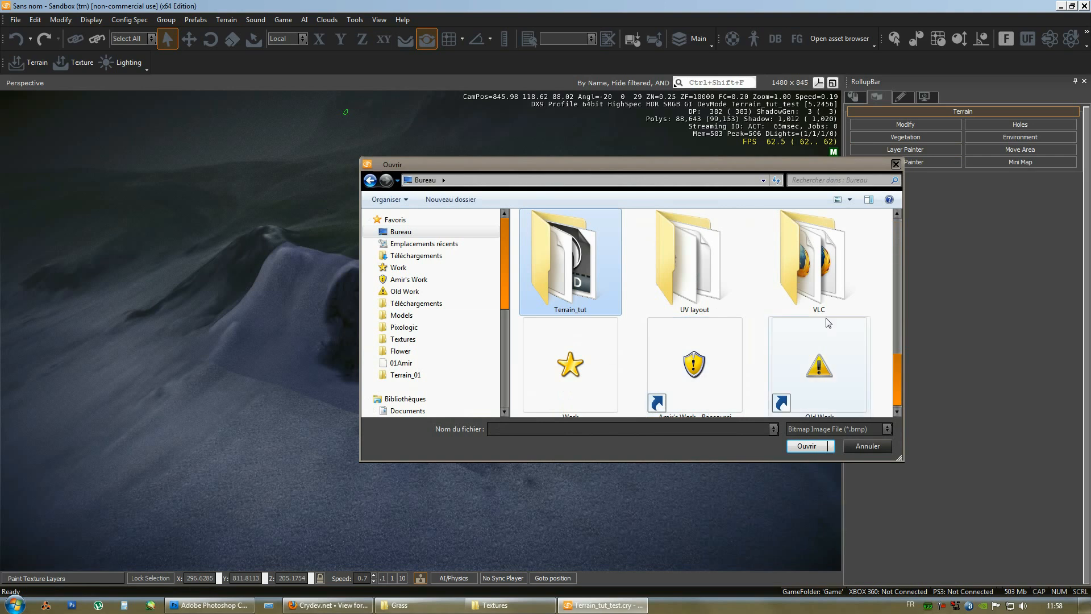
Import Terrain_tut_Diffuse.bmp from the Terrain_tut Textures folder onto the terrain
double_click(569, 262)
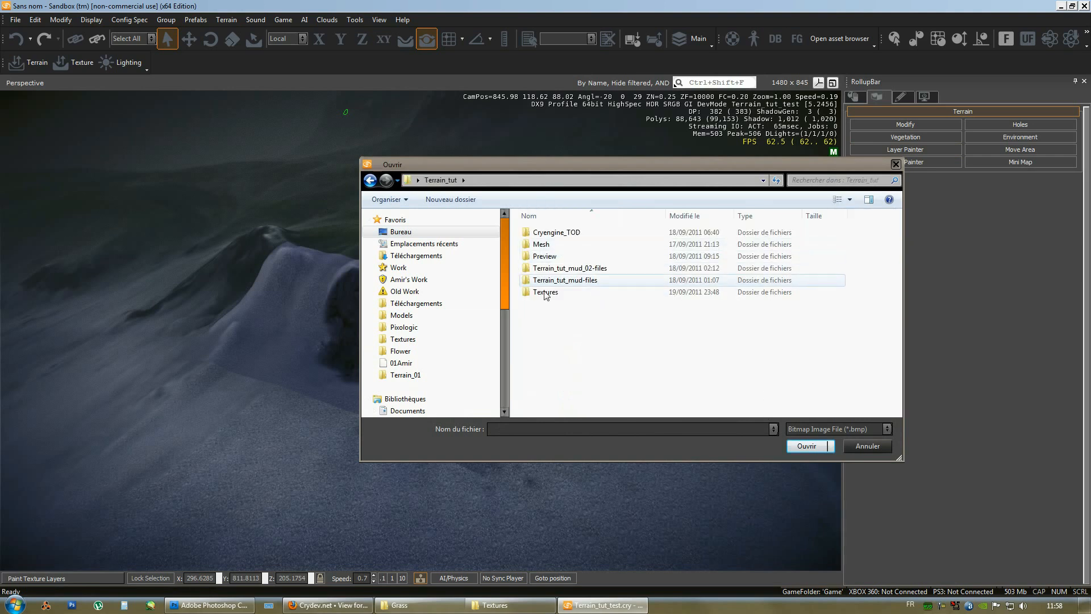
double_click(545, 291)
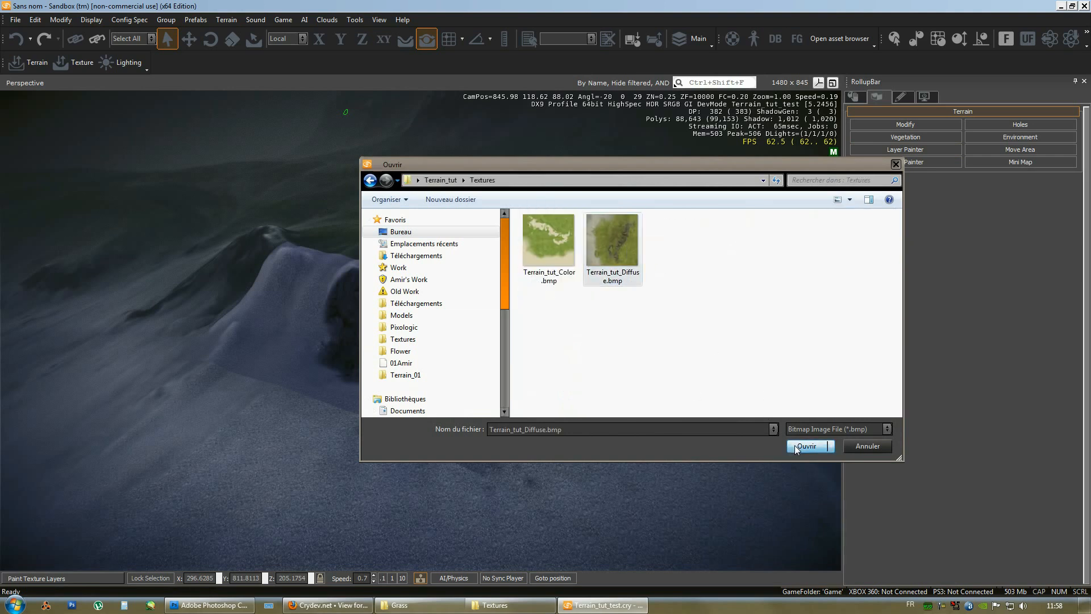
click(806, 446)
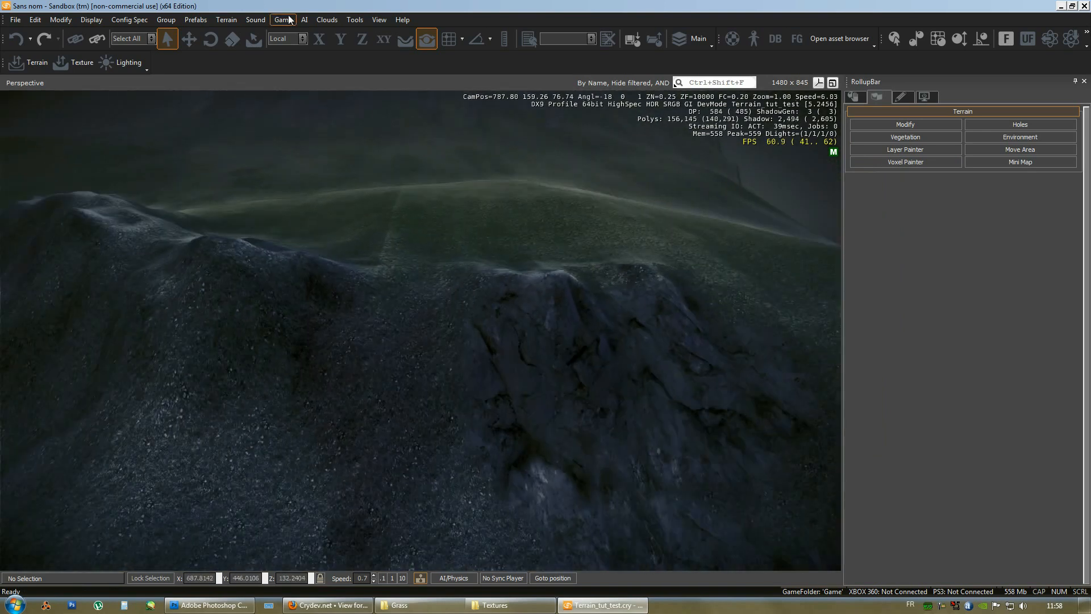
Show the Layer Painter brush settings with the Default and Cliff layer list
click(905, 149)
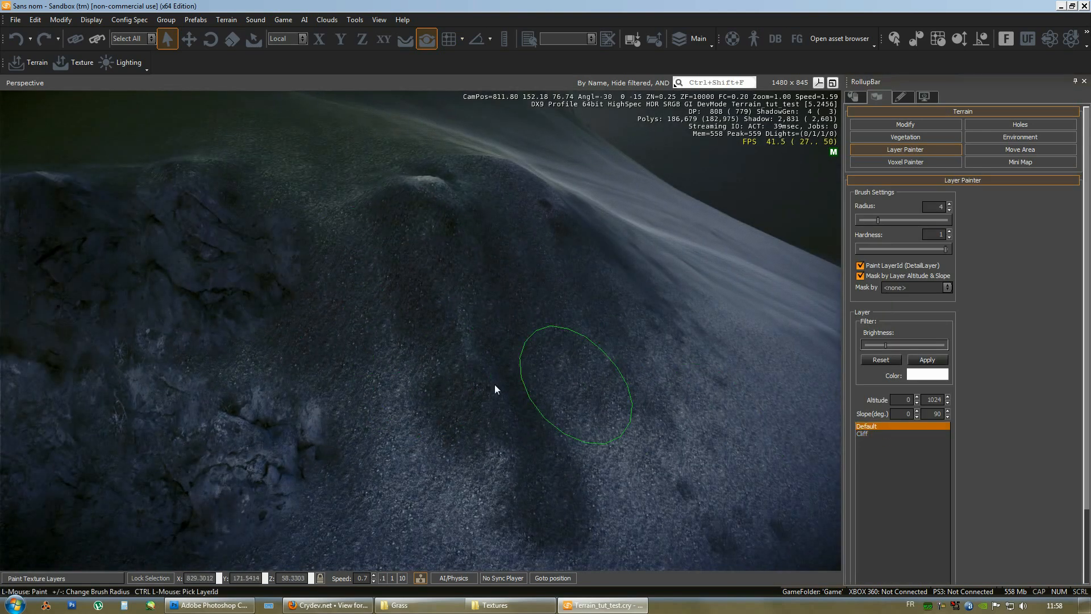
click(884, 434)
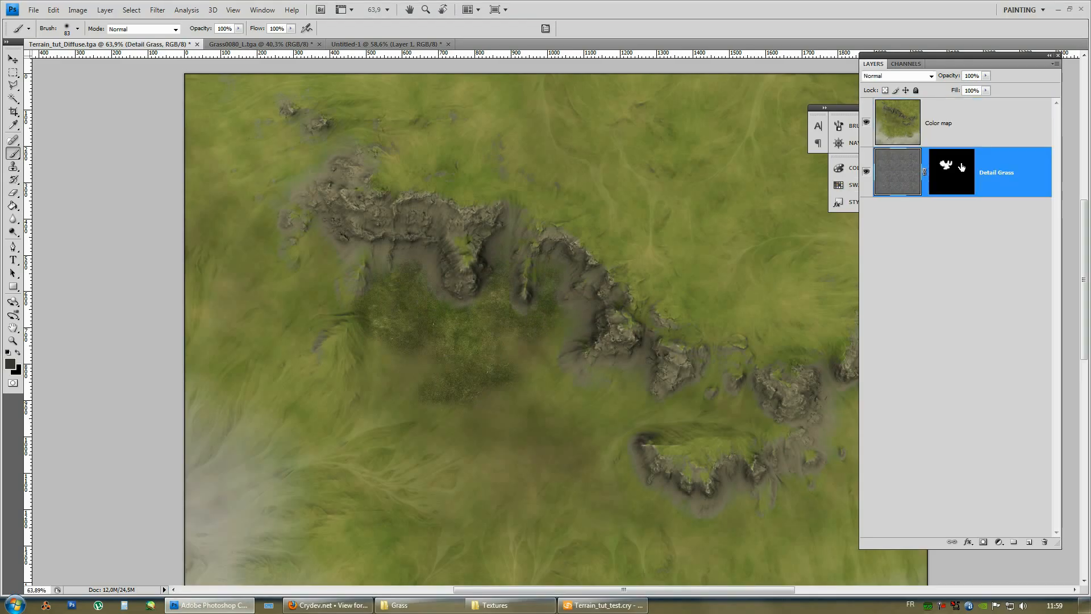
Return to the terrain editor, select the Cliff layer and drag brush hardness to 0
click(951, 171)
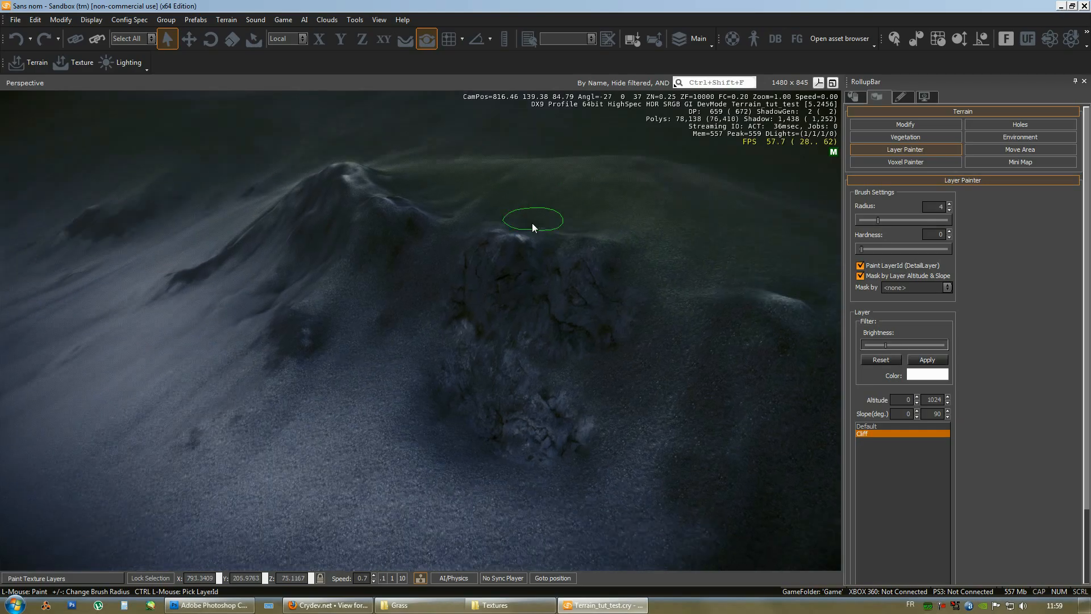
click(927, 375)
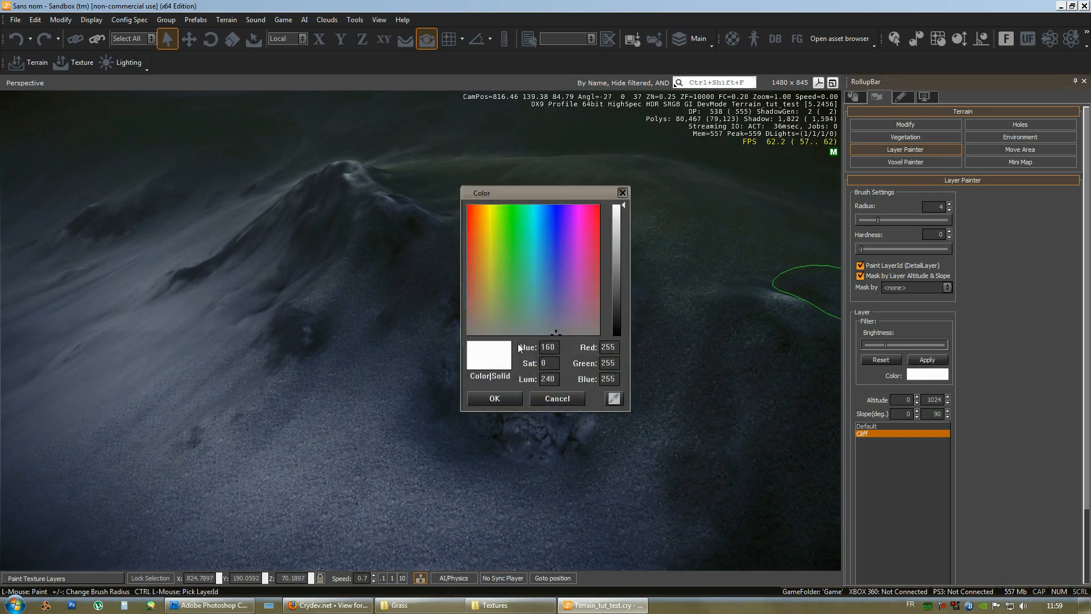
mouse_move(507, 285)
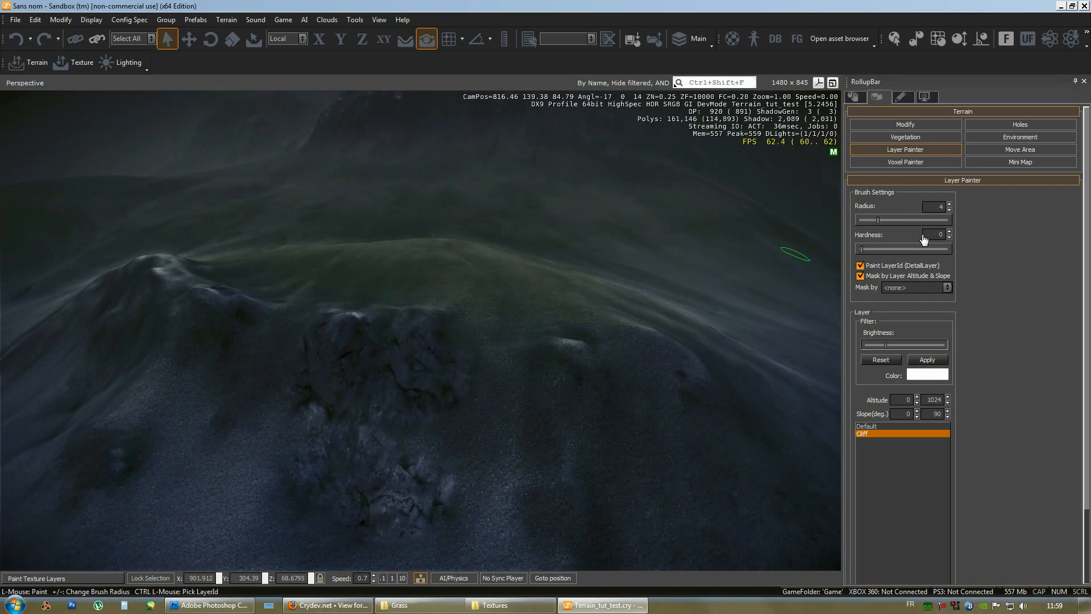
drag(794, 254, 478, 289)
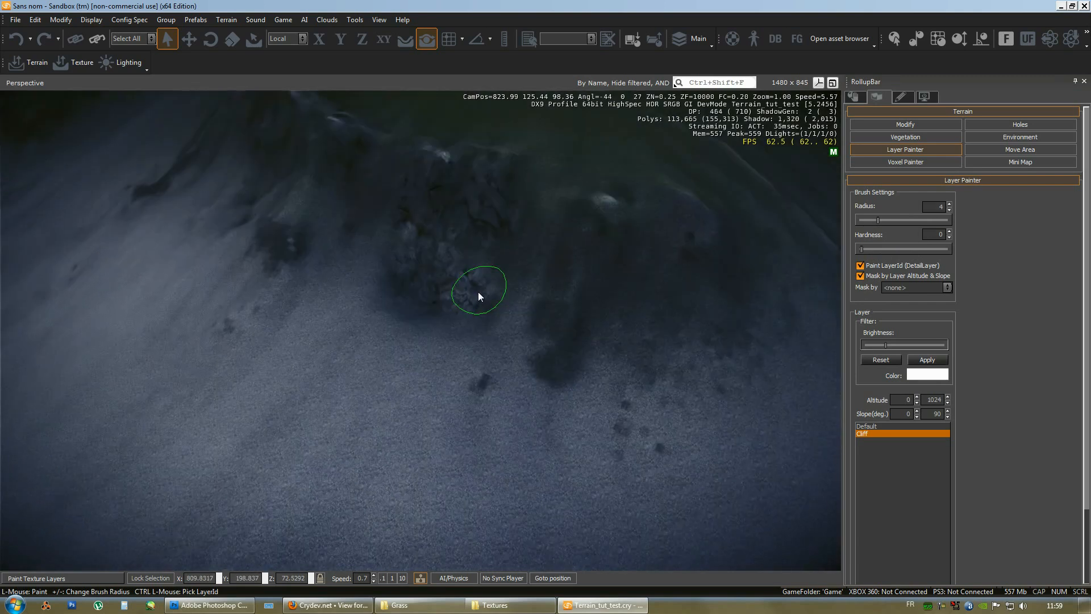
Re-import the terrain colour texture via Terrain > Export/Import Terrain Texture
click(225, 19)
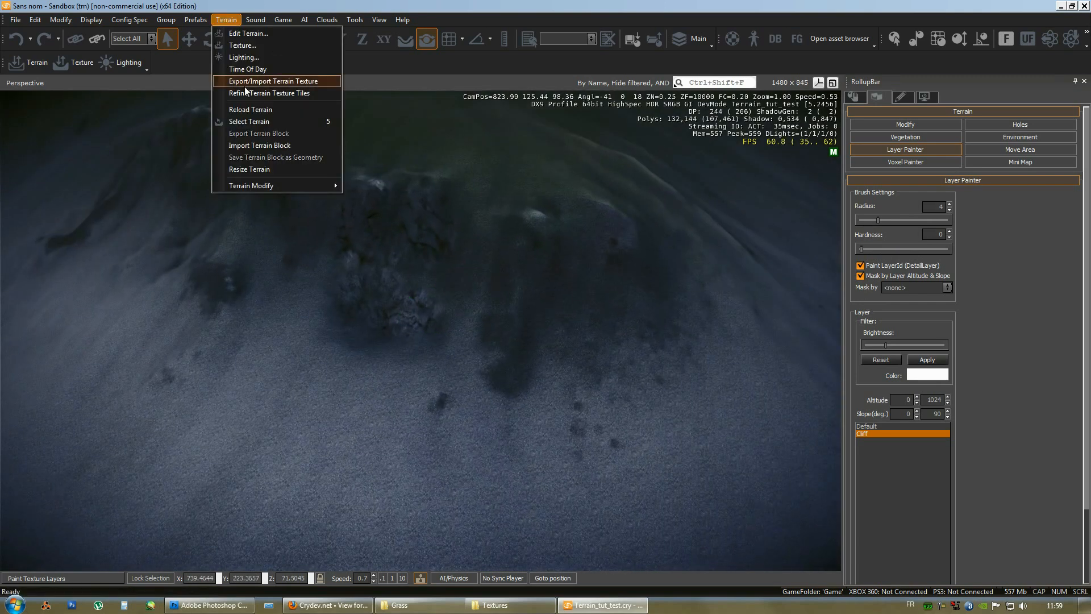
click(272, 81)
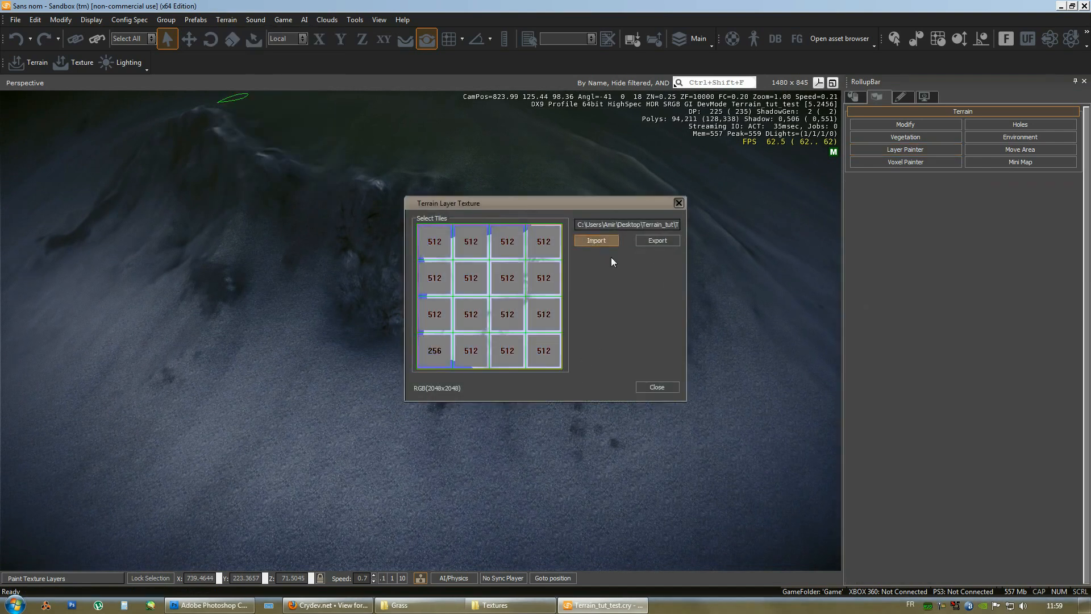
click(595, 240)
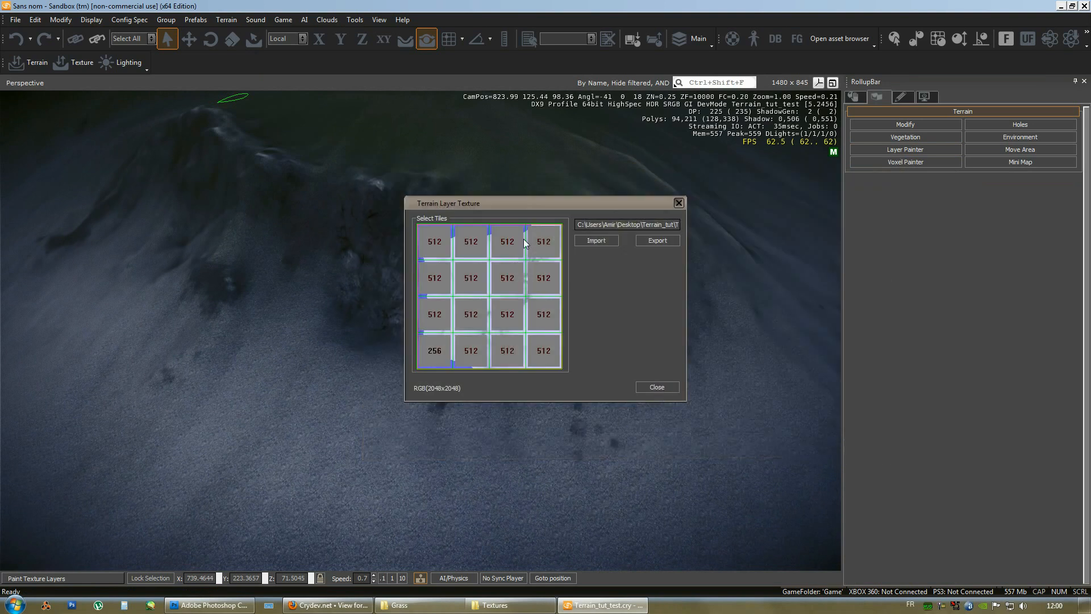
mouse_move(316, 206)
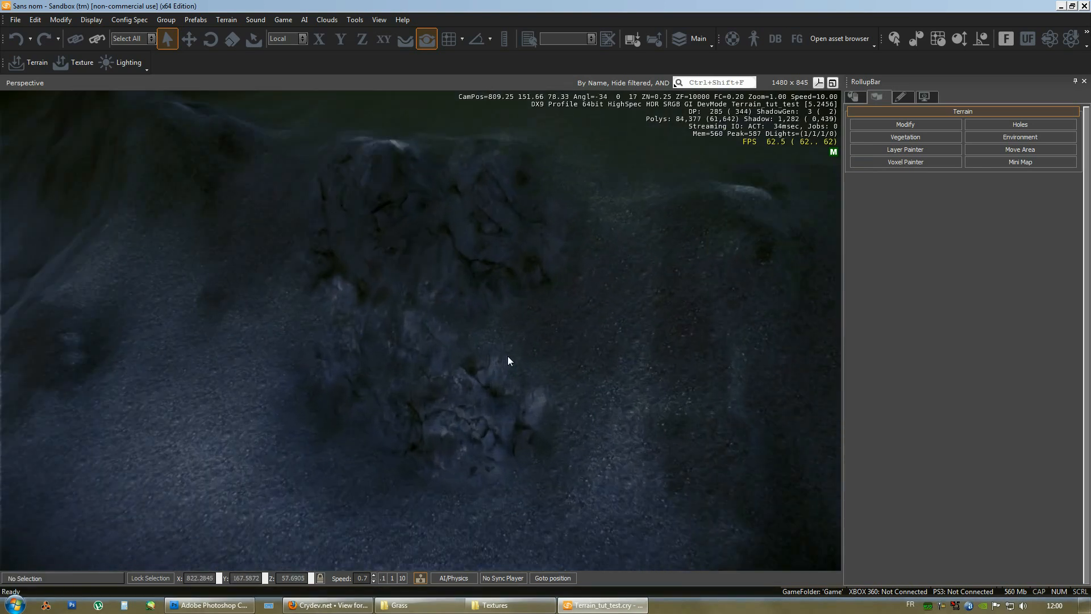
Reopen Layer Painter to paint Cliff detail along the rocky ridge
click(904, 149)
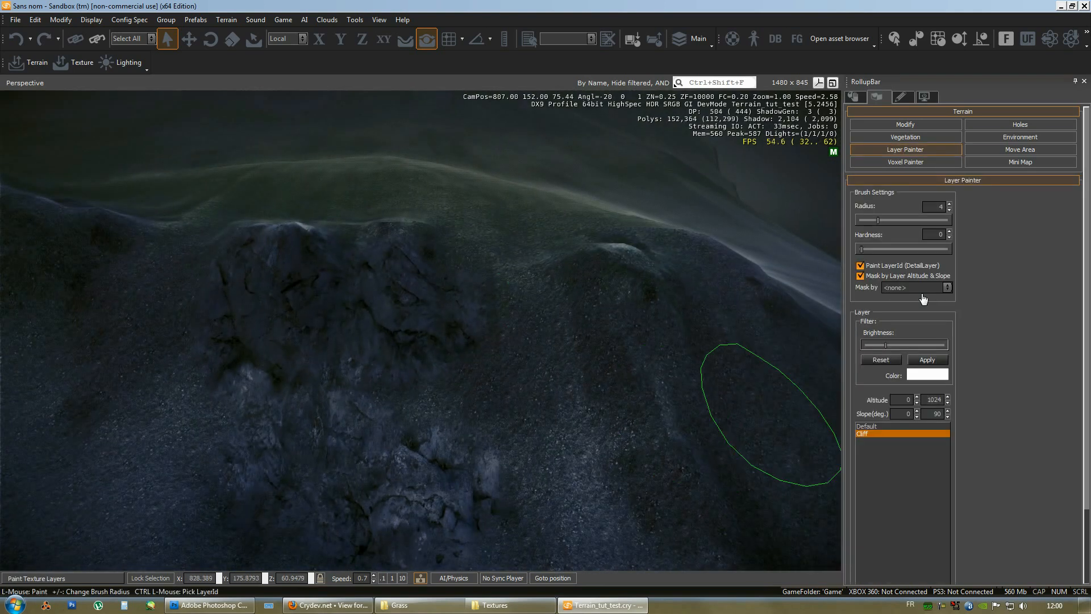
mouse_move(516, 406)
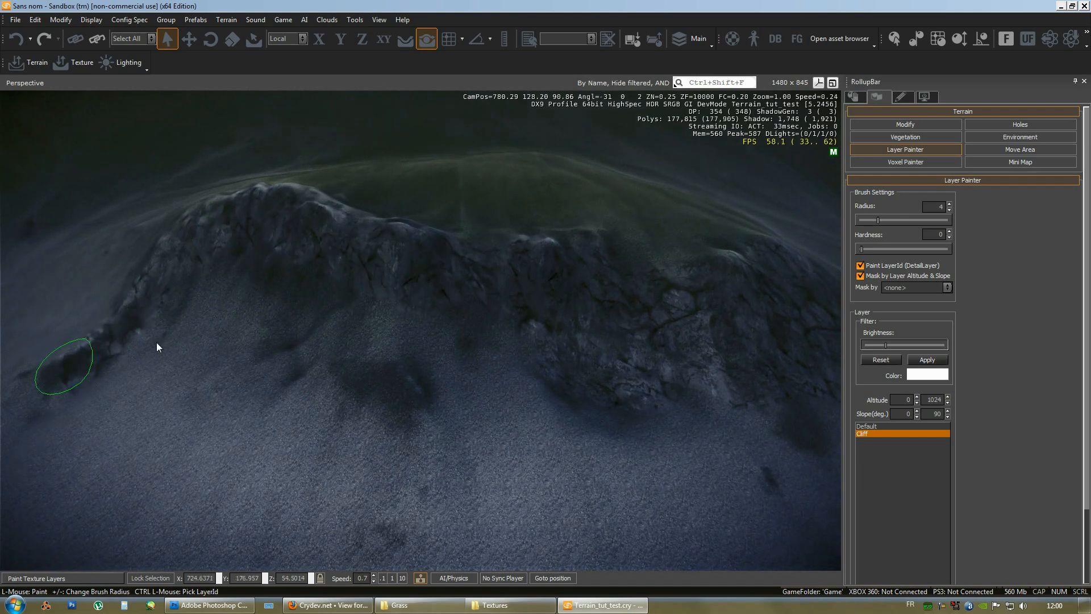
mouse_move(340, 331)
text(10)
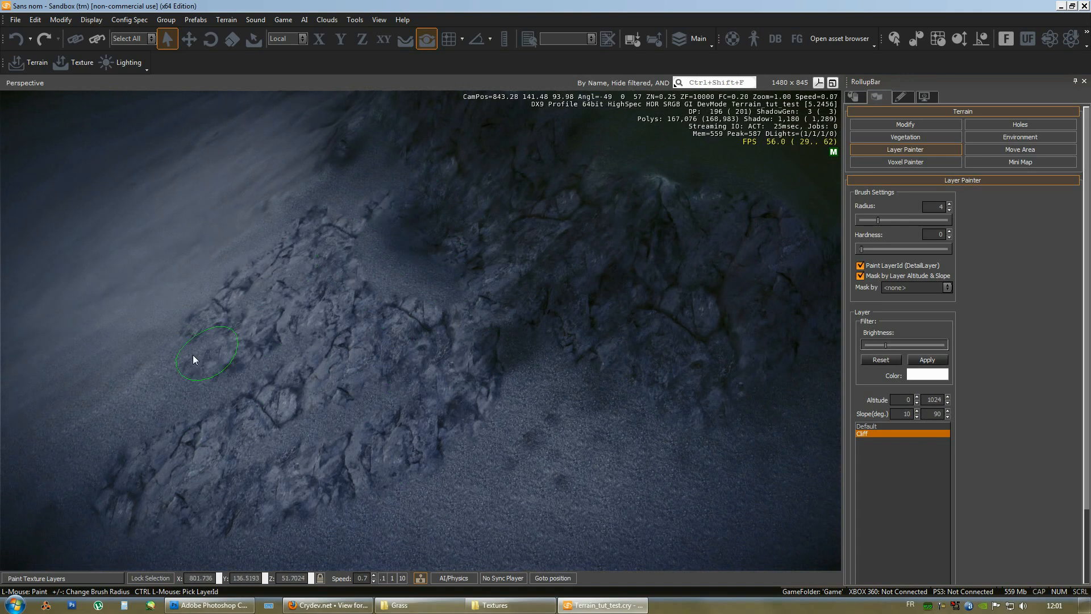
mouse_move(432, 292)
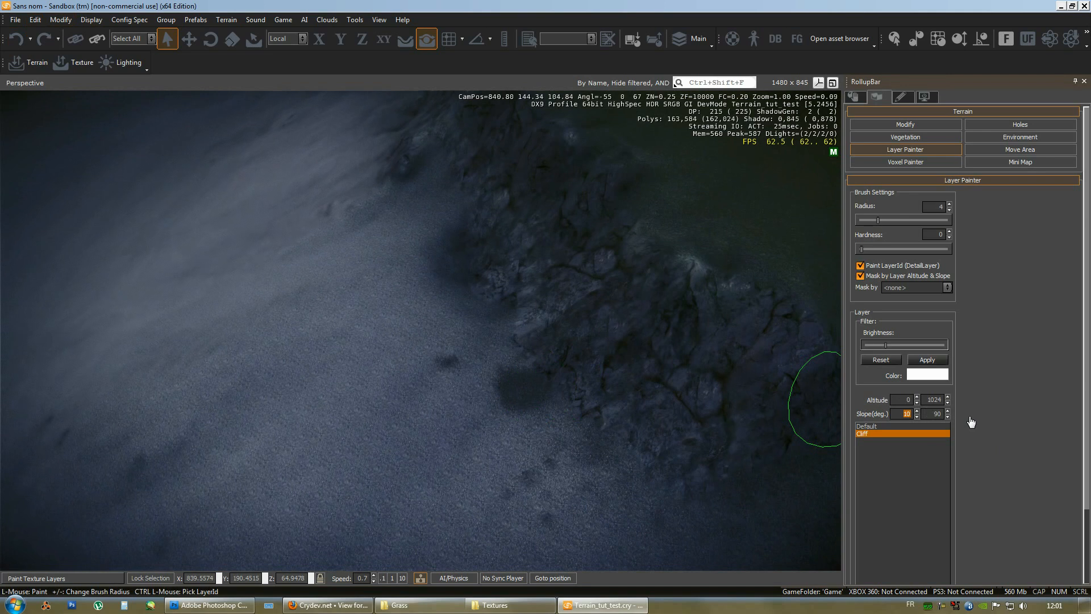
Set the Cliff layer's minimum slope to 10 degrees before painting the slope
click(906, 410)
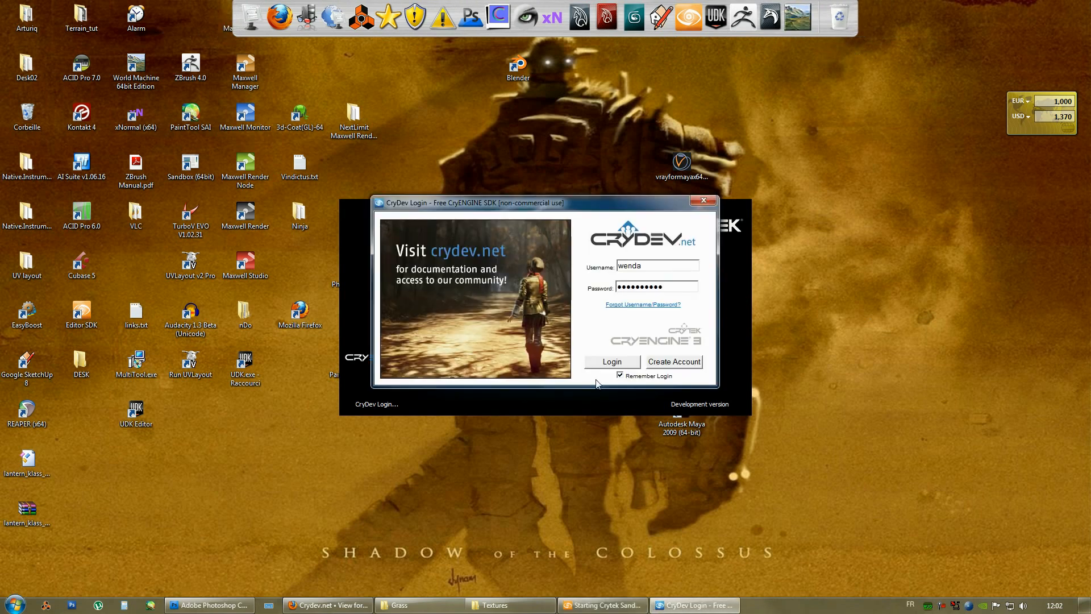
Log in at the CryDev dialog to load an empty untitled level
click(611, 362)
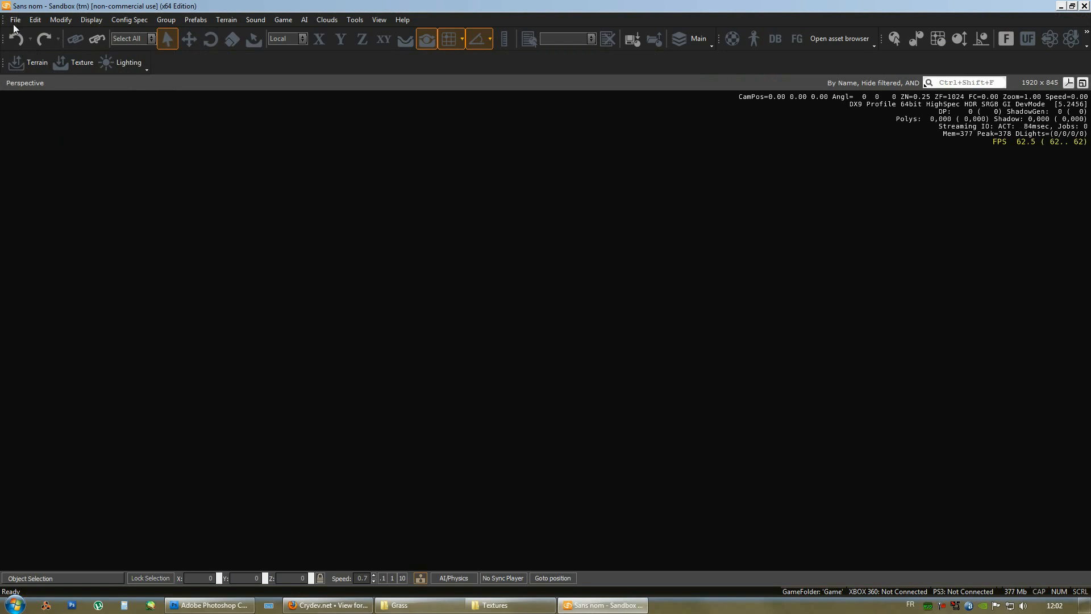
mouse_move(77, 458)
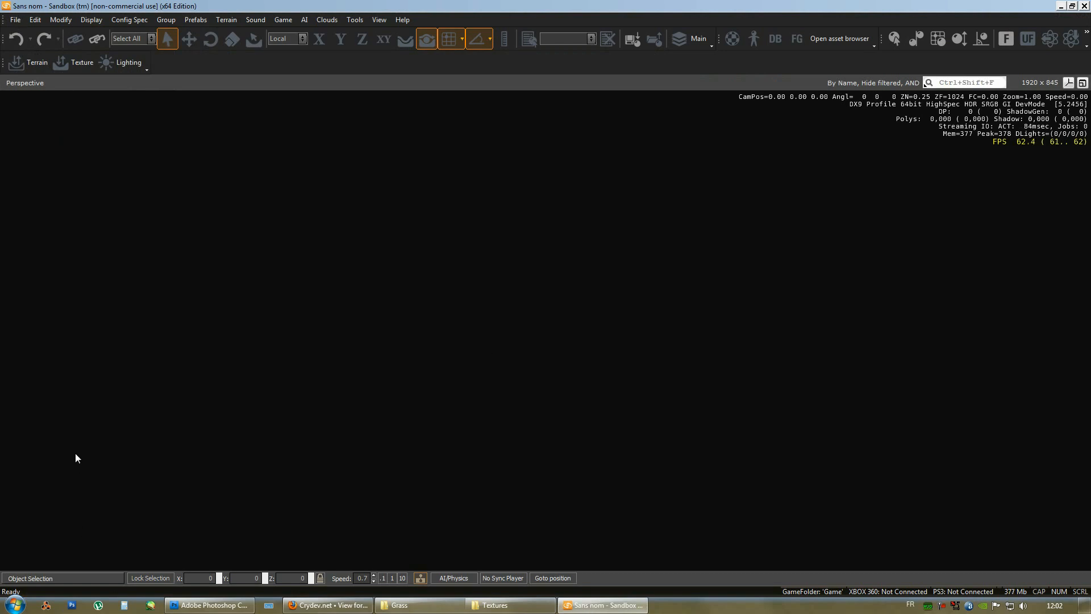